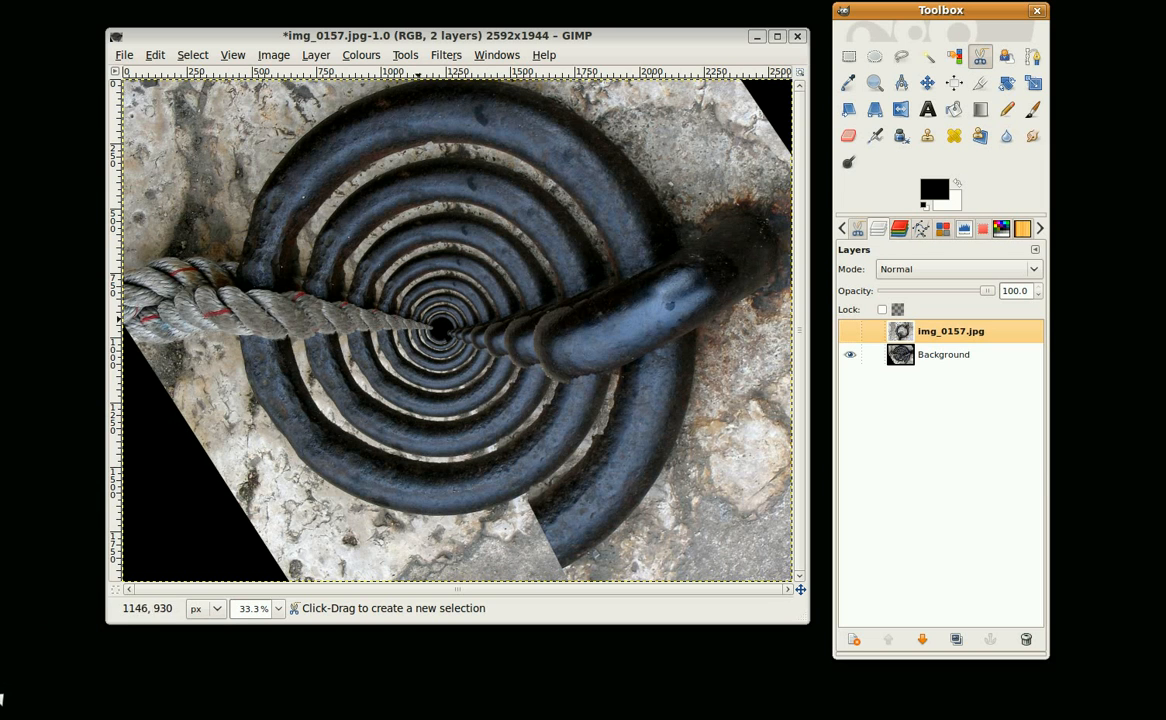
mouse_move(448, 364)
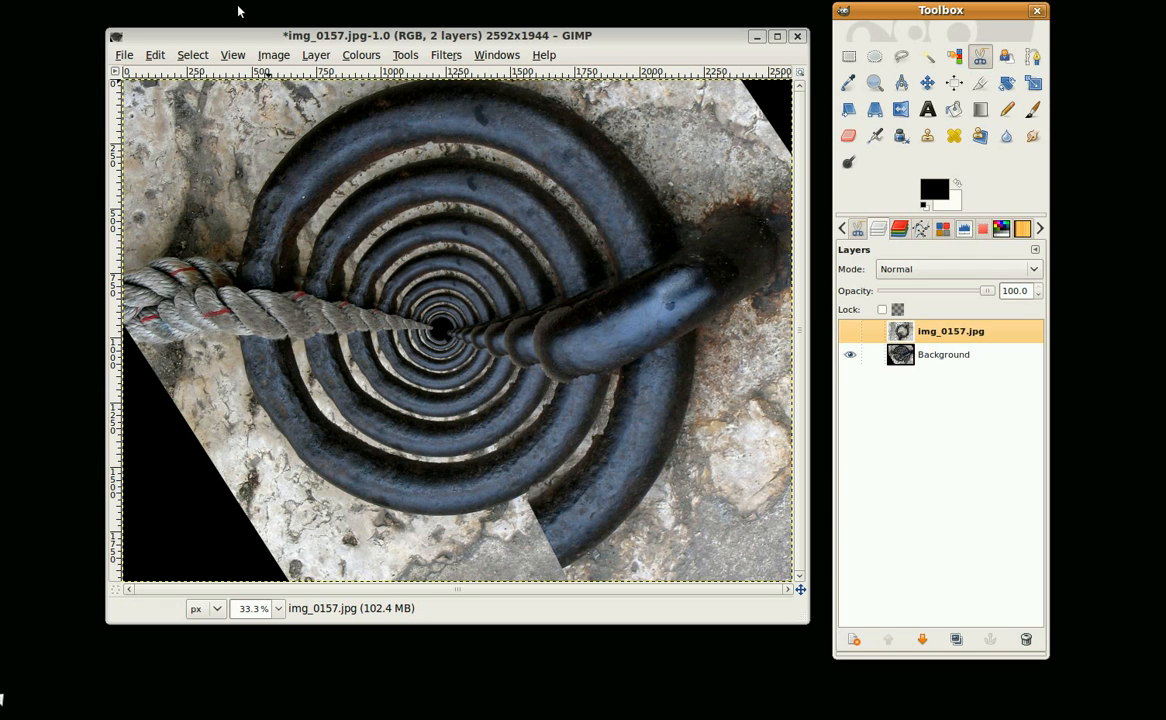
mouse_move(372, 12)
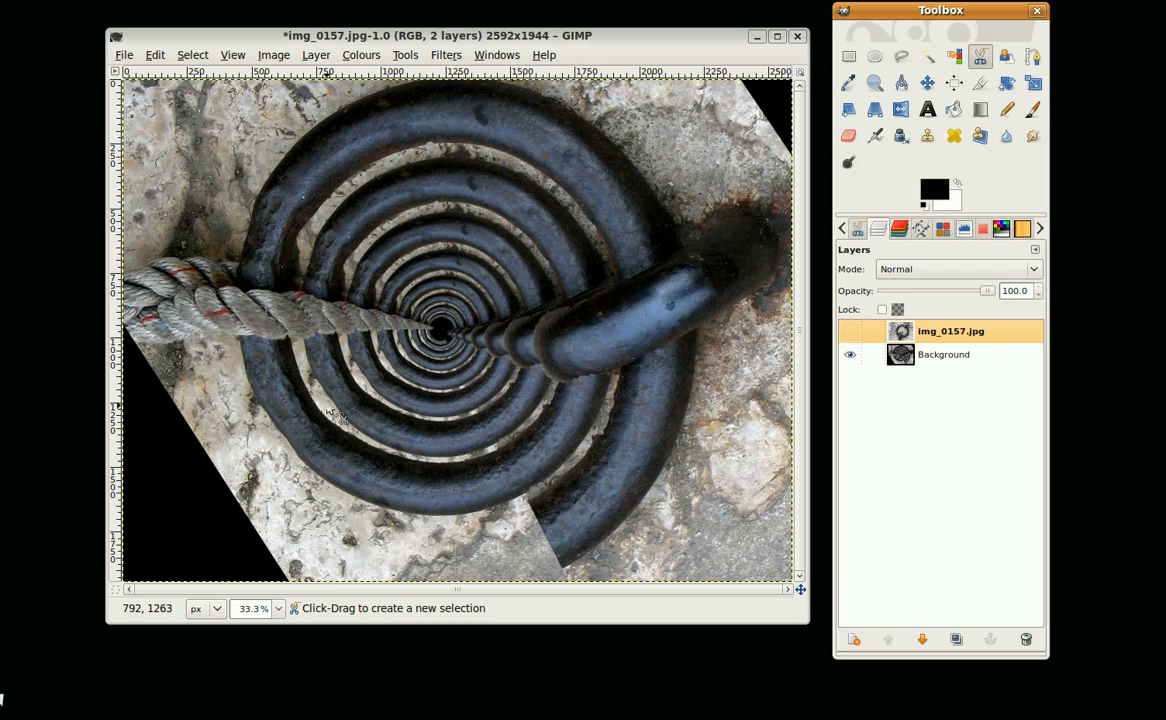
mouse_move(676, 156)
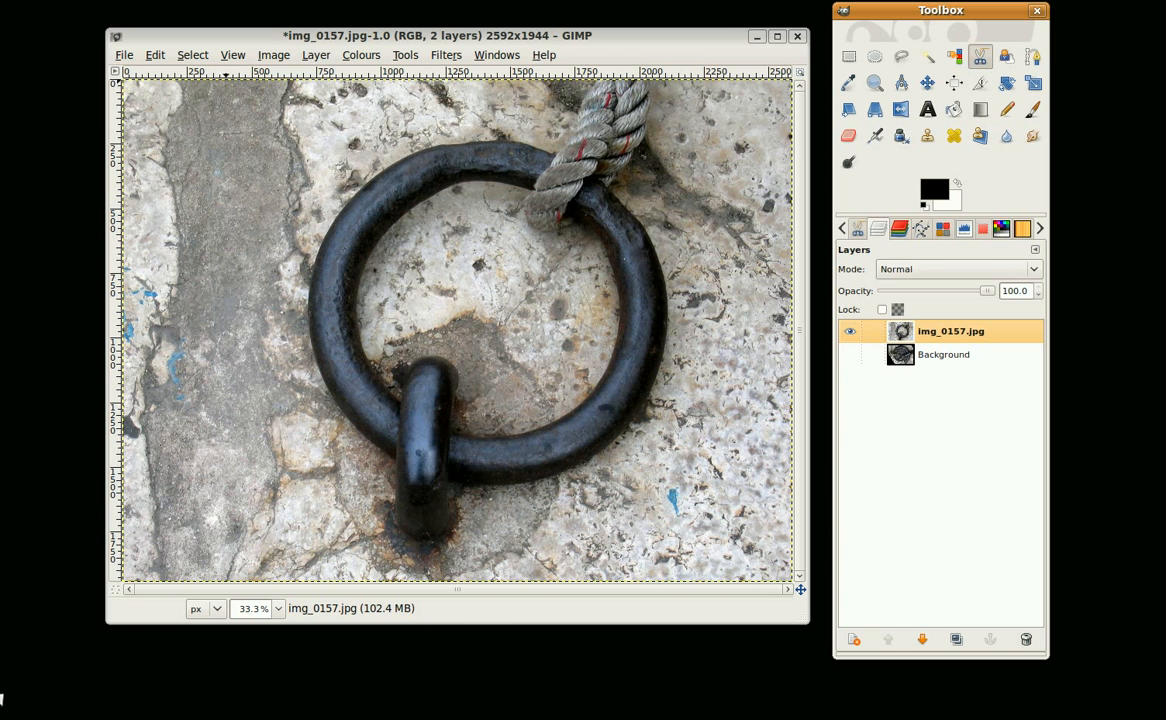
- Add an alpha channel to the photo layer via Layer > Transparency
click(316, 56)
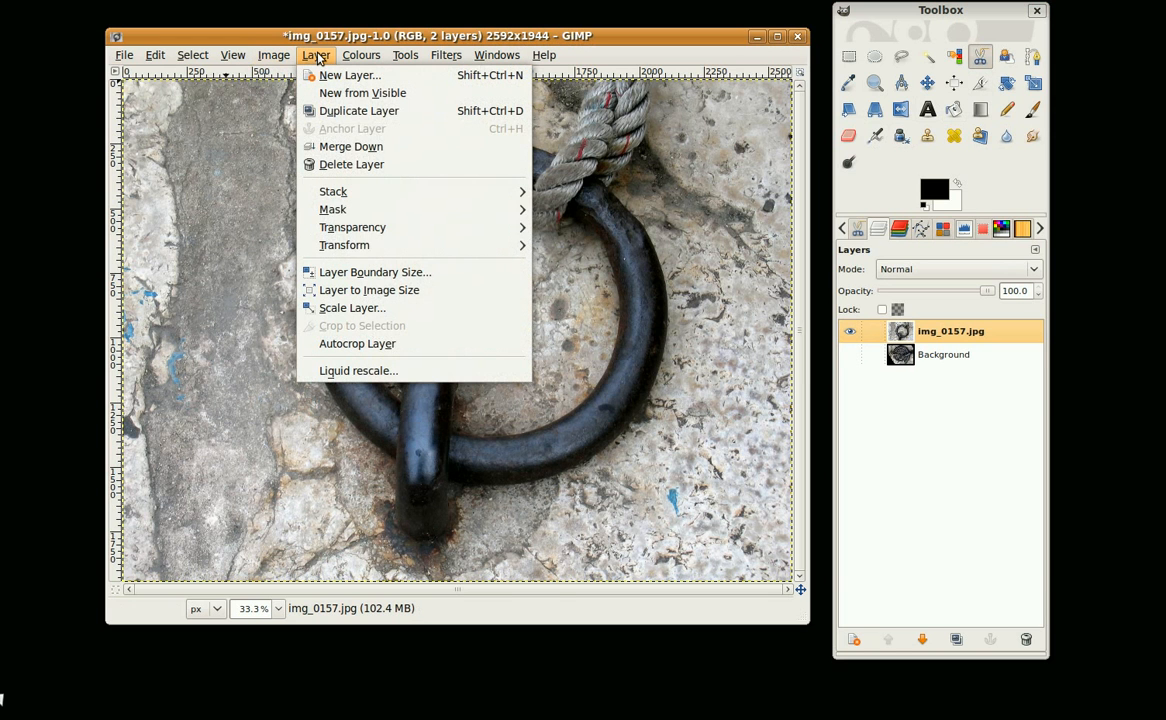
mouse_move(352, 228)
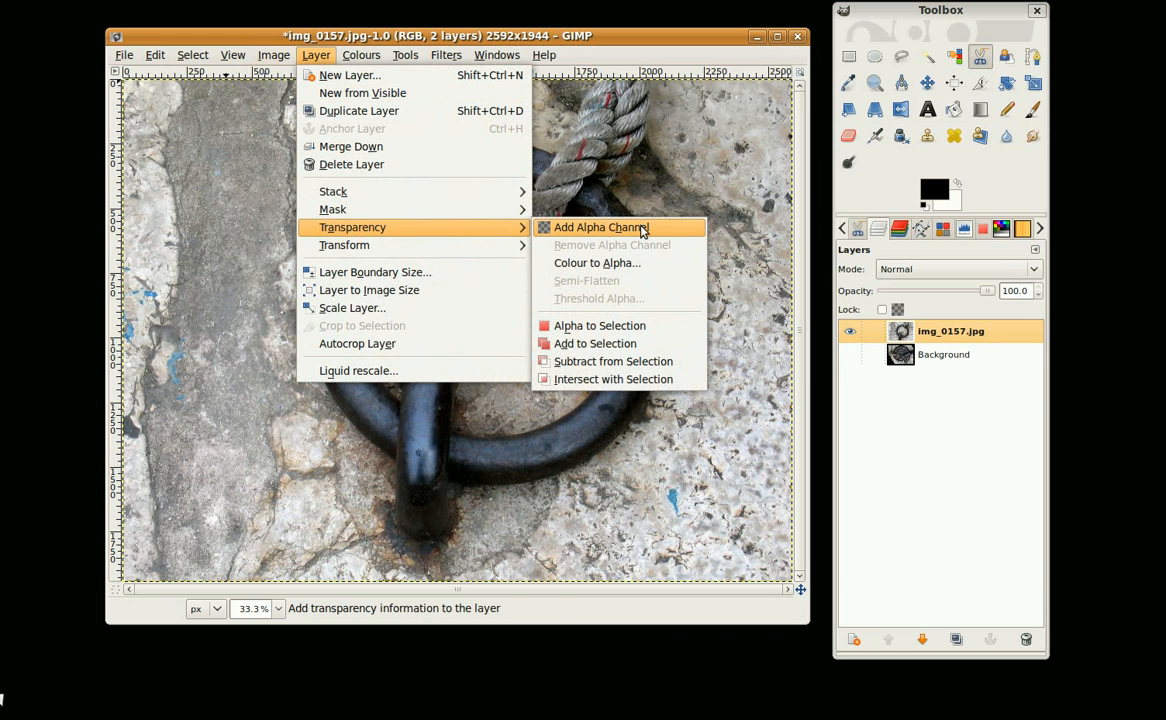
click(600, 228)
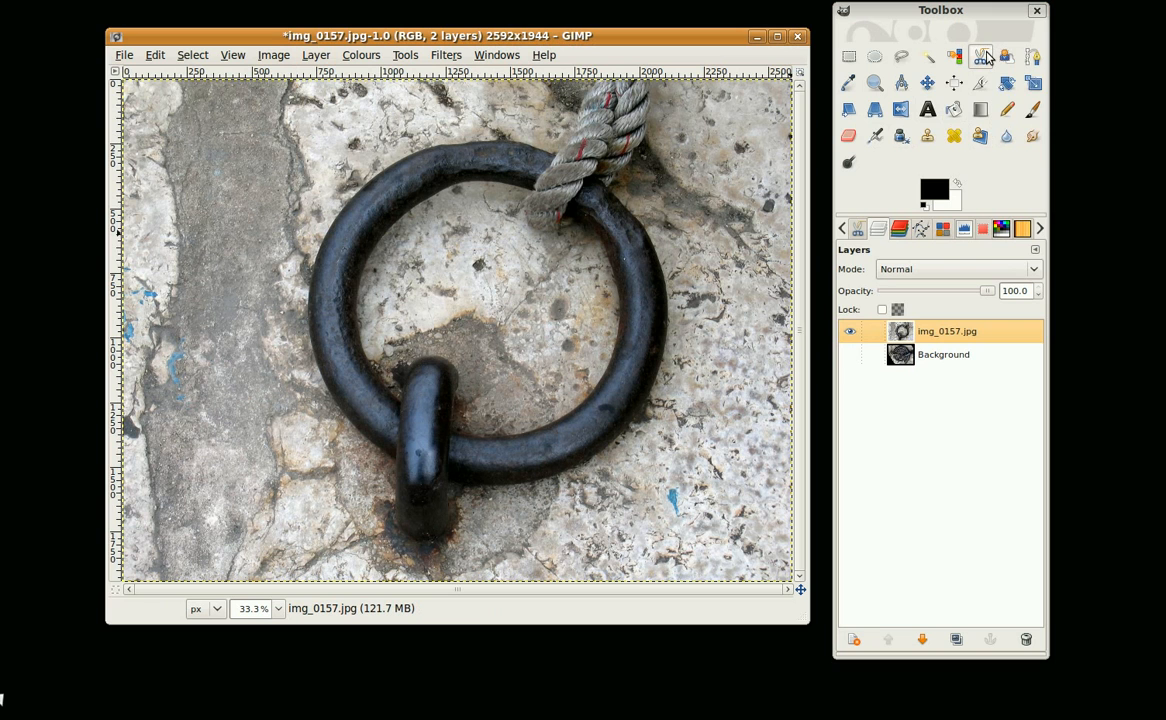
mouse_move(984, 56)
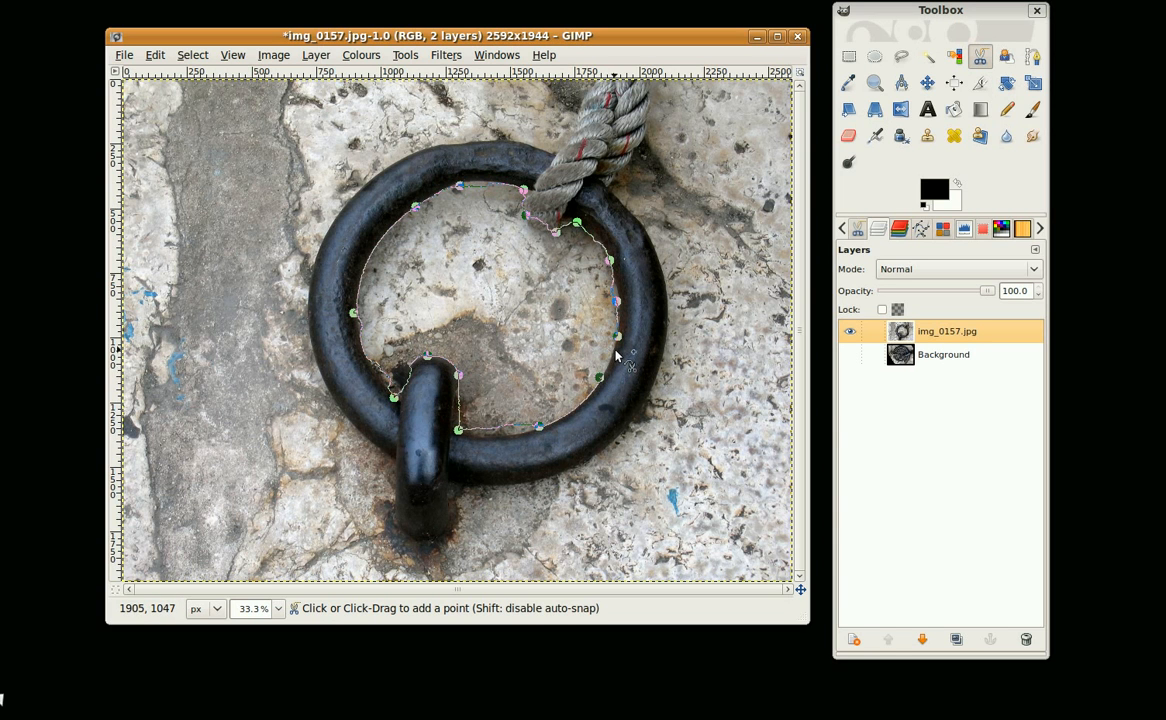
mouse_move(492, 432)
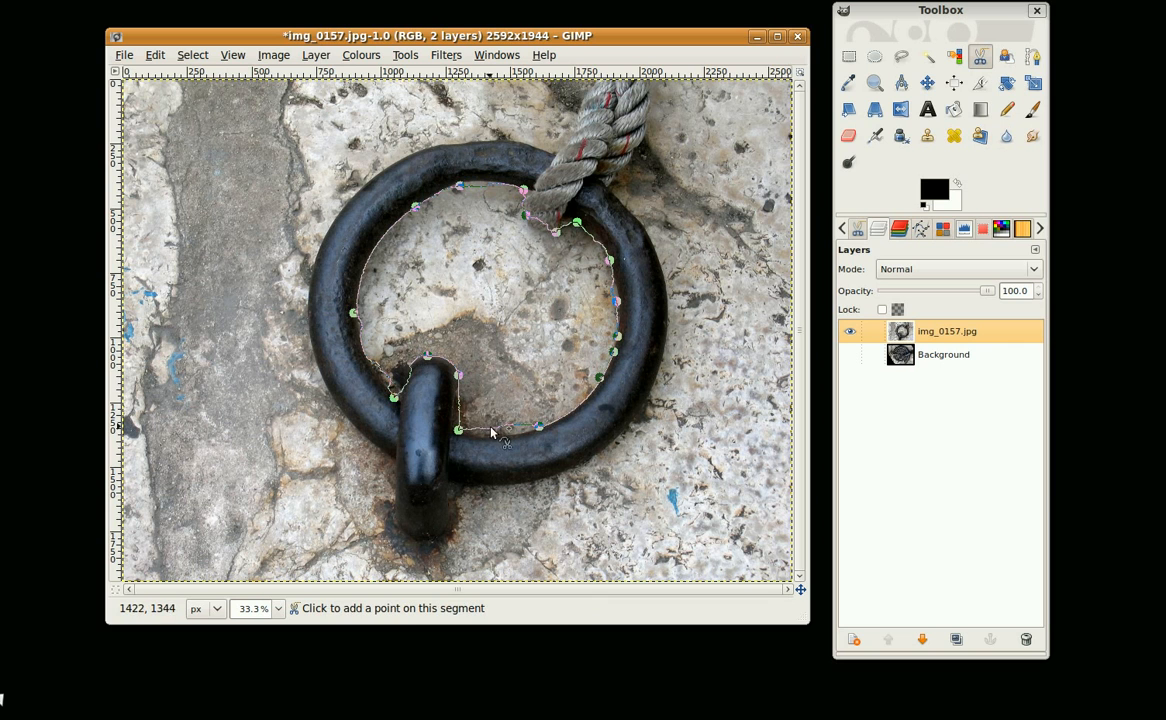
mouse_move(452, 412)
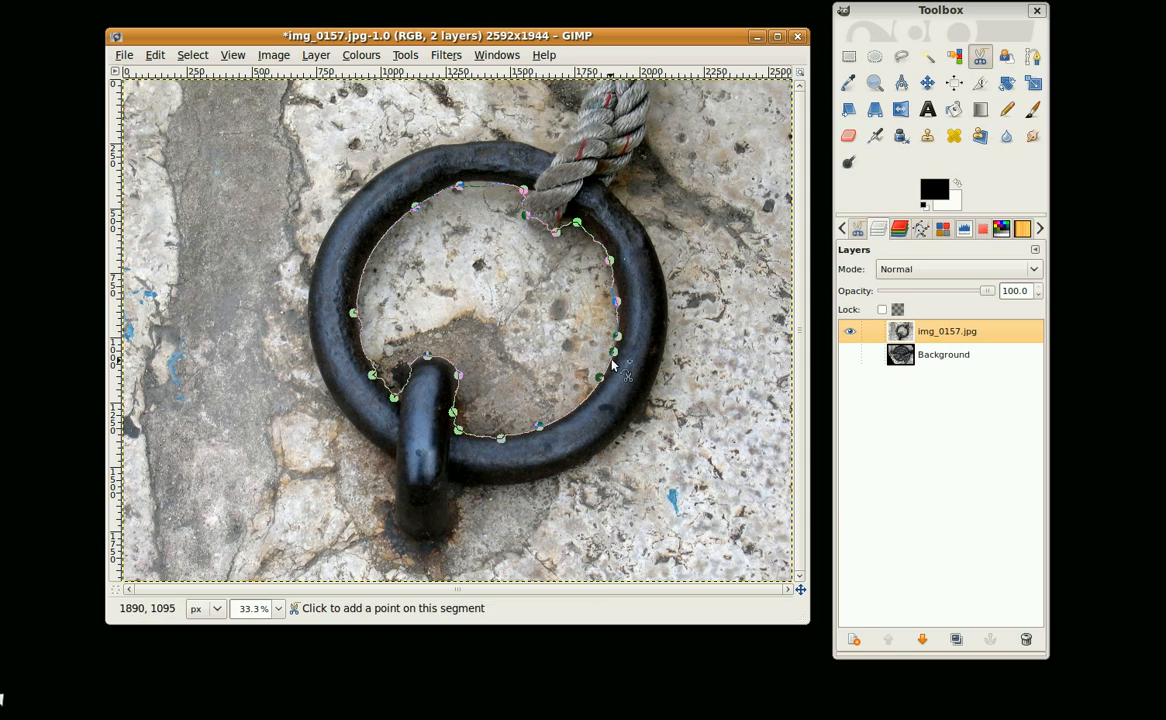
mouse_move(596, 336)
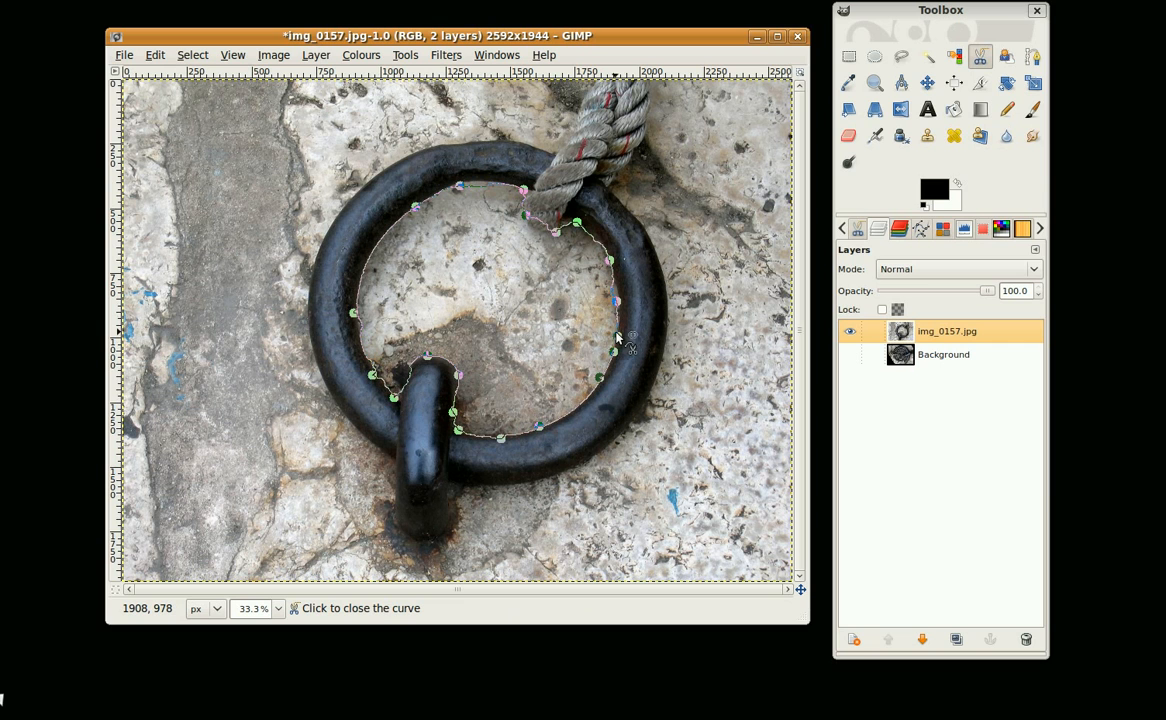
mouse_move(620, 340)
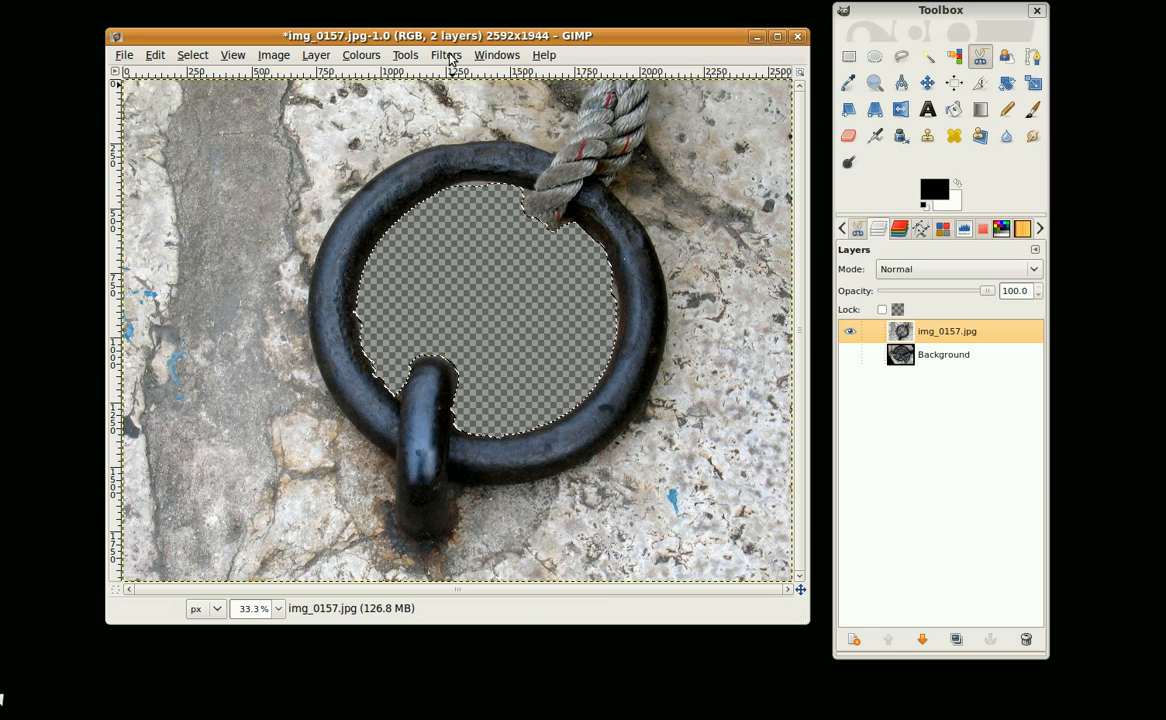
- Launch the MathMap filter from Filters > Generic > MathMap
click(446, 56)
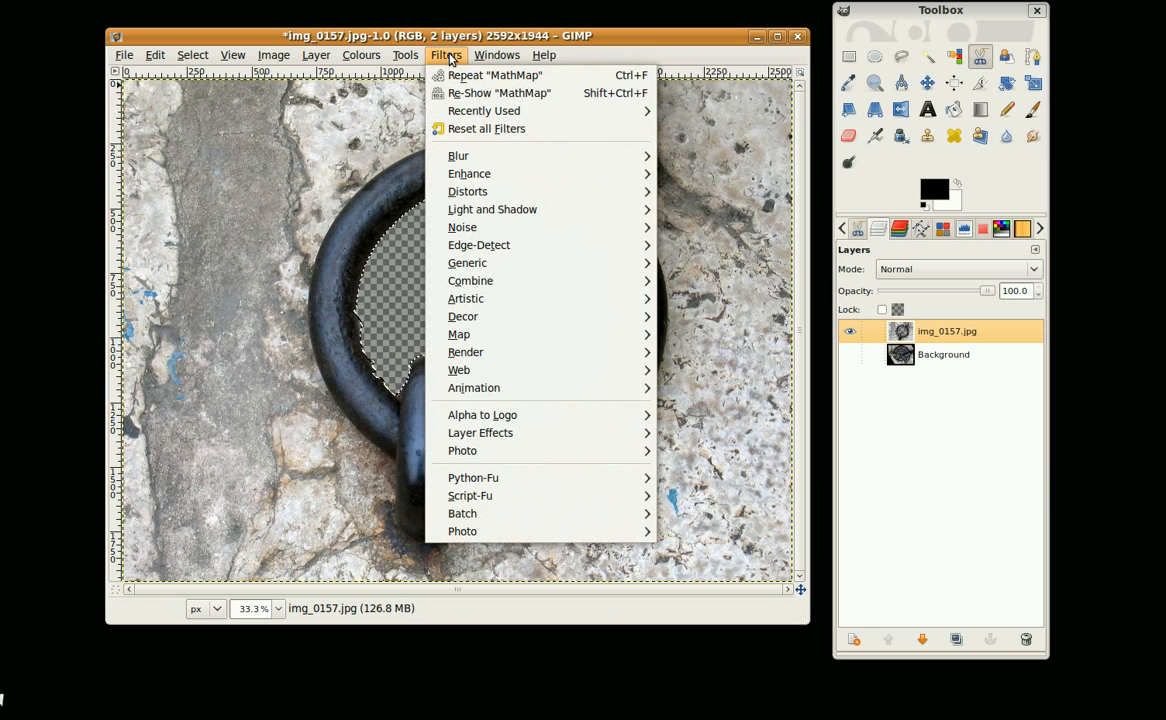
mouse_move(468, 262)
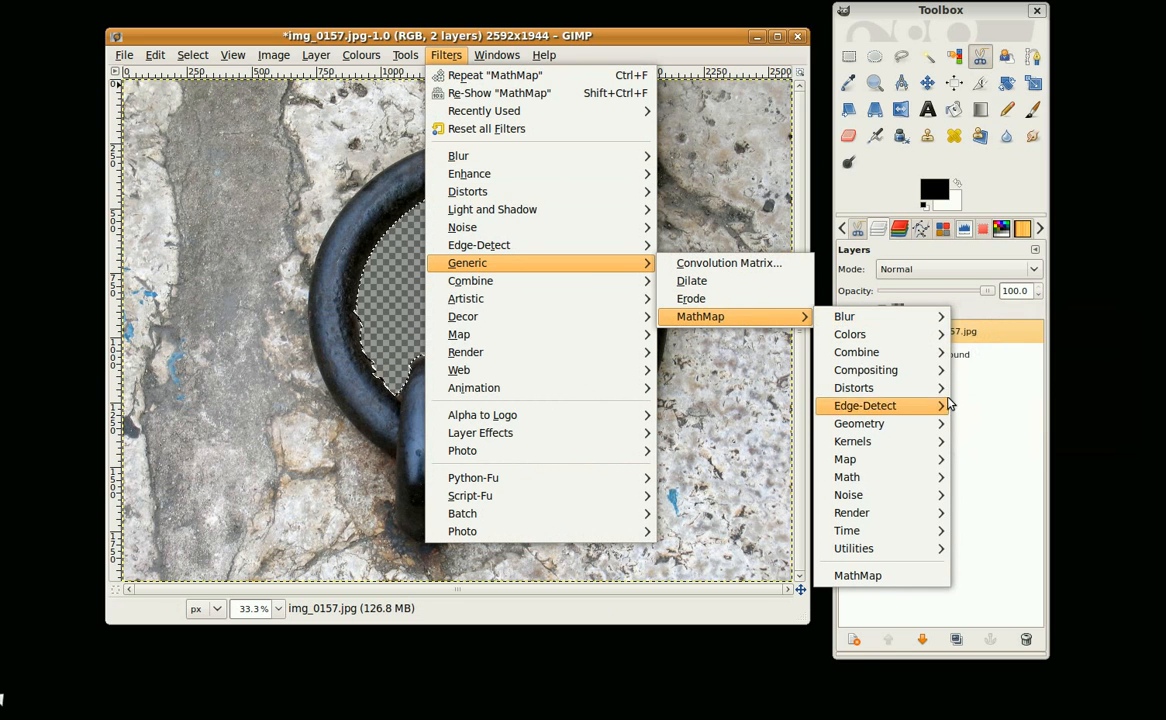
mouse_move(856, 576)
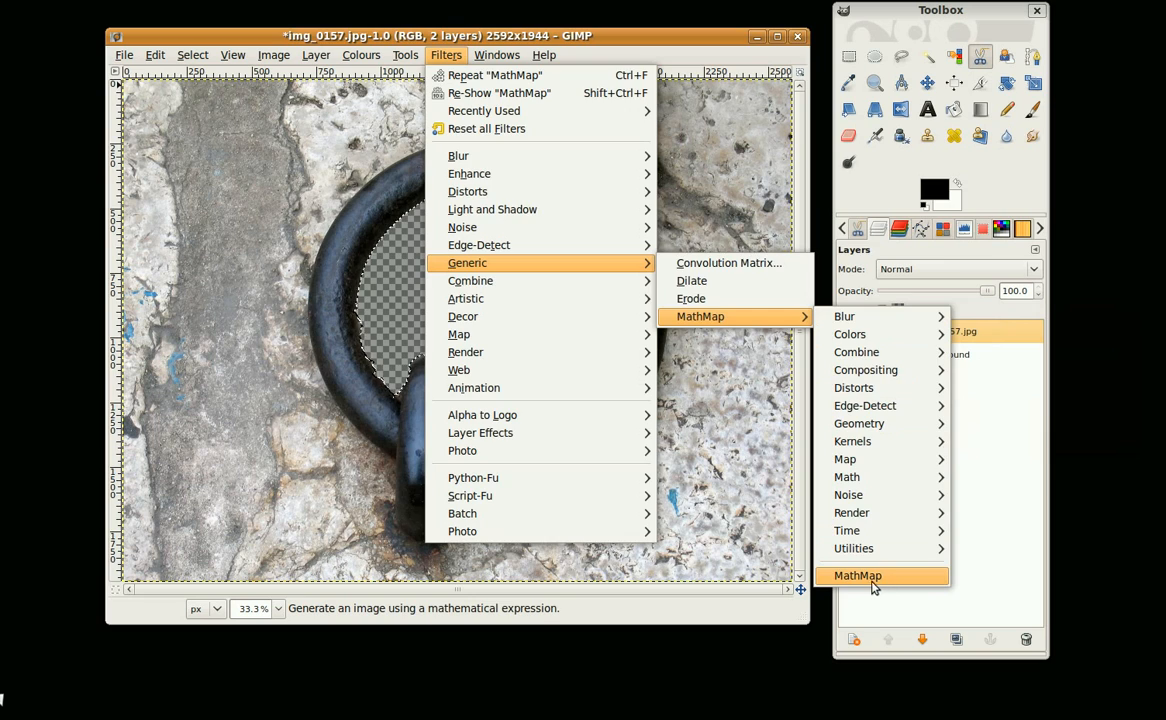
click(856, 576)
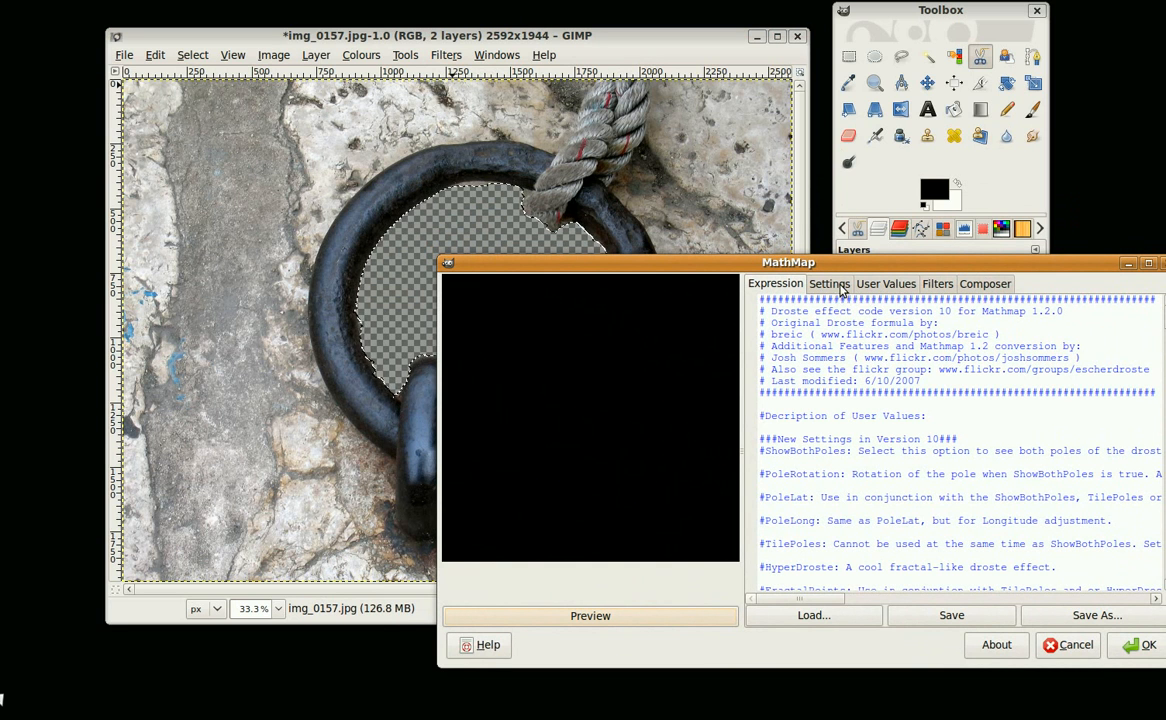
- Load the Droste filter from MathMap's Map category and return to its expression code
click(936, 284)
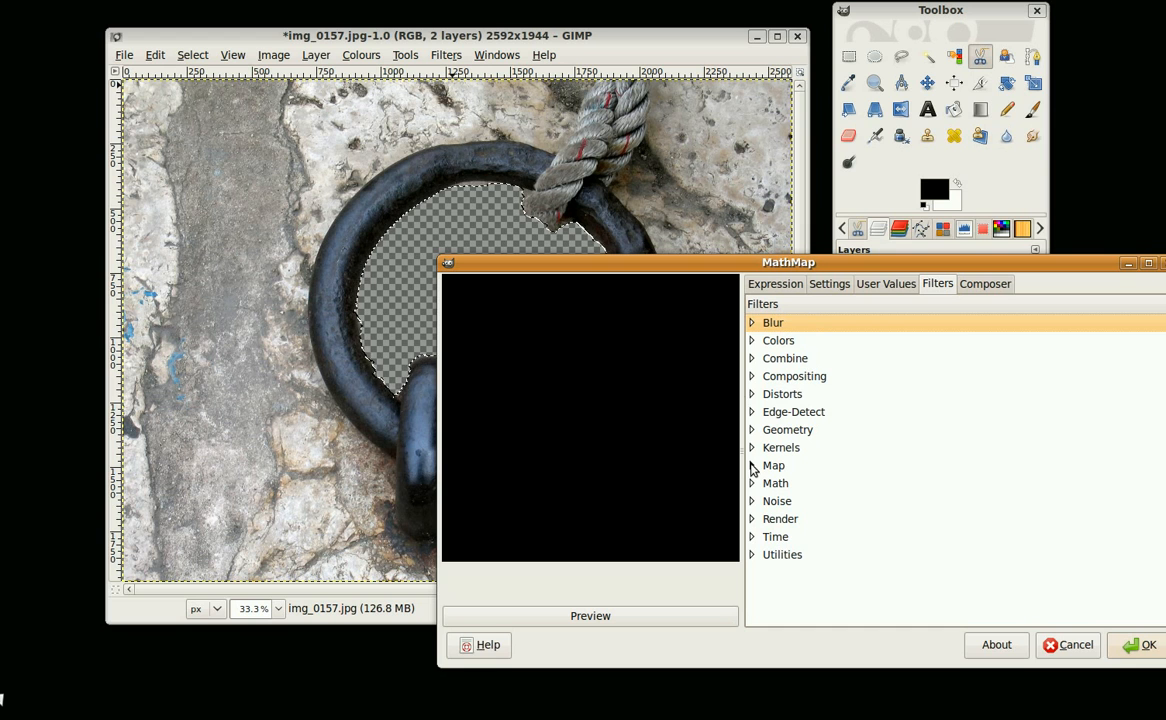
click(772, 464)
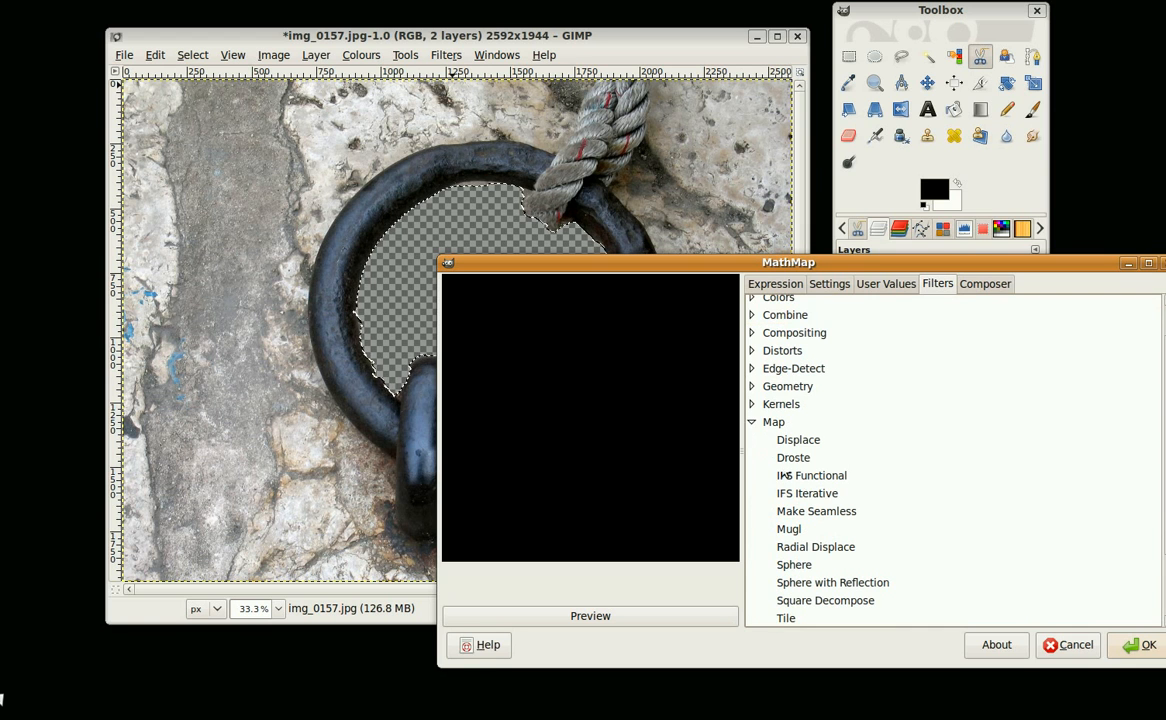
mouse_move(808, 464)
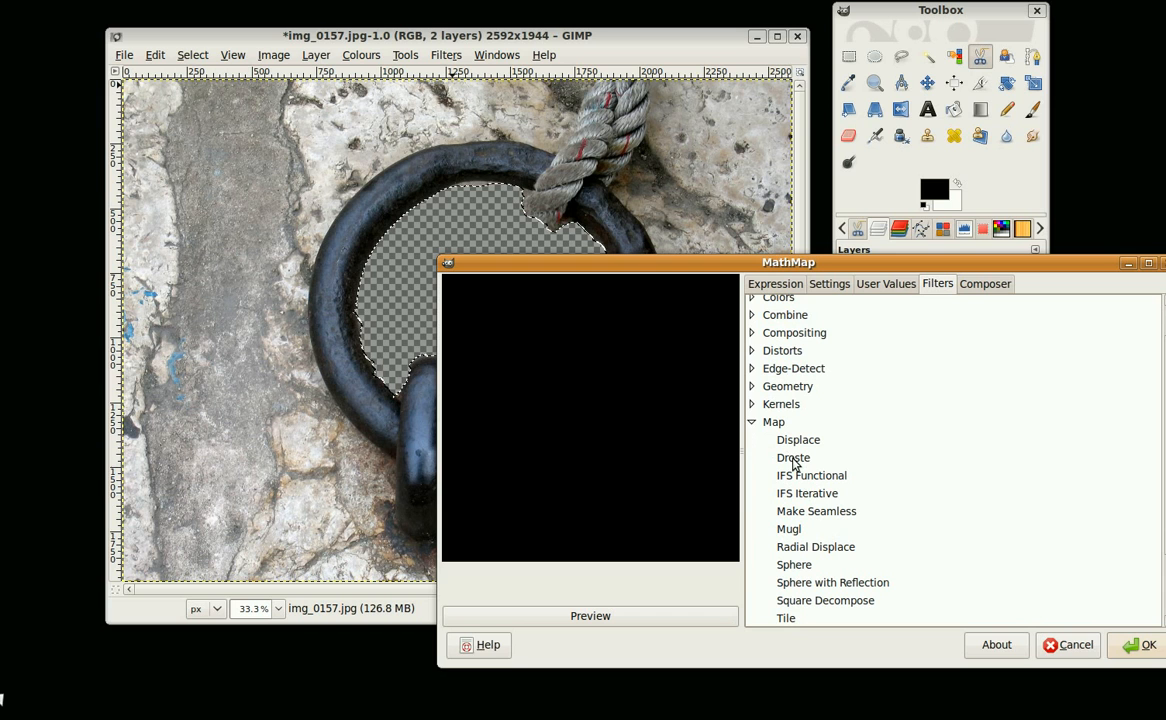
mouse_move(796, 464)
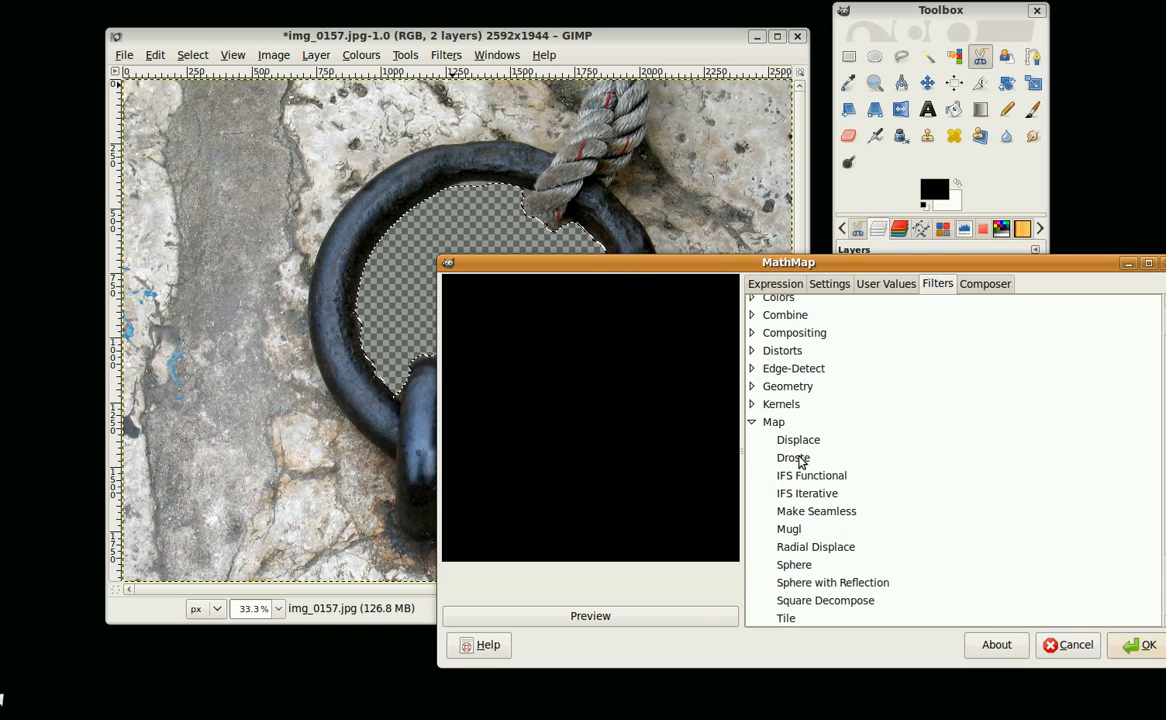
click(794, 456)
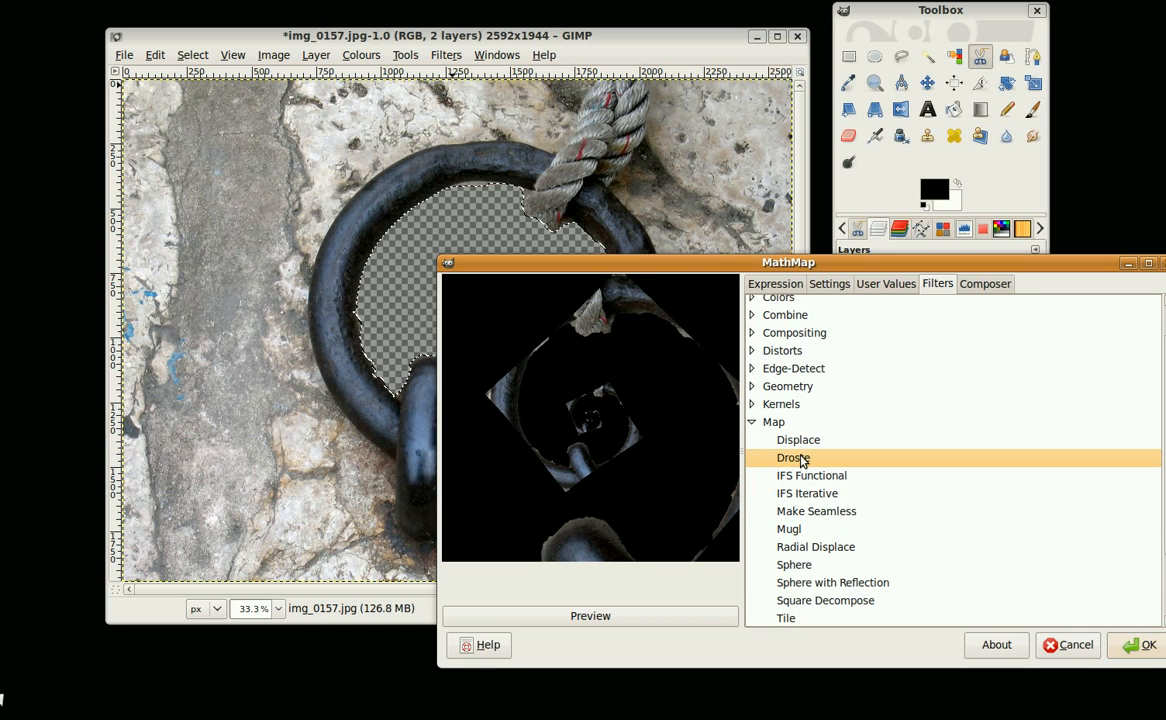
click(774, 284)
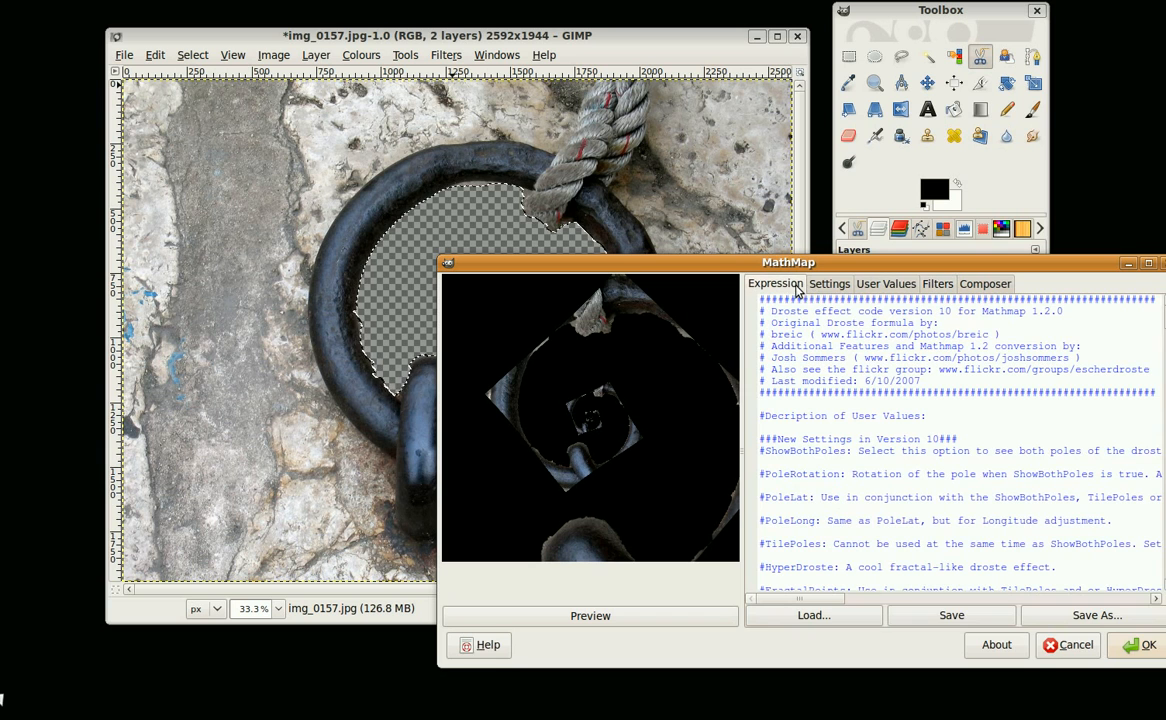
mouse_move(864, 284)
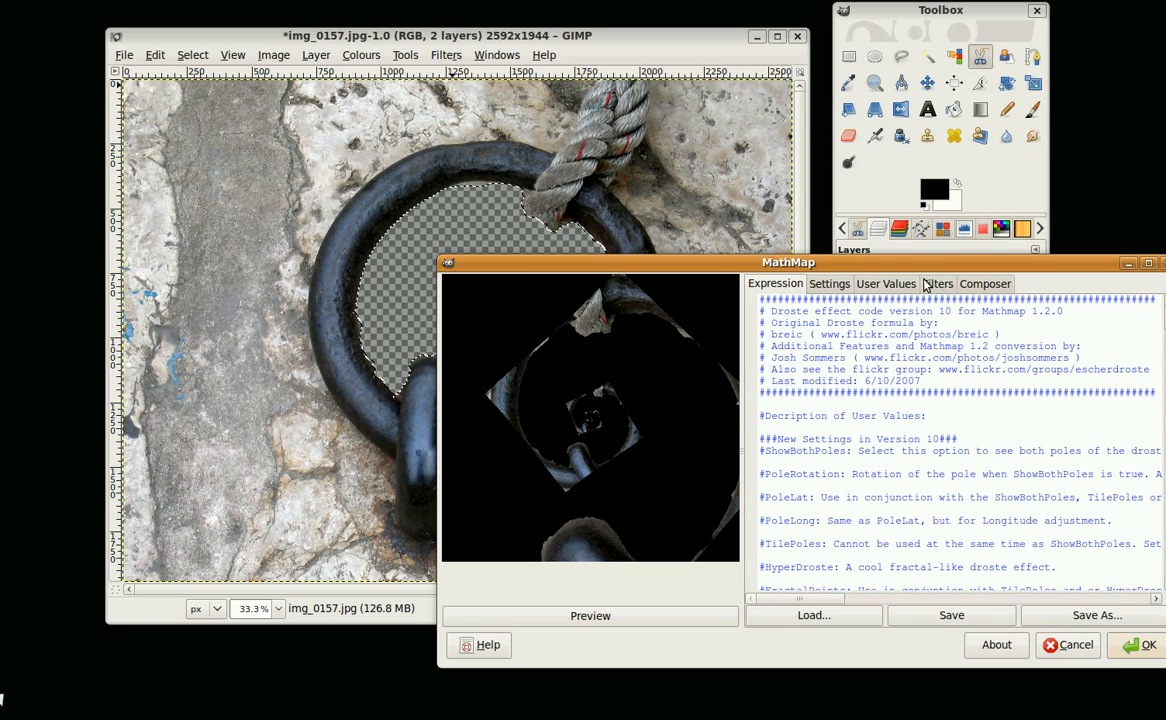
- Try several OuterRadius values in User Values, down to about 38 and 28
click(884, 284)
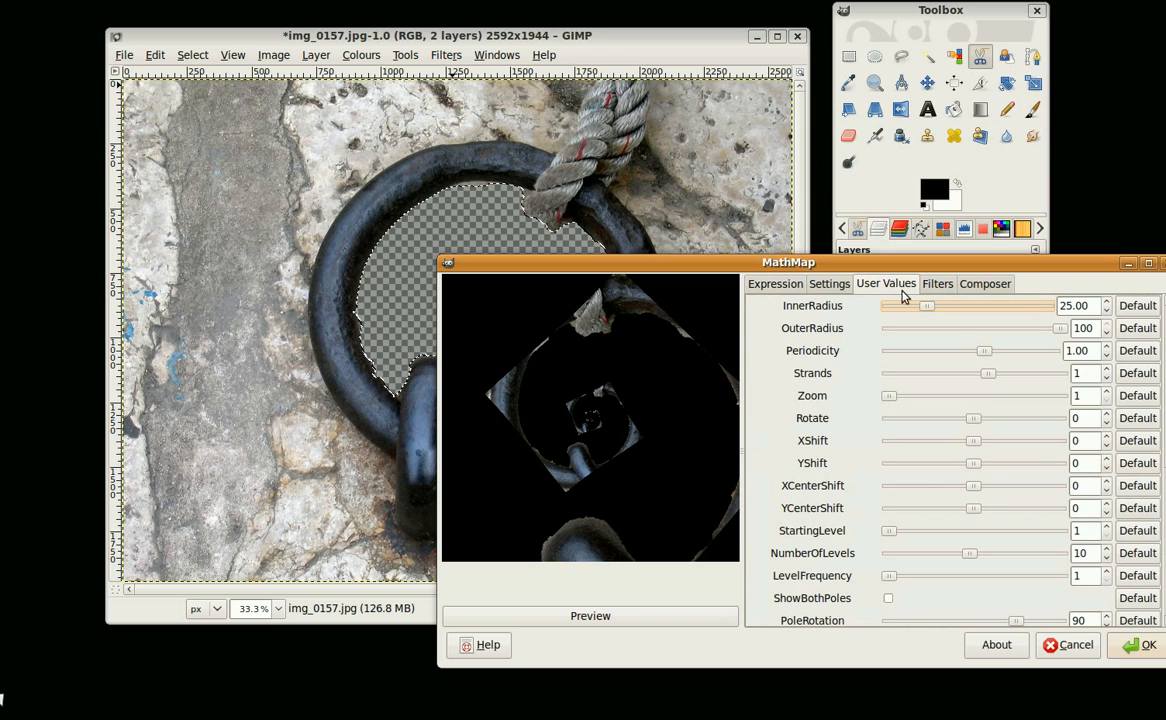
mouse_move(896, 372)
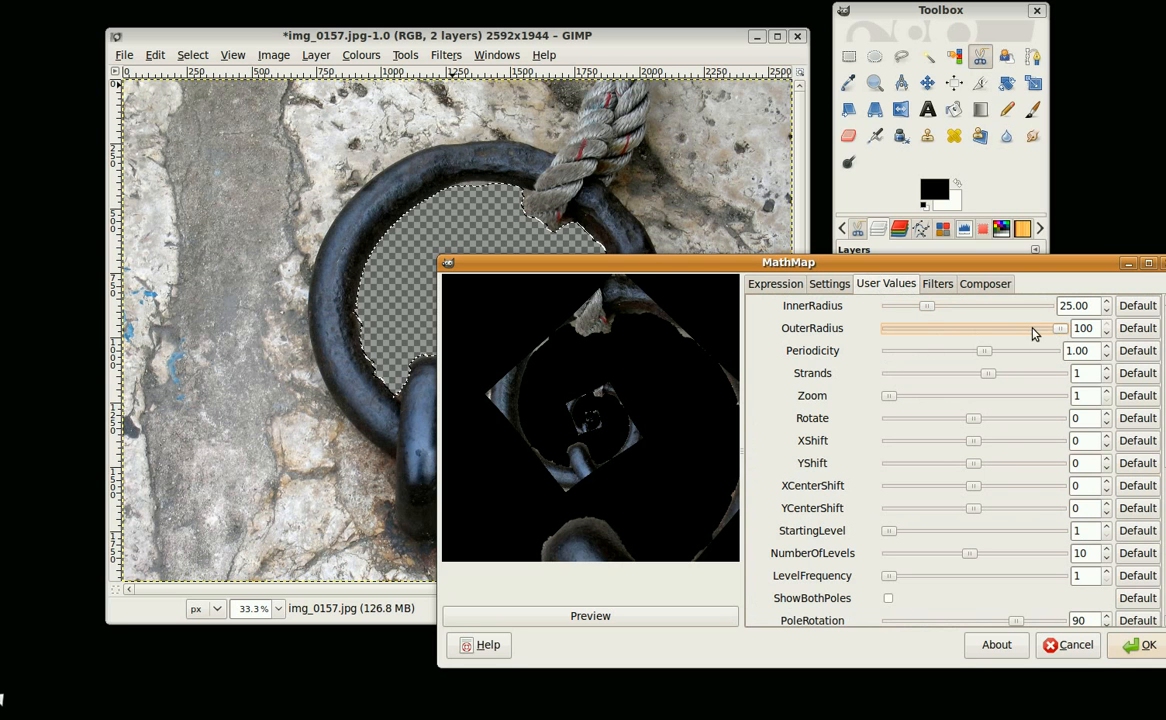
drag(1058, 328, 996, 328)
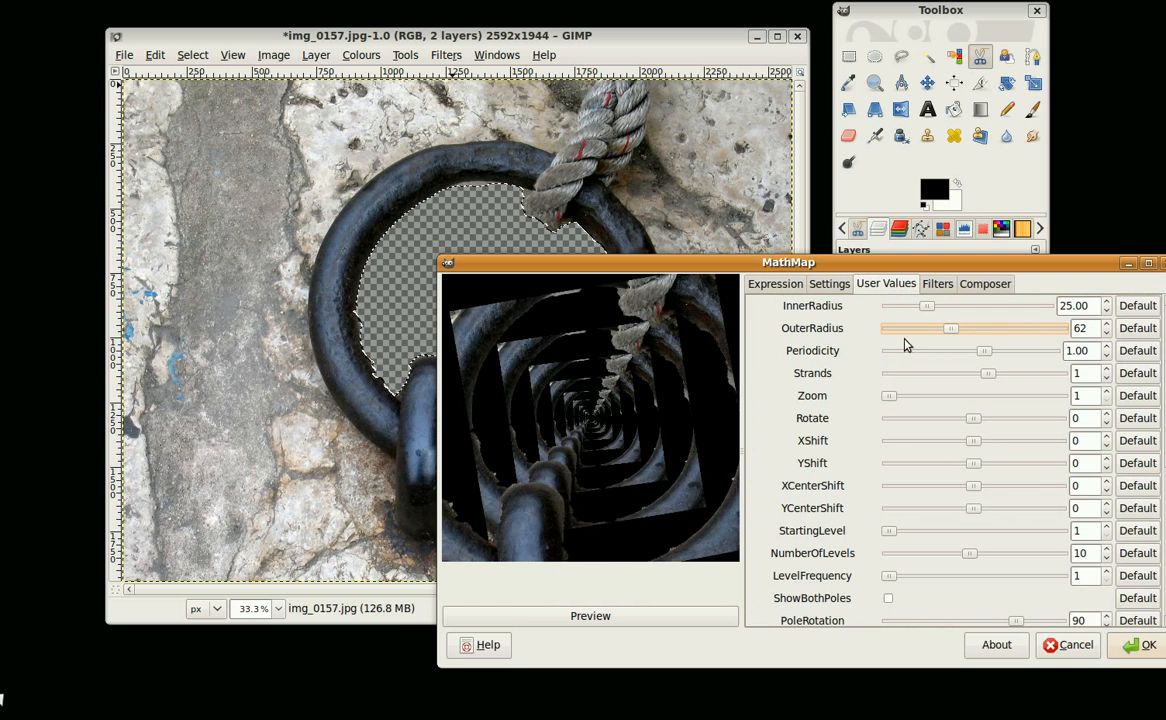
drag(950, 328, 922, 328)
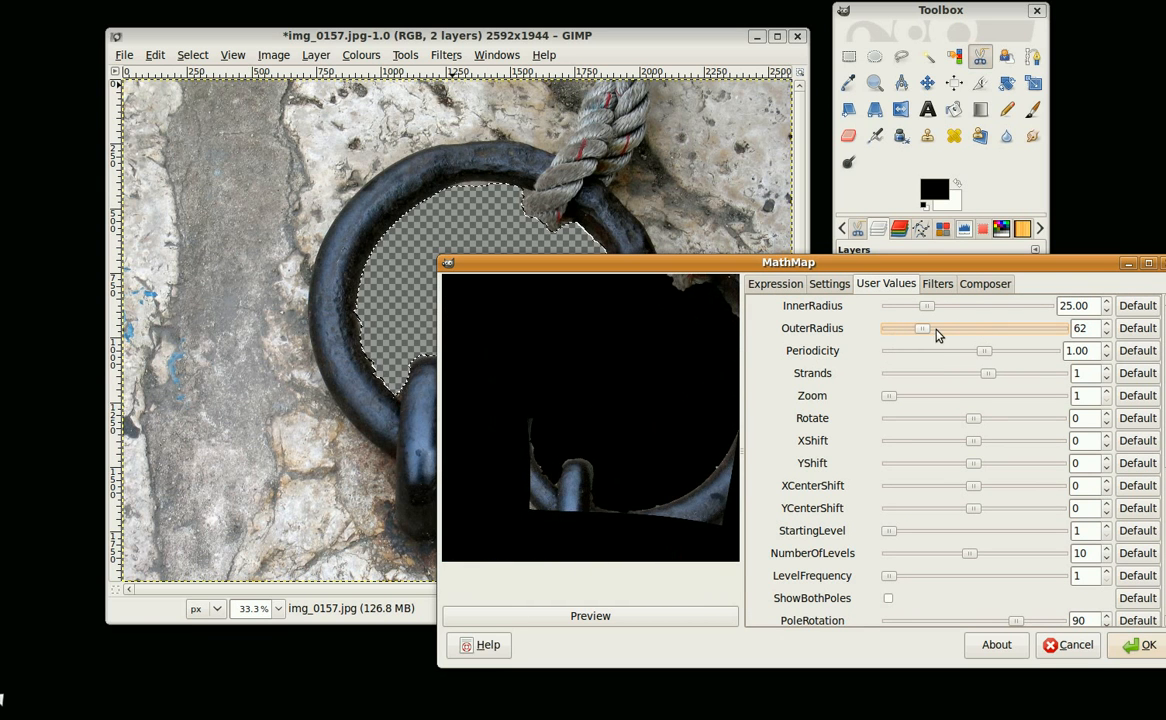
drag(922, 328, 892, 328)
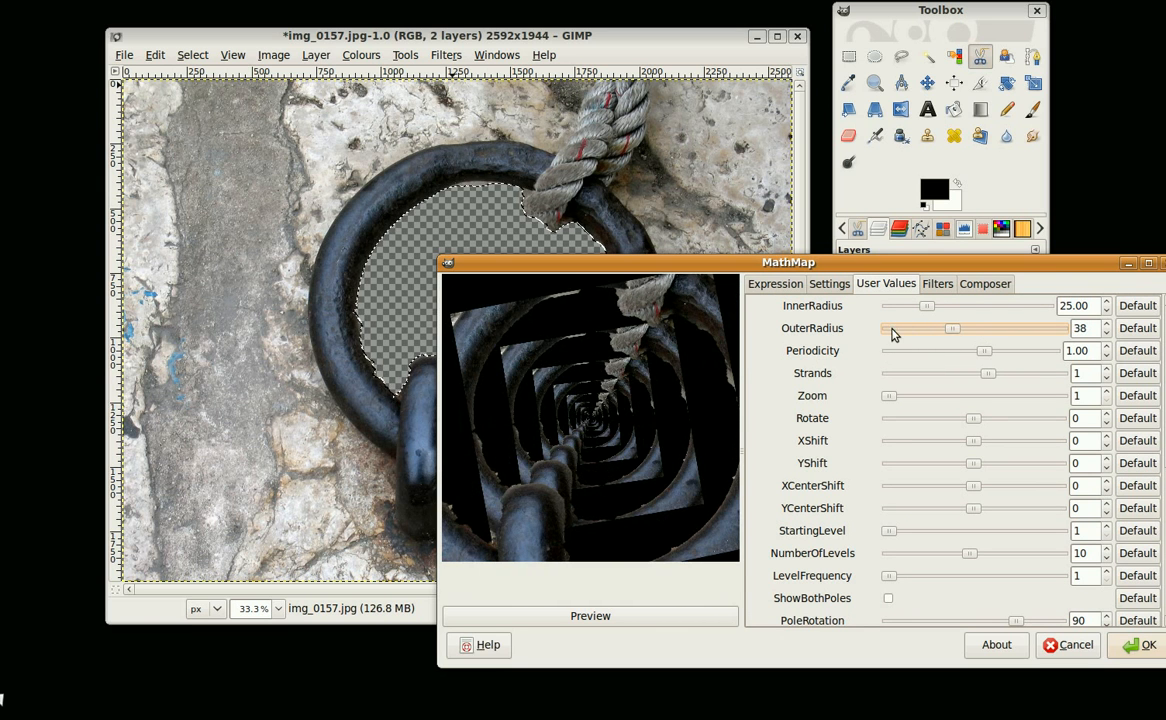
drag(952, 328, 936, 328)
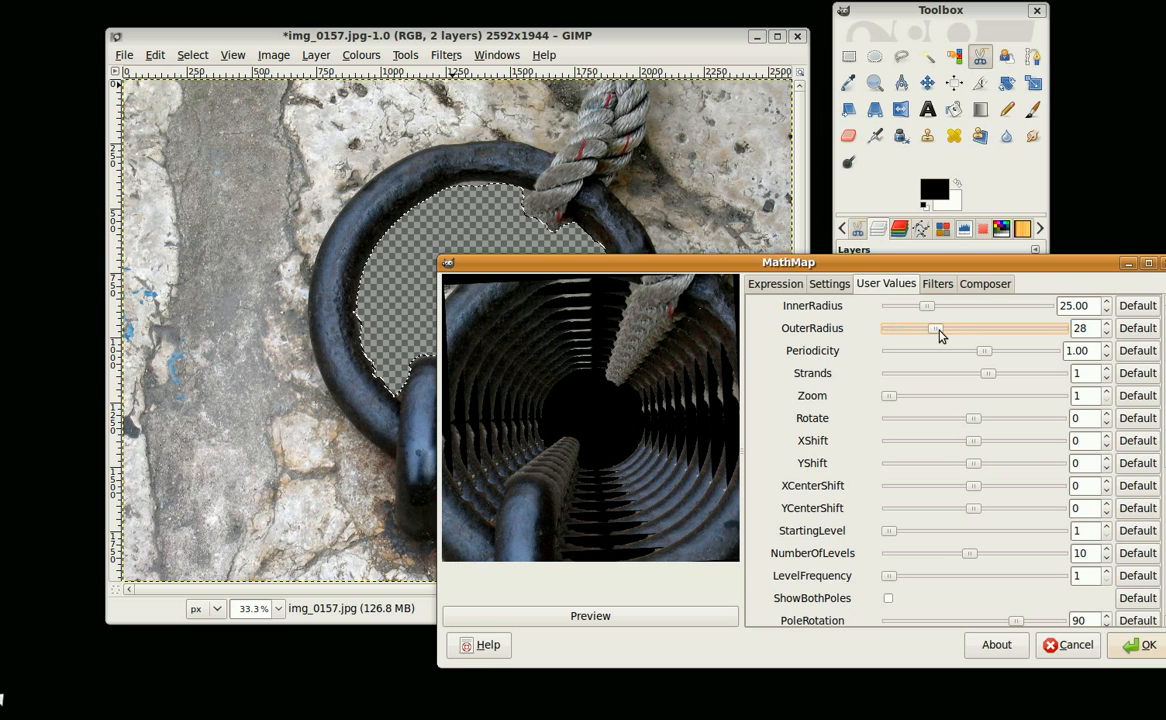
drag(936, 328, 962, 328)
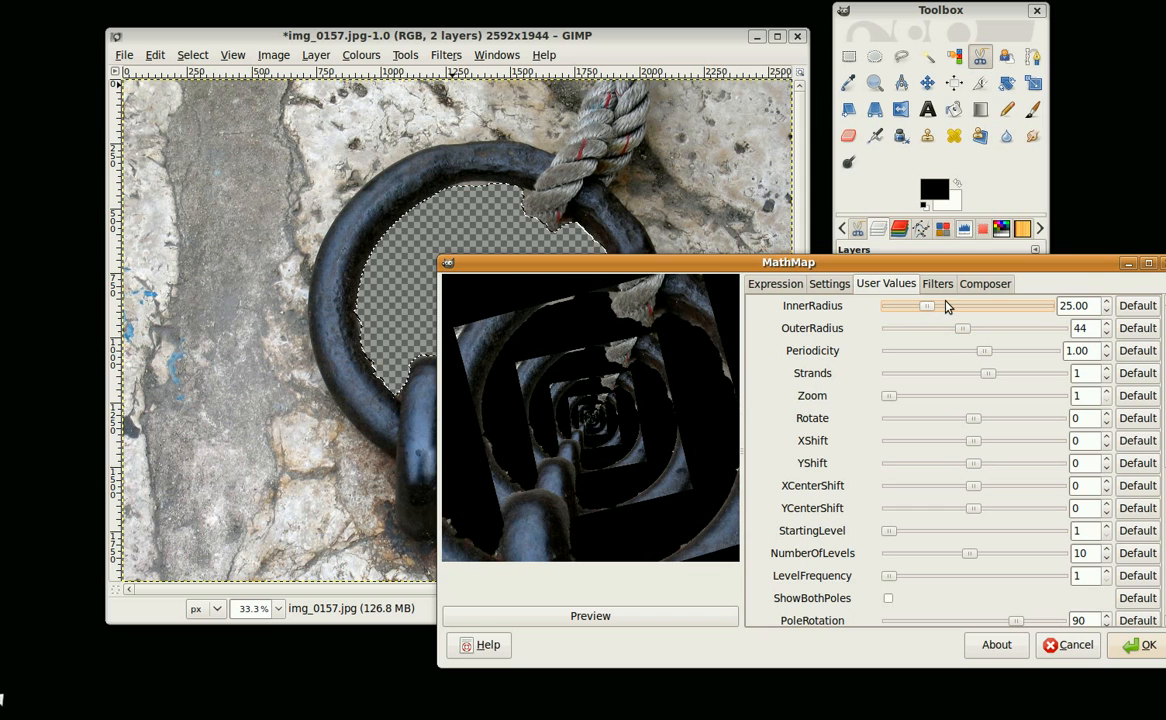
- Test more radii (outer 75, 41), ending at inner radius 25 and outer radius 100
drag(924, 304, 950, 304)
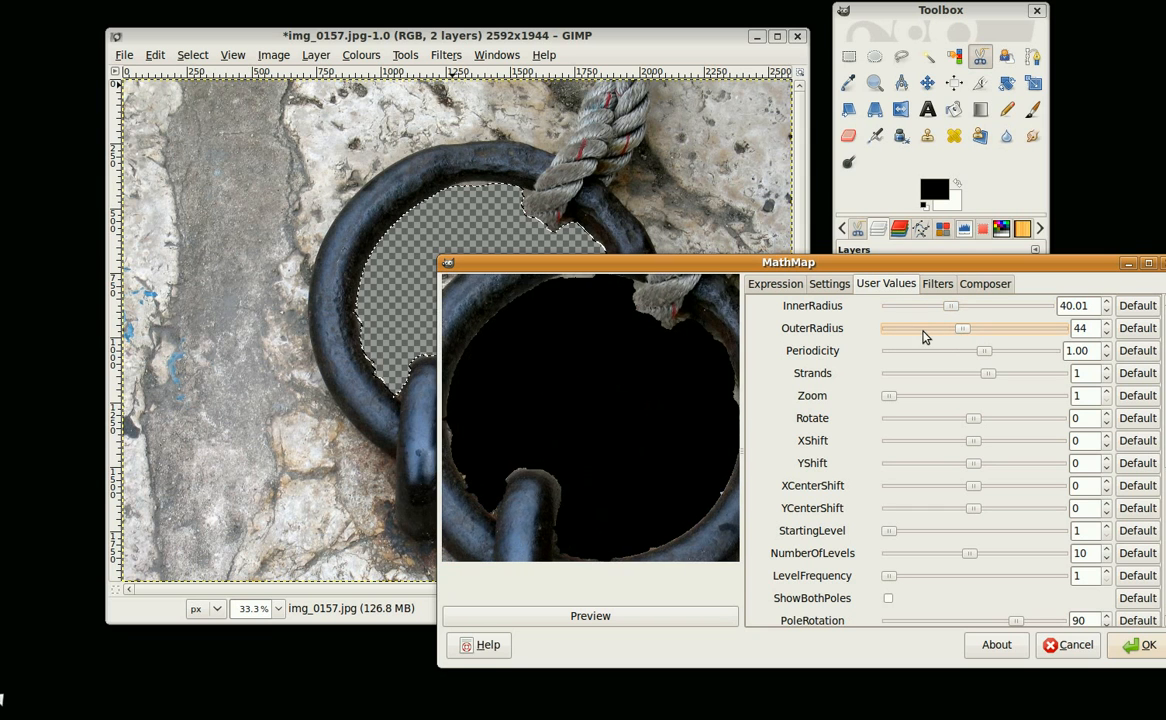
drag(964, 328, 920, 328)
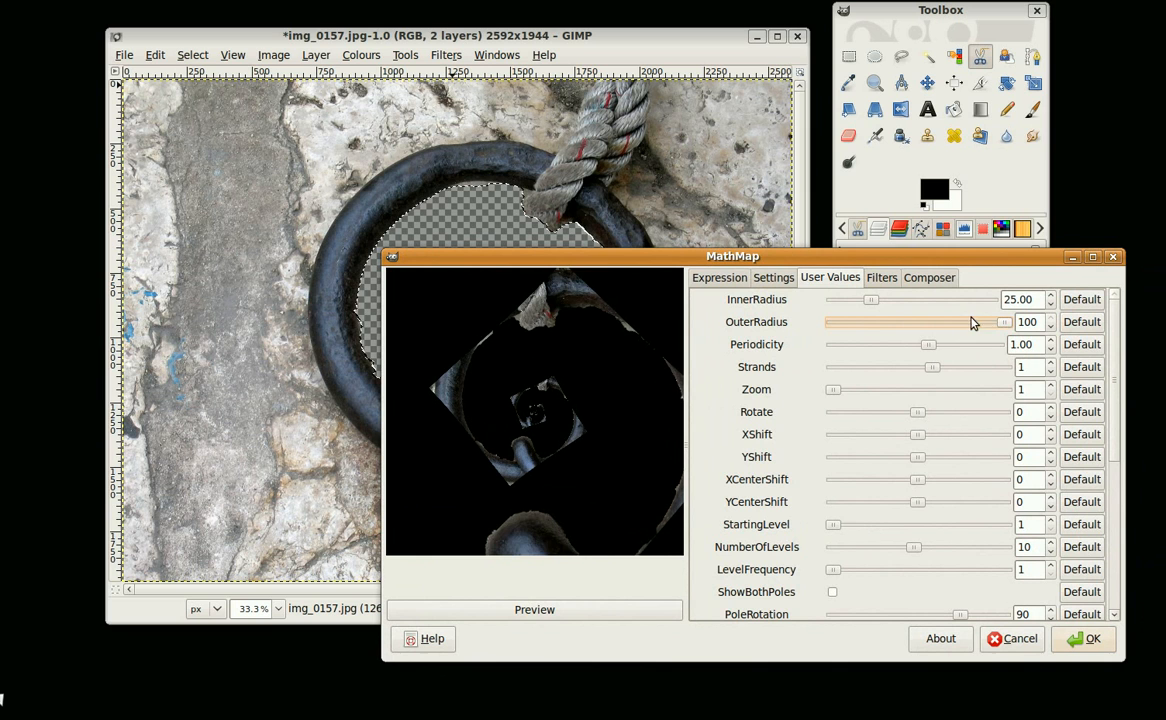
drag(1002, 322, 936, 322)
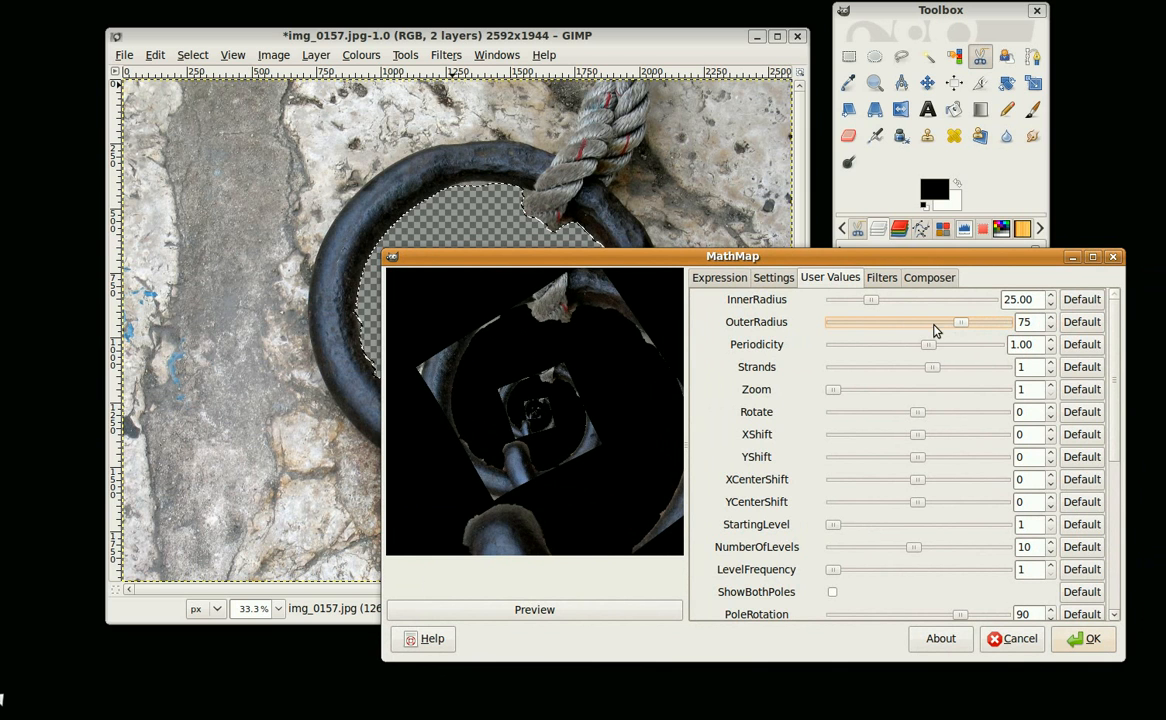
drag(960, 320, 900, 320)
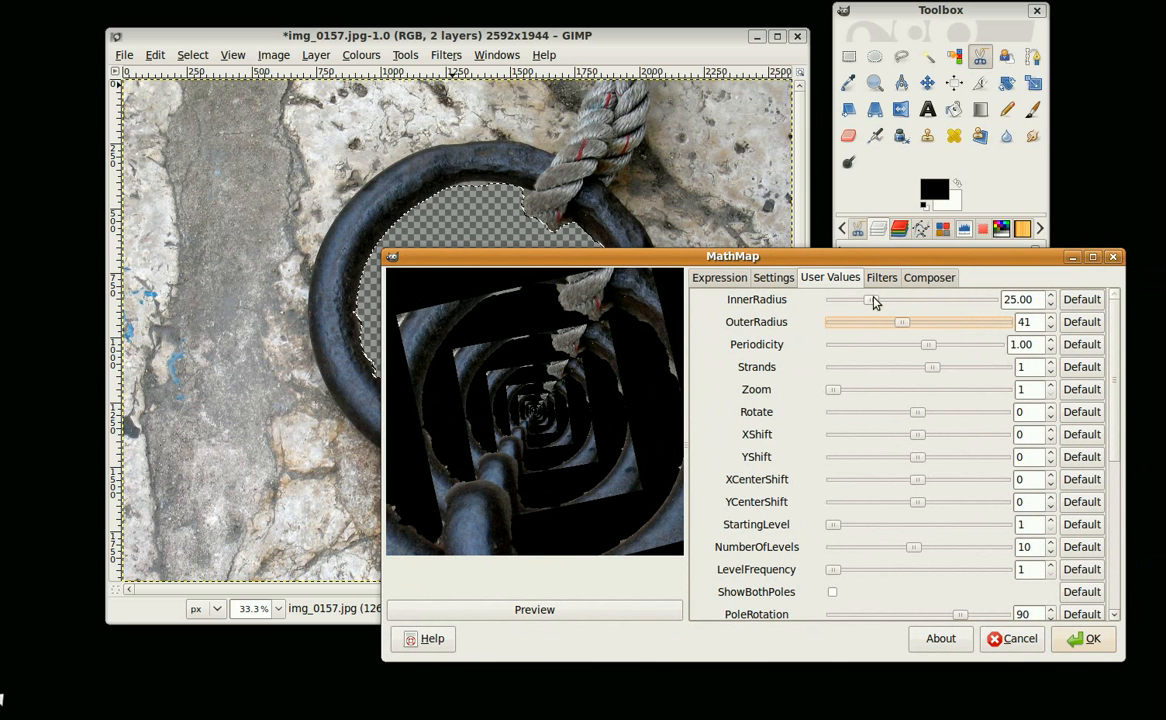
drag(868, 300, 860, 300)
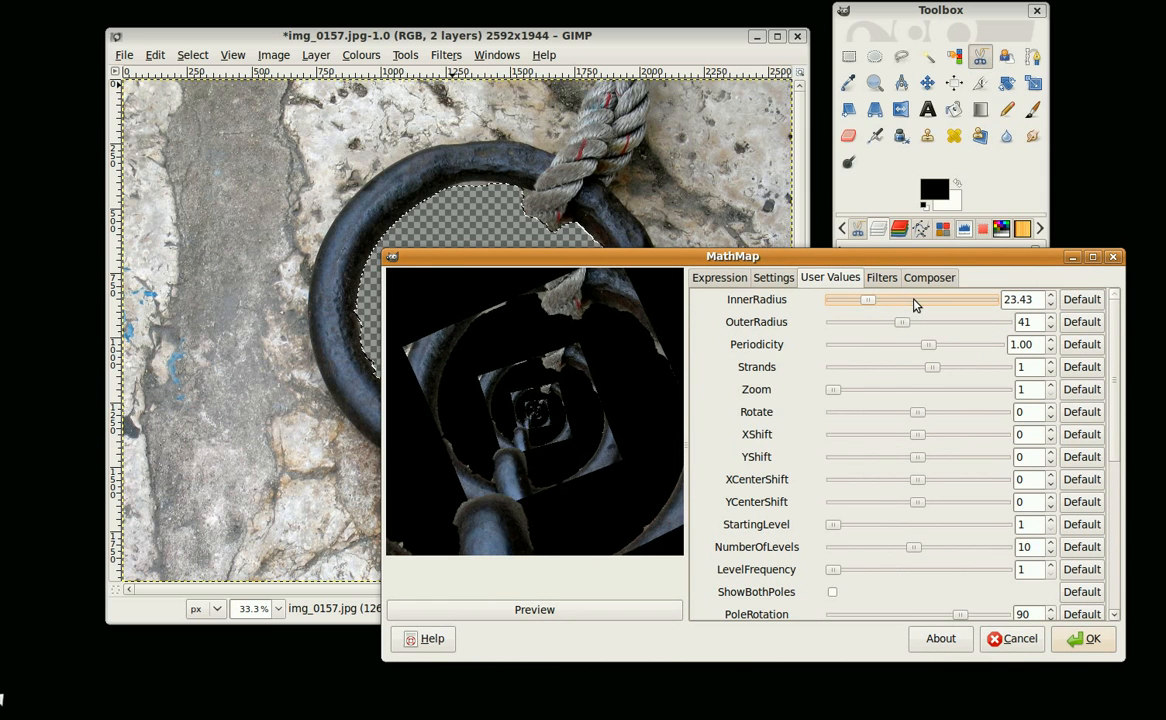
drag(868, 300, 918, 300)
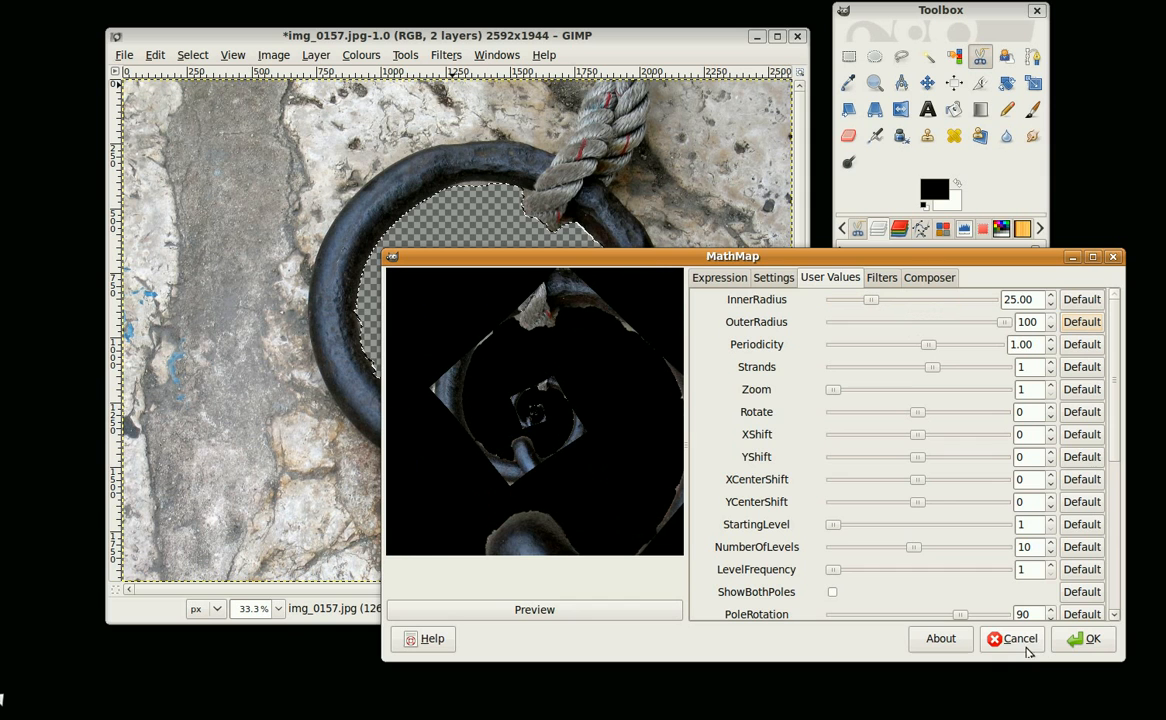
- Cancel MathMap without applying and reopen the Filters menu
click(1020, 640)
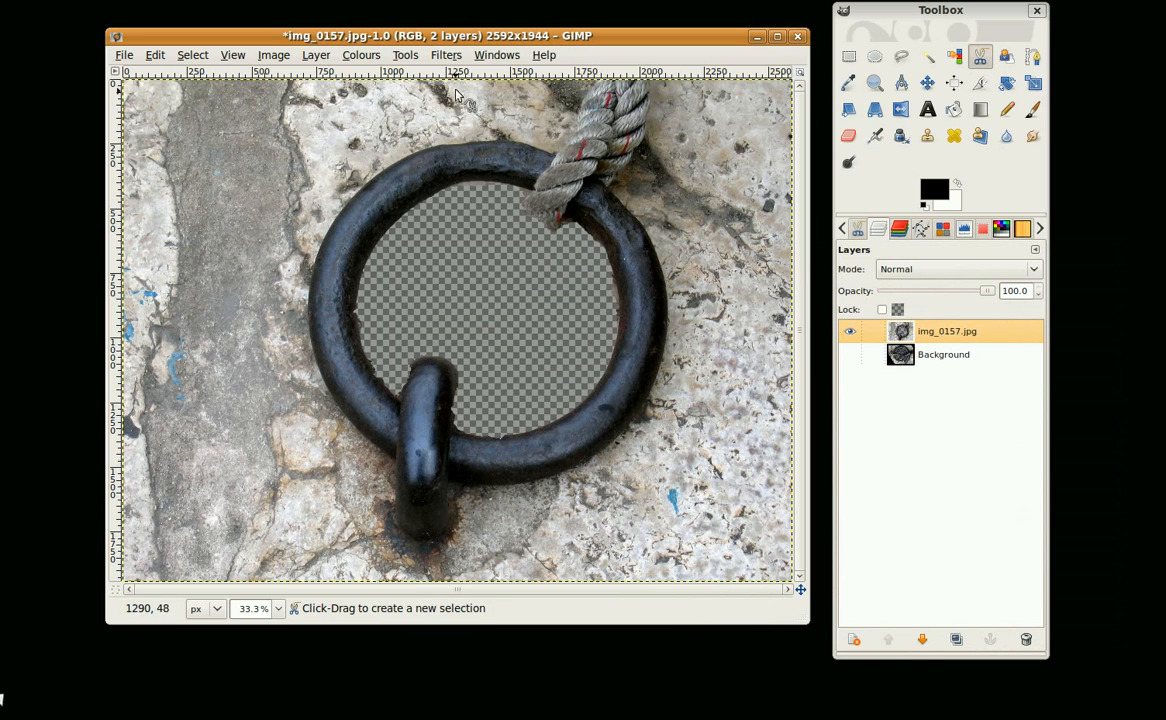
click(448, 56)
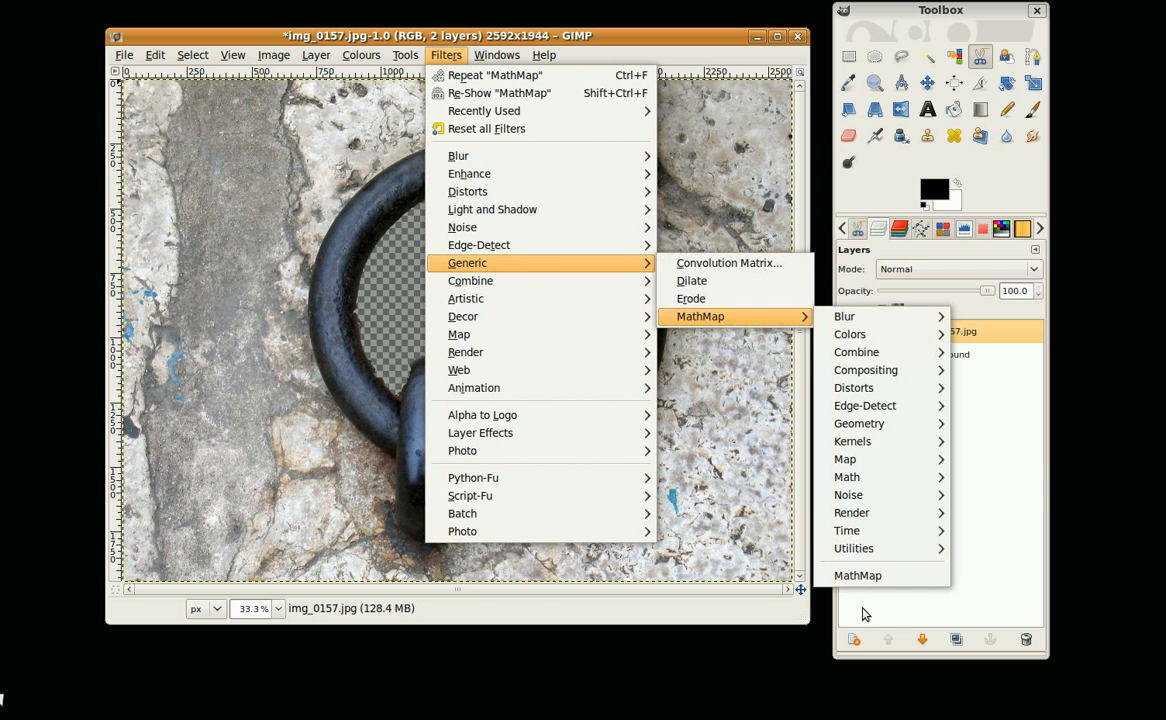
- Relaunch MathMap, reload Droste from the Map category and show its User Values
click(856, 576)
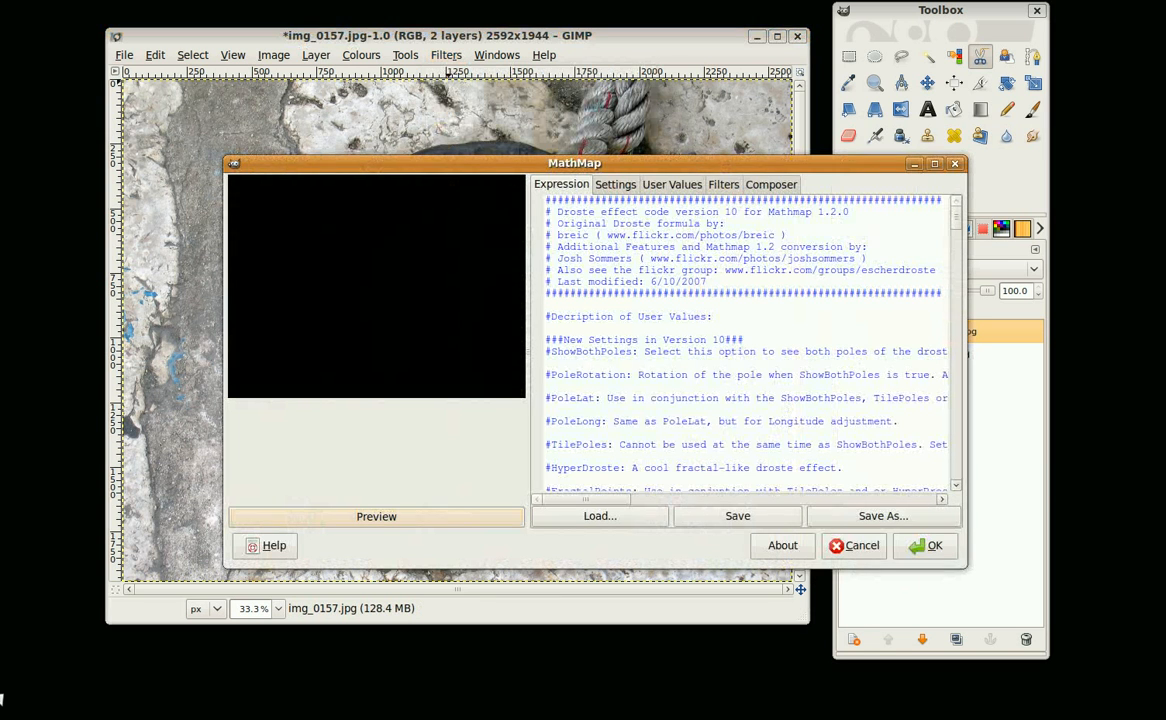
click(724, 184)
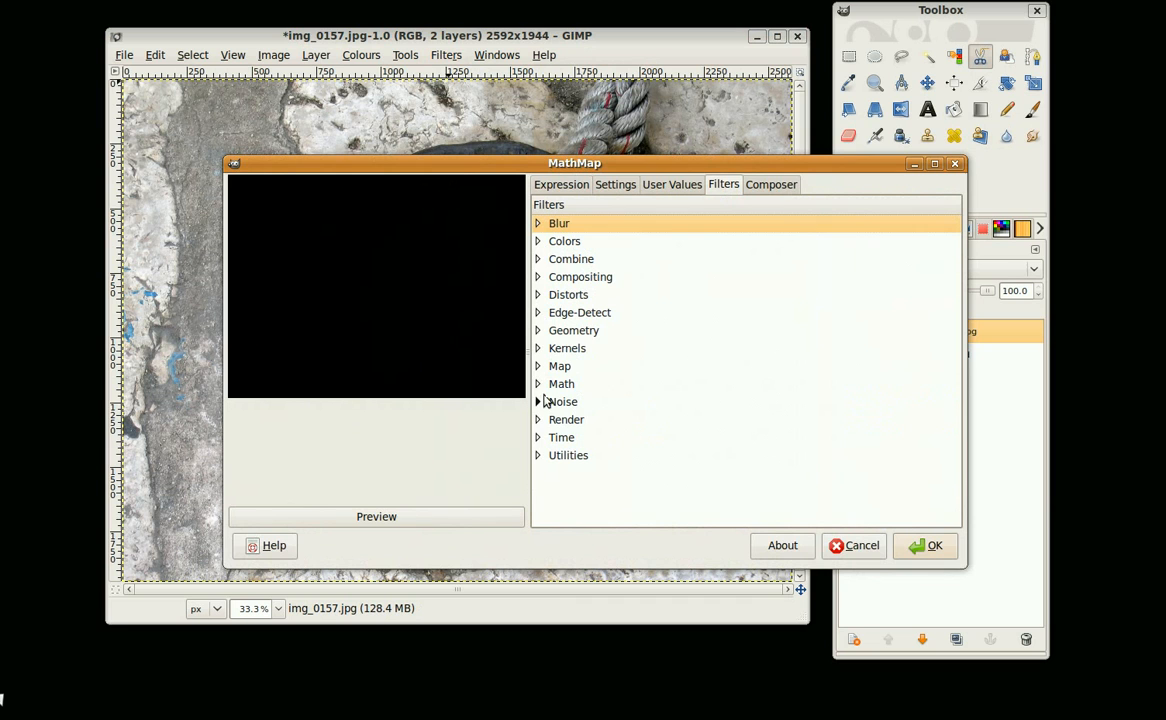
click(558, 366)
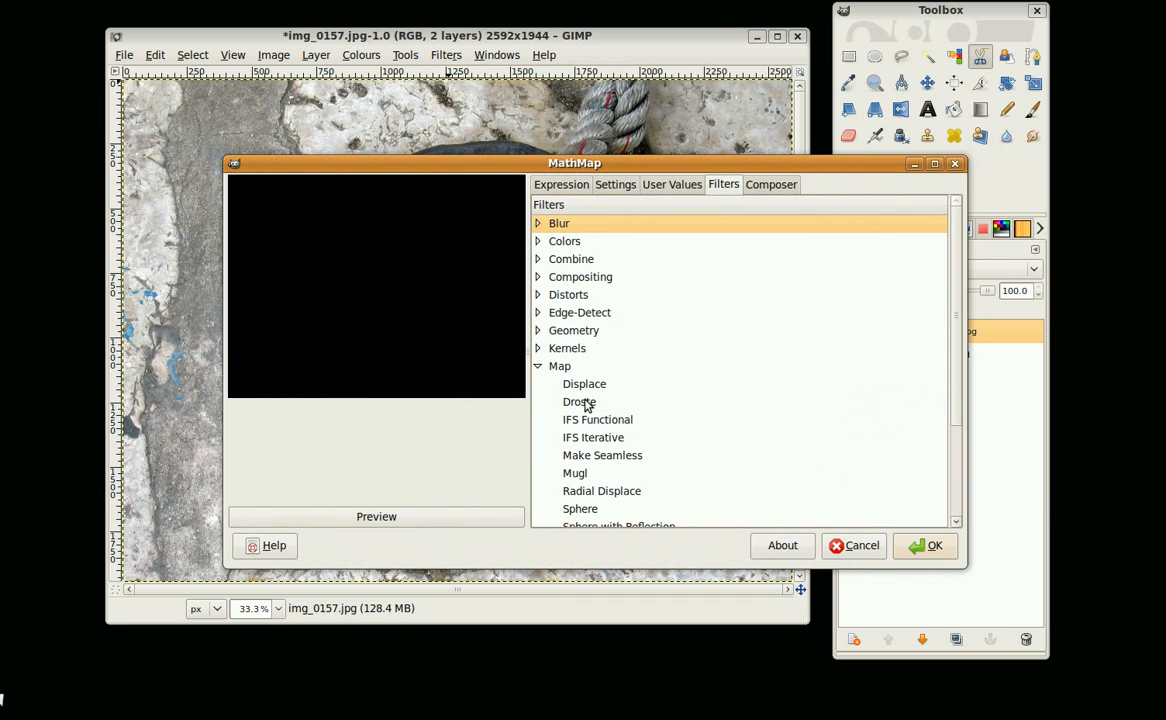
mouse_move(592, 414)
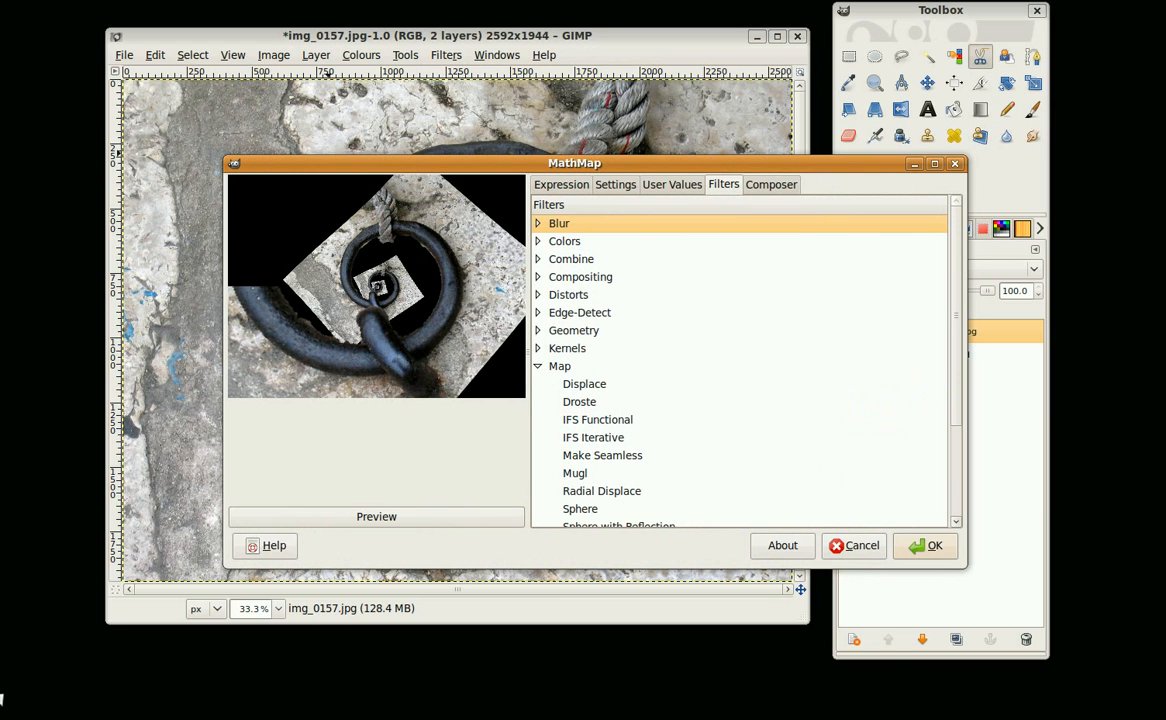
click(580, 400)
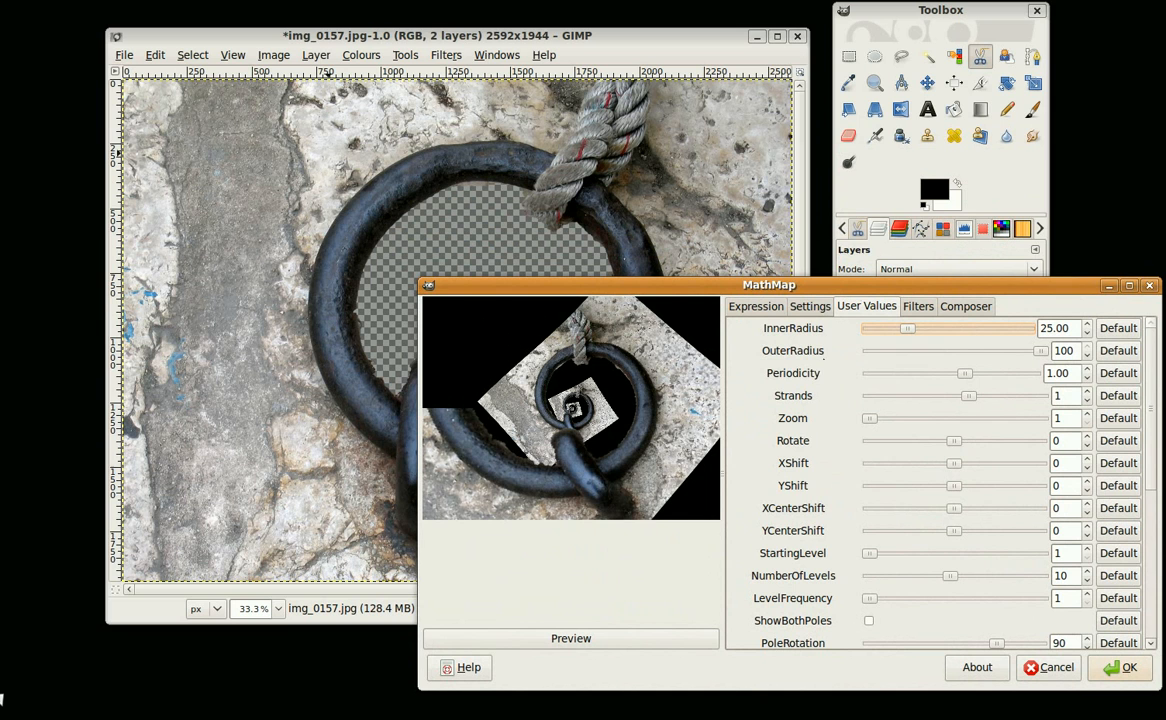
mouse_move(790, 474)
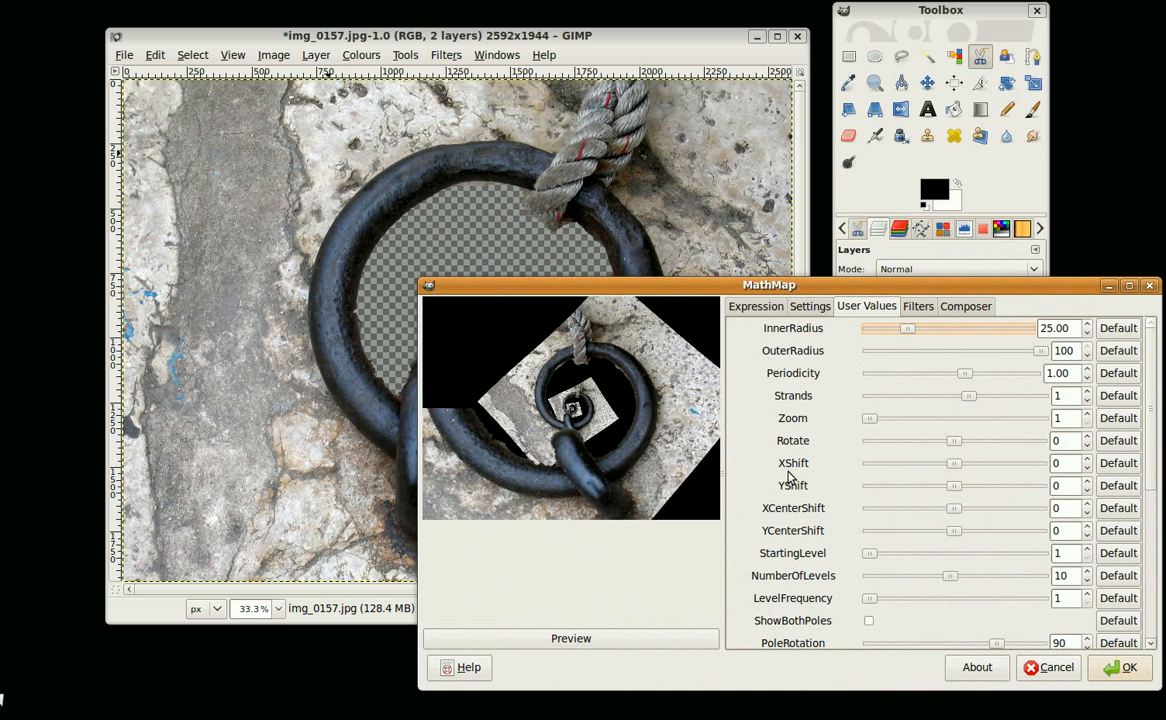
mouse_move(794, 530)
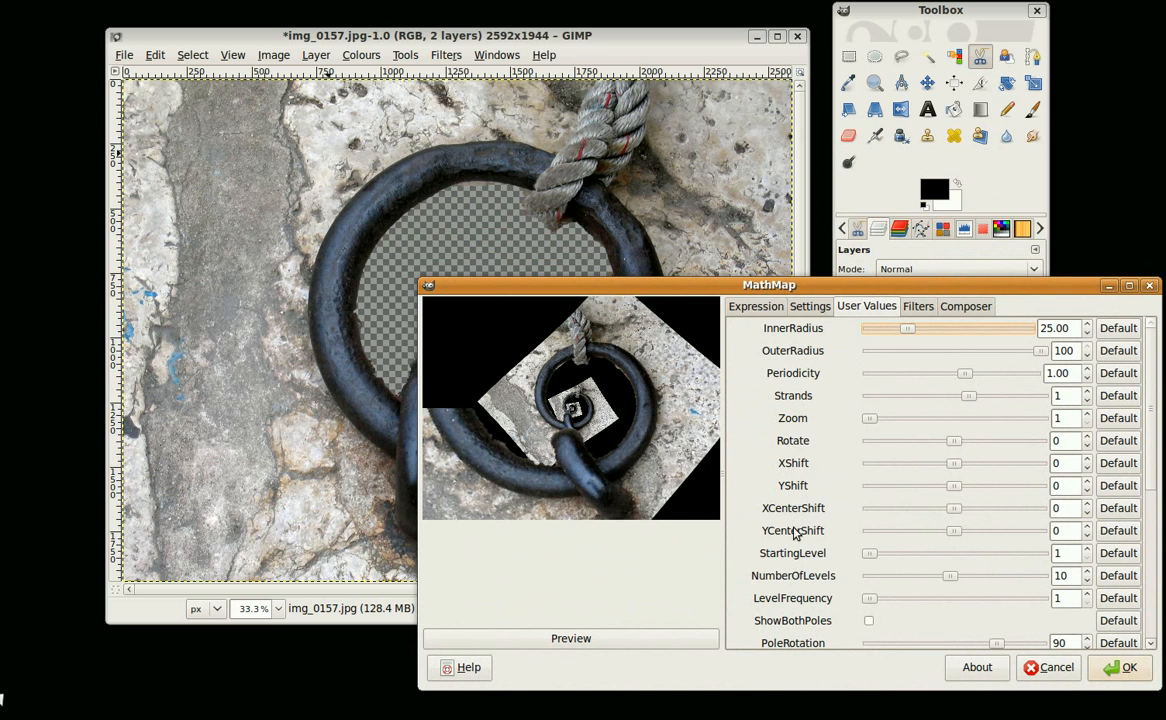
mouse_move(828, 548)
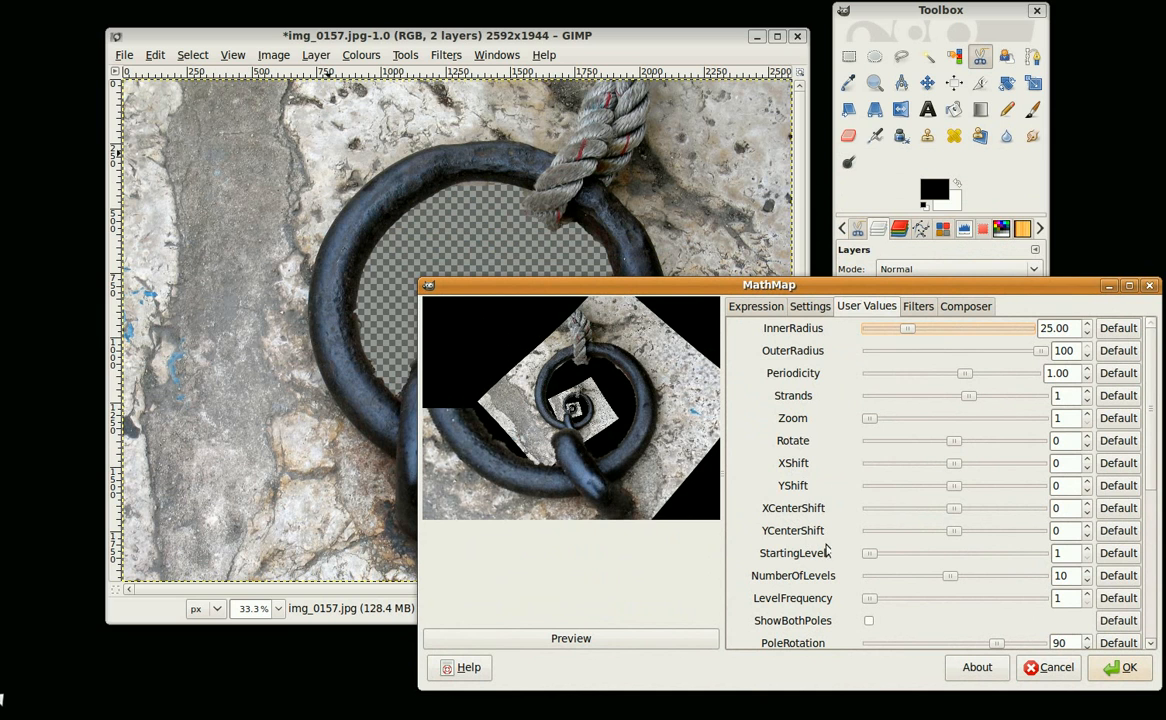
mouse_move(864, 580)
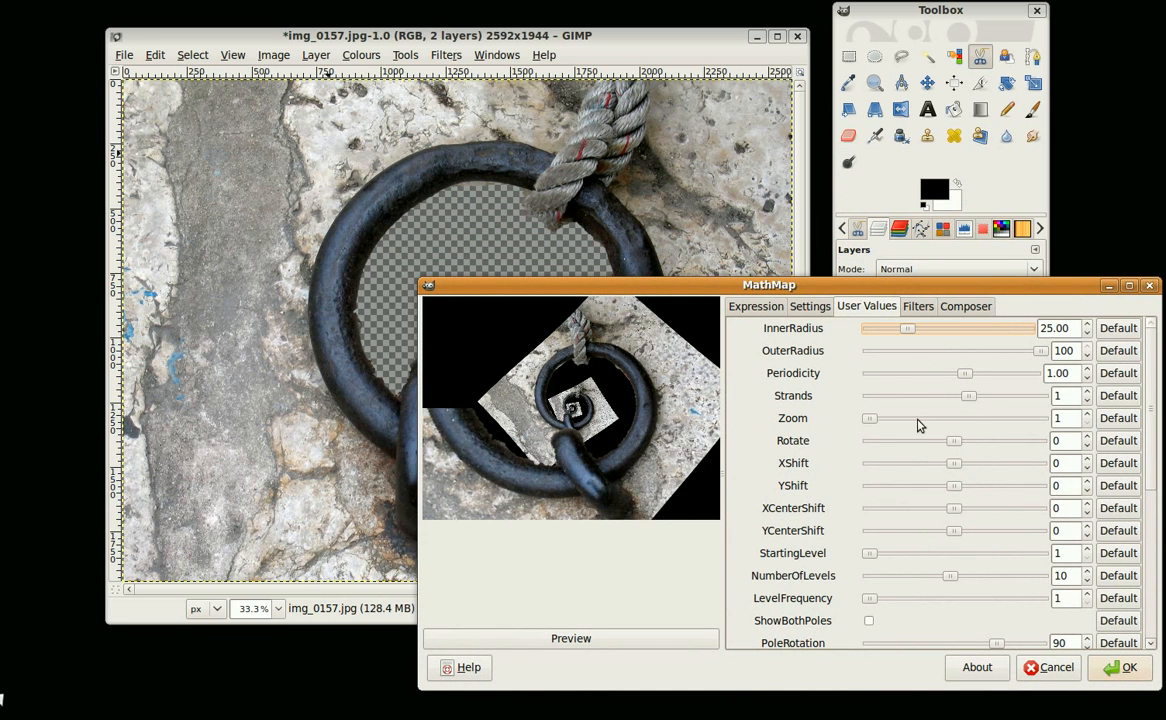
mouse_move(808, 306)
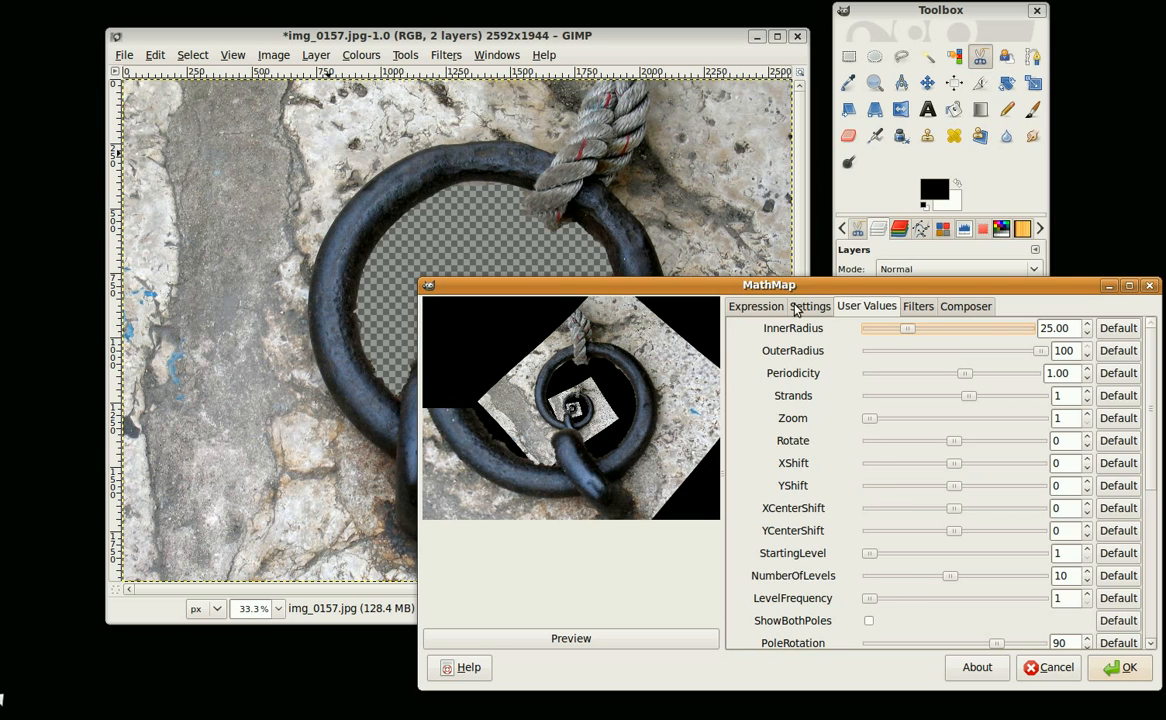
- Set InnerRadius to 43.92, refresh the preview and re-enable Auto Preview in Settings
click(808, 306)
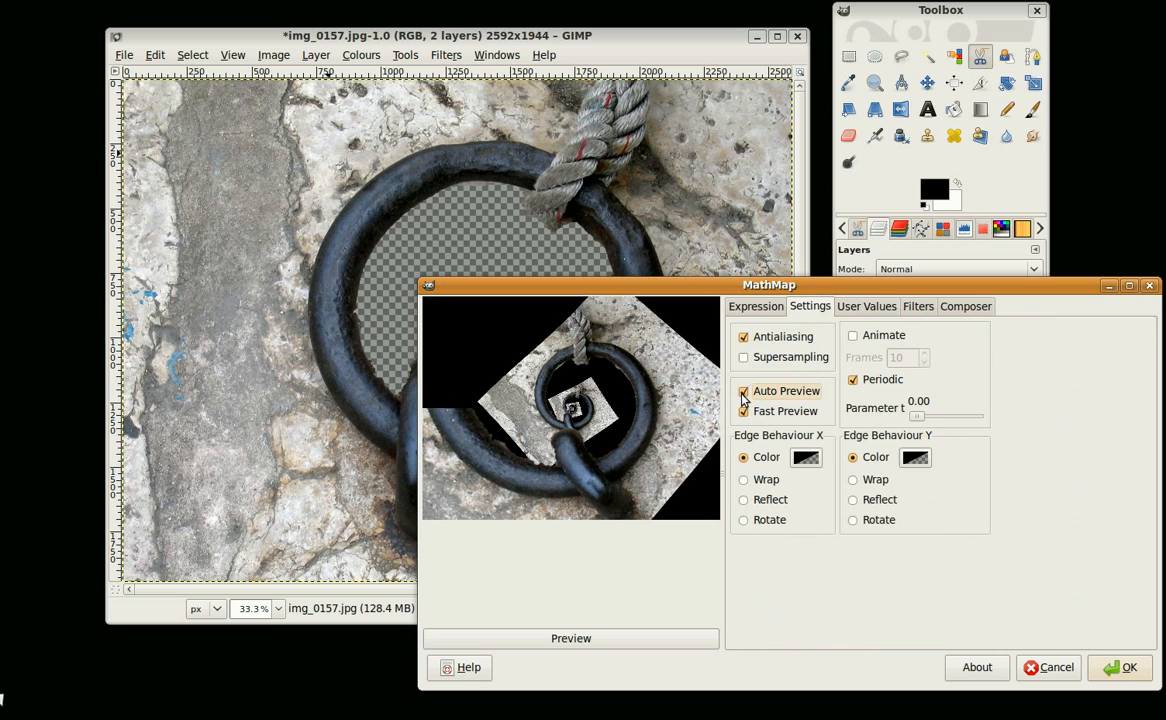
click(866, 306)
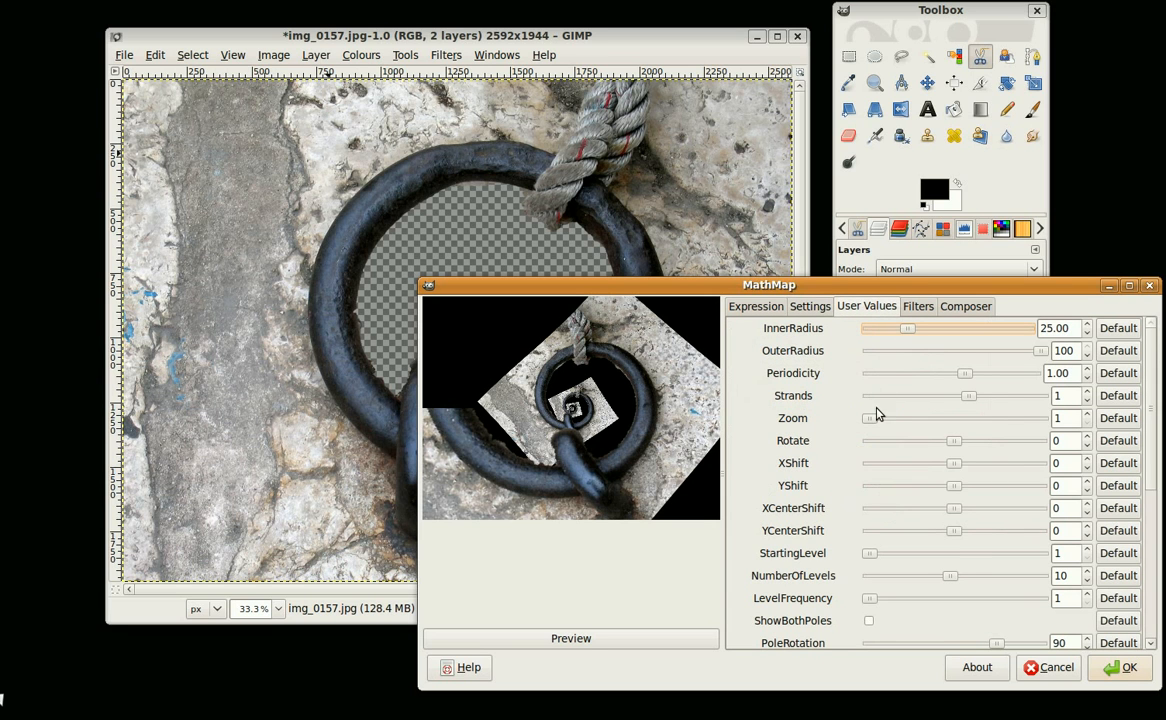
drag(908, 328, 938, 328)
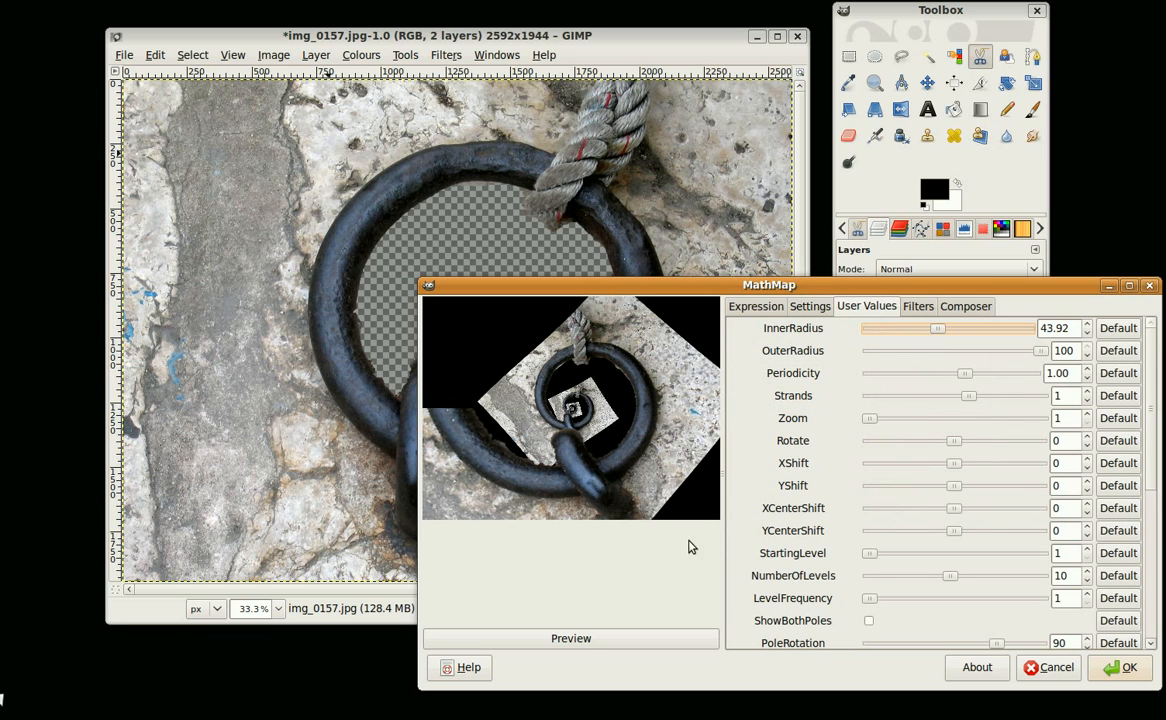
click(570, 638)
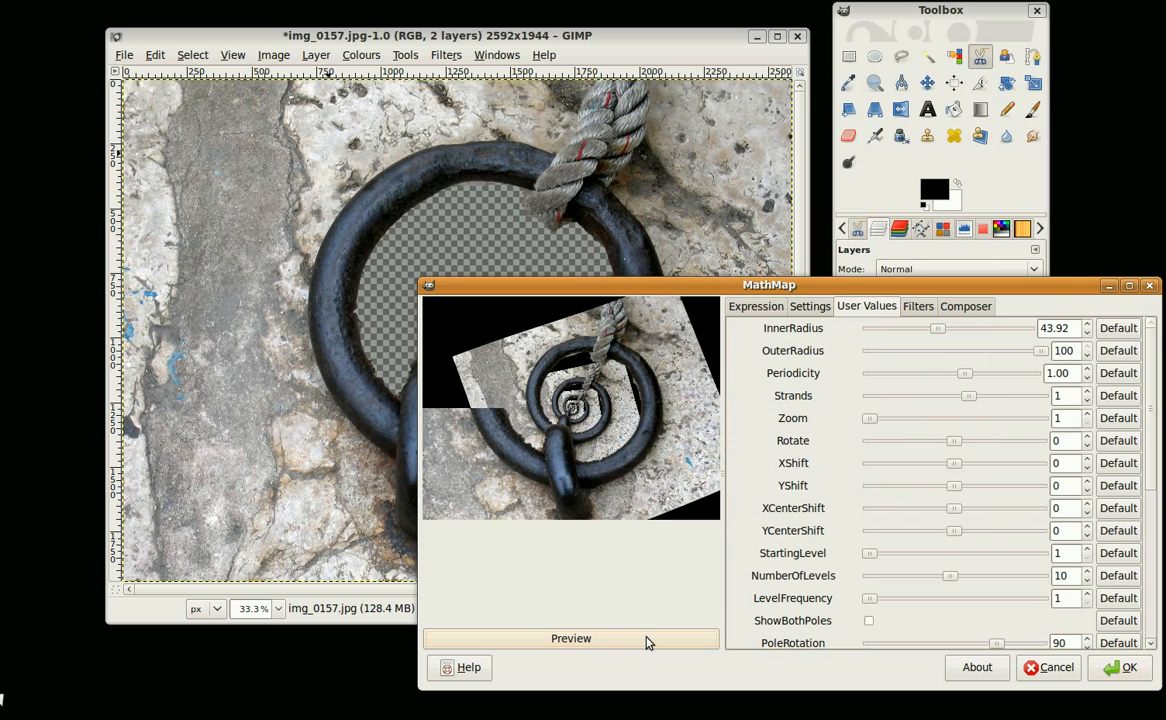
click(808, 306)
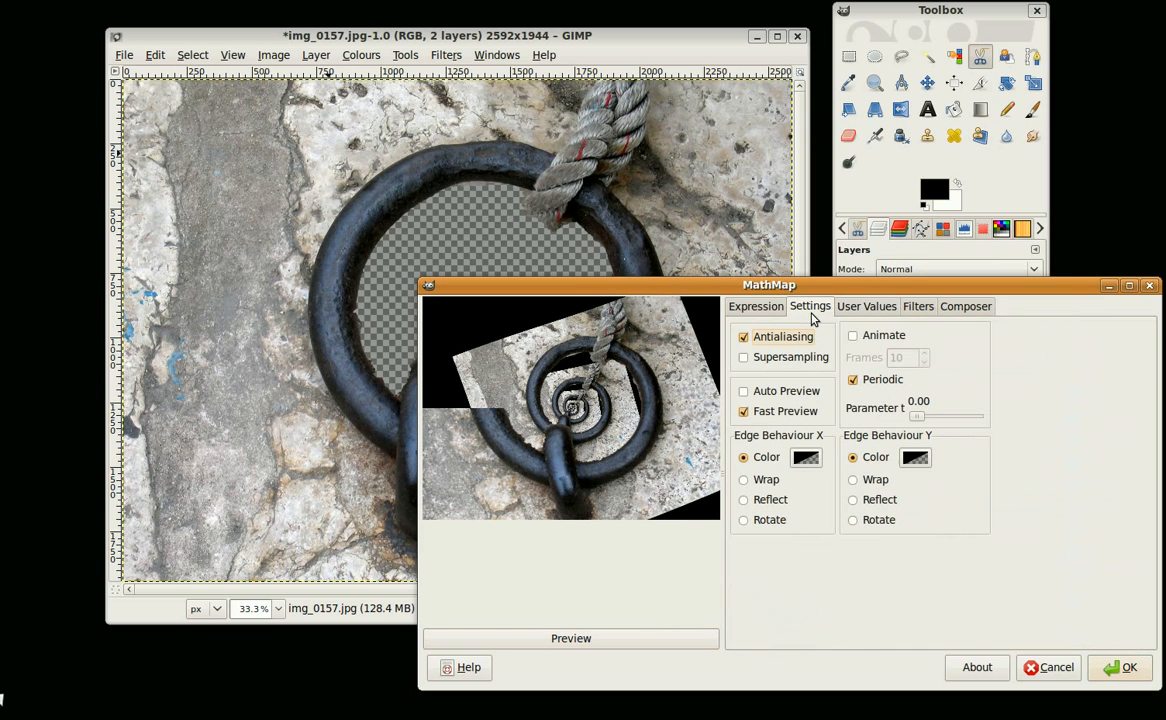
click(742, 390)
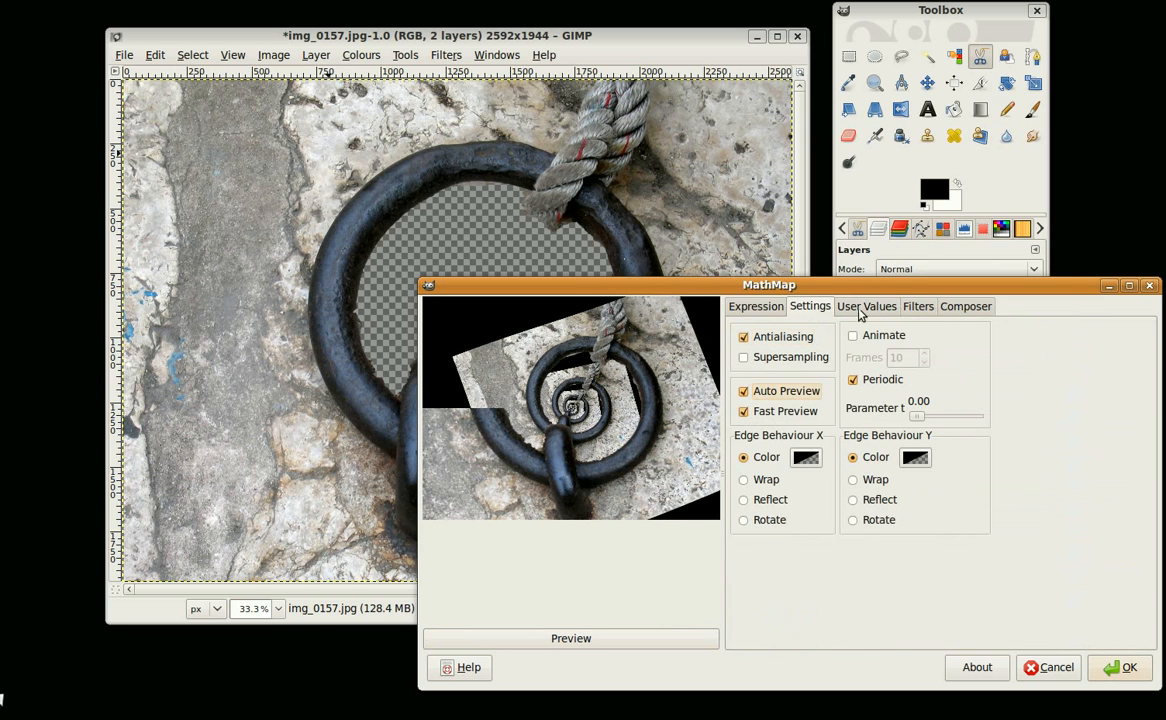
click(866, 306)
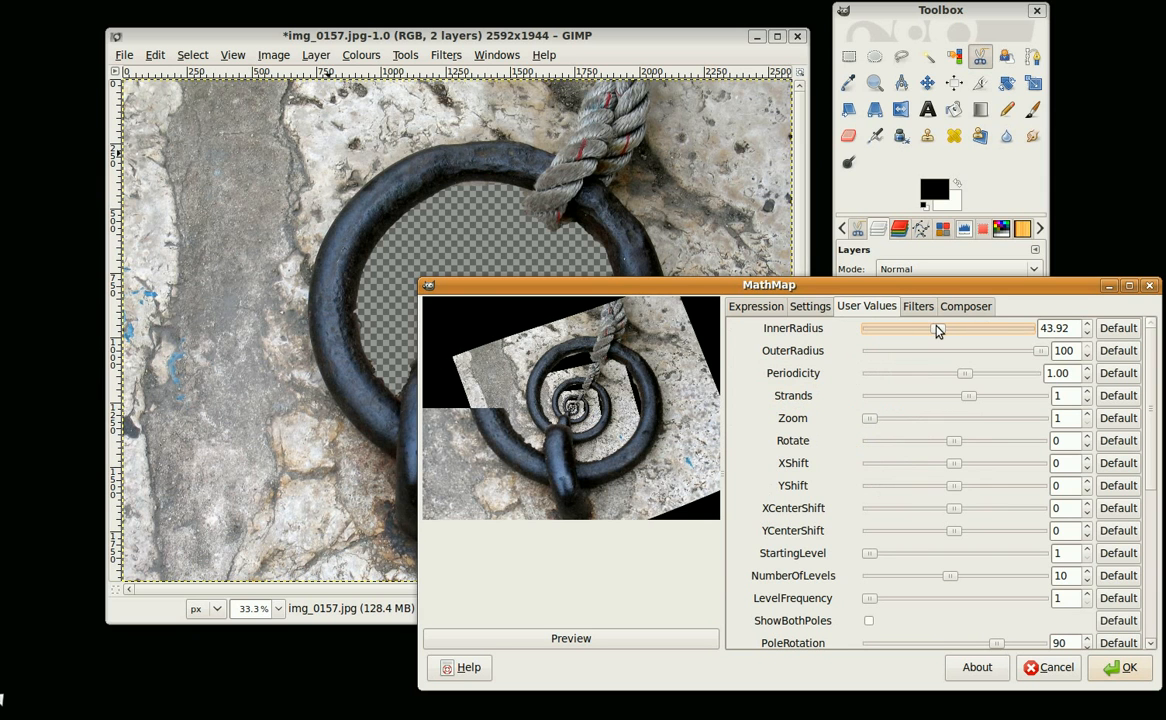
- Raise inner radius to about 66, keep periodicity at 1.00 and set zoom to 11
drag(938, 328, 980, 328)
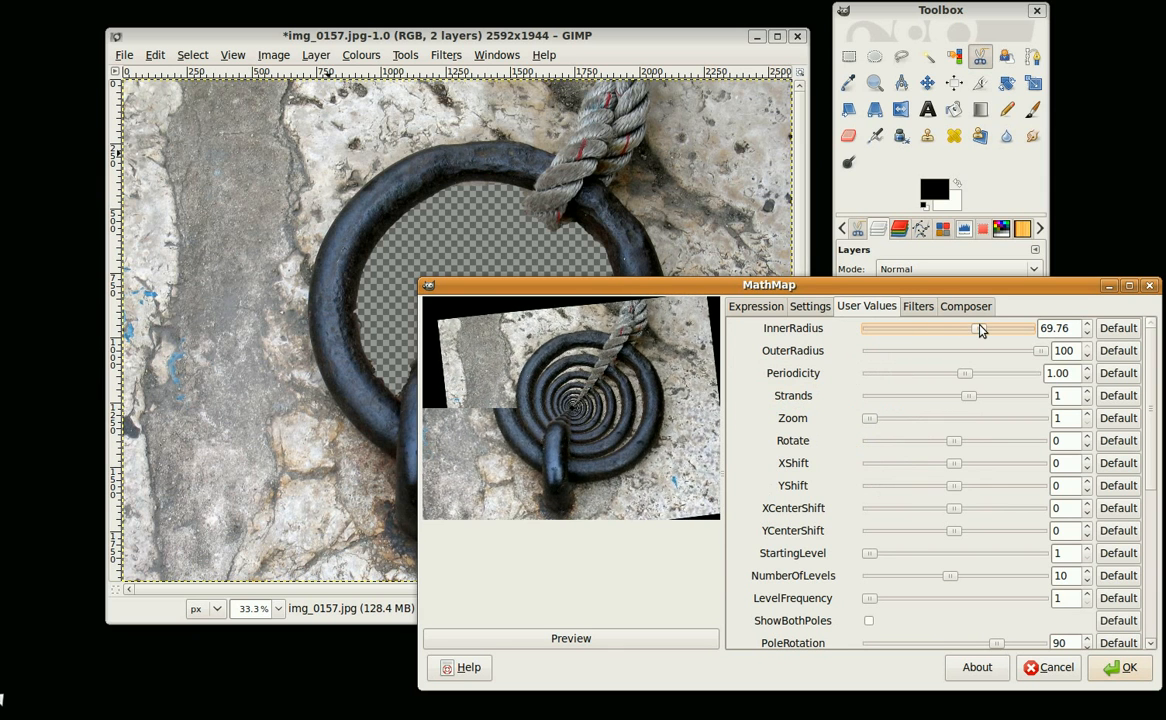
drag(980, 328, 974, 328)
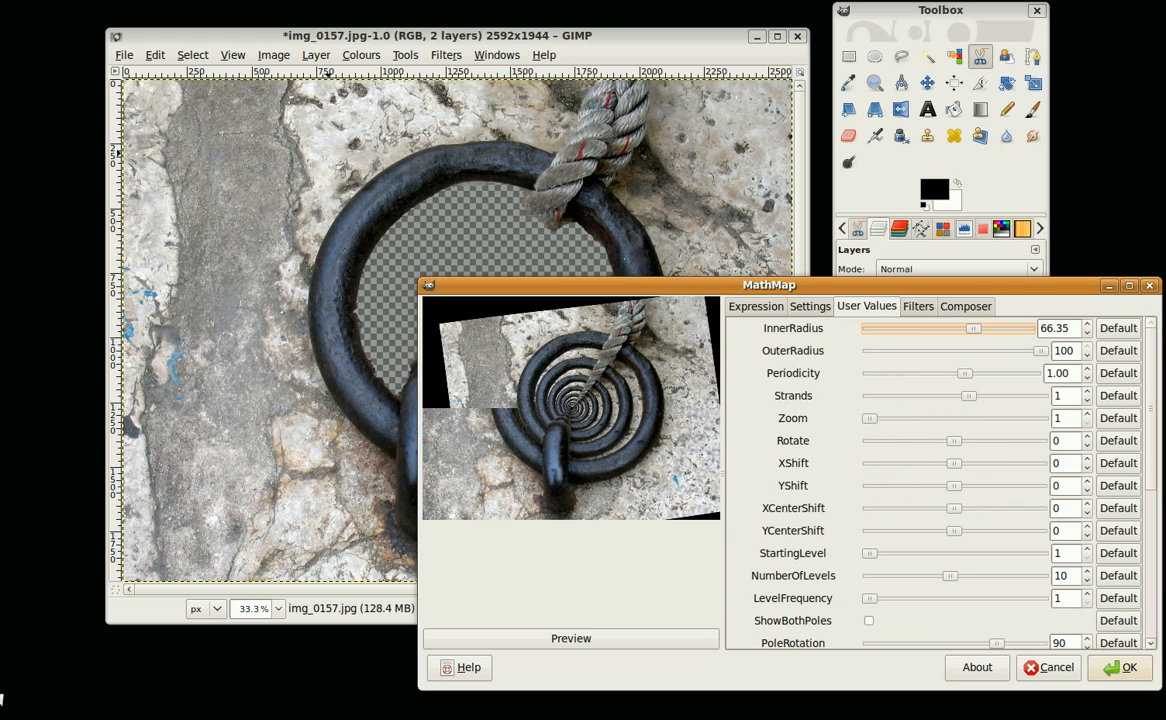
mouse_move(1028, 354)
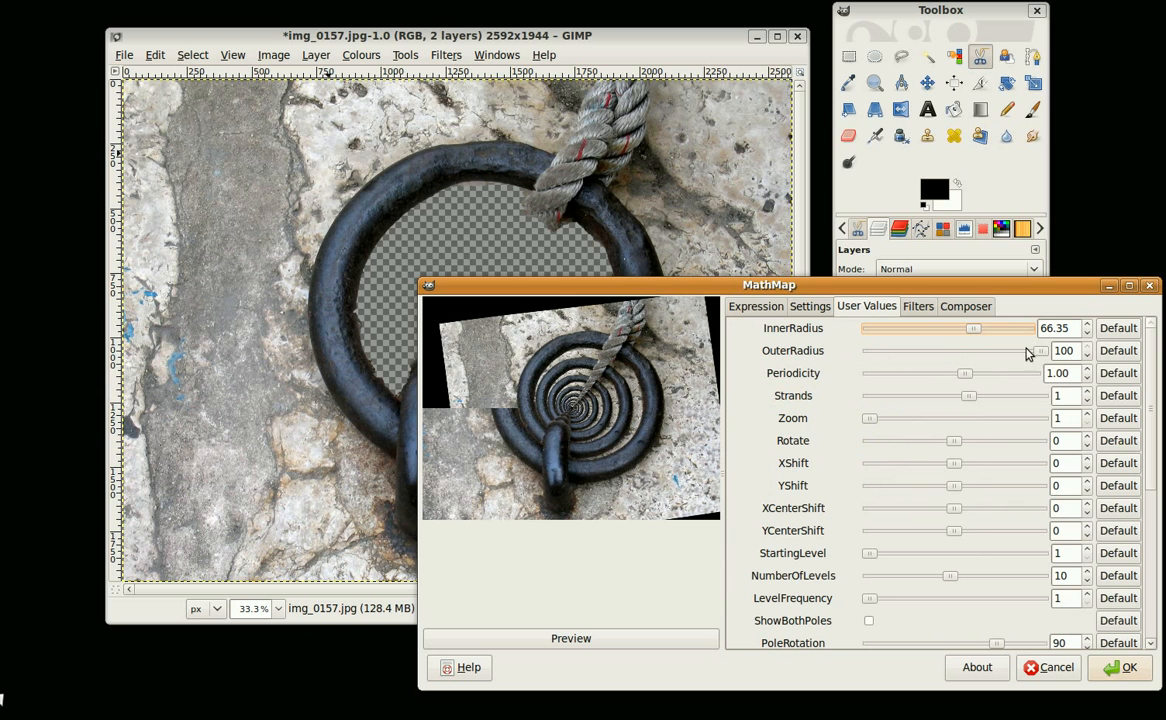
drag(1040, 350, 998, 350)
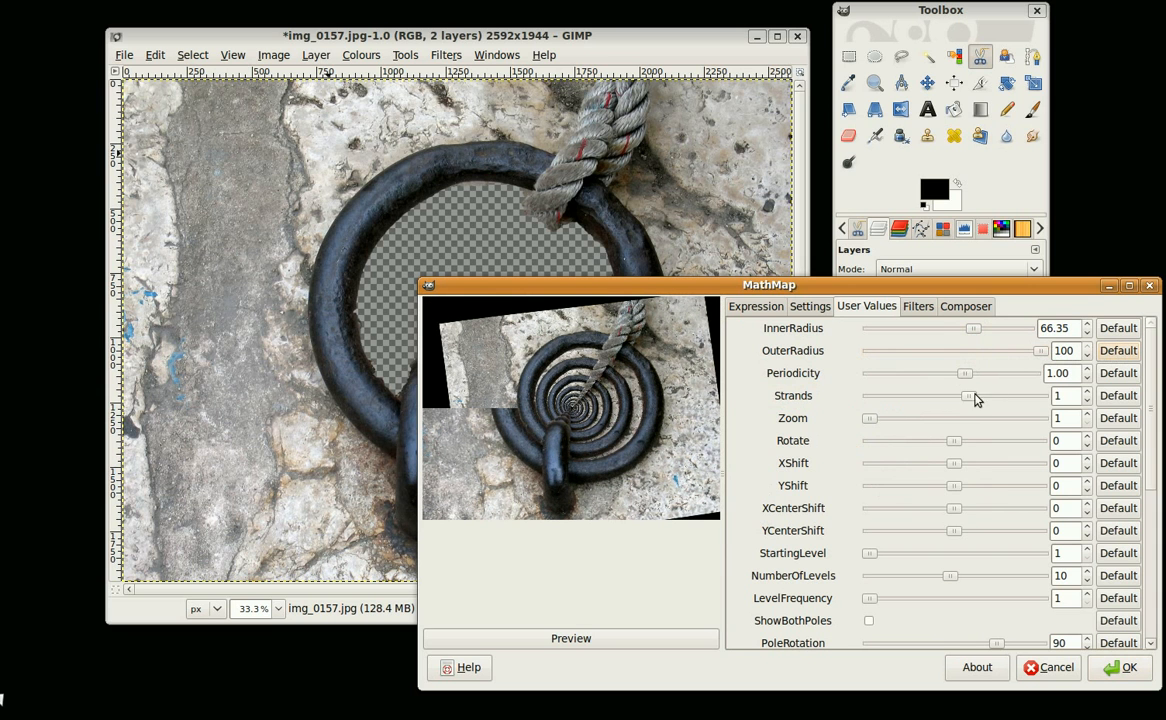
mouse_move(968, 374)
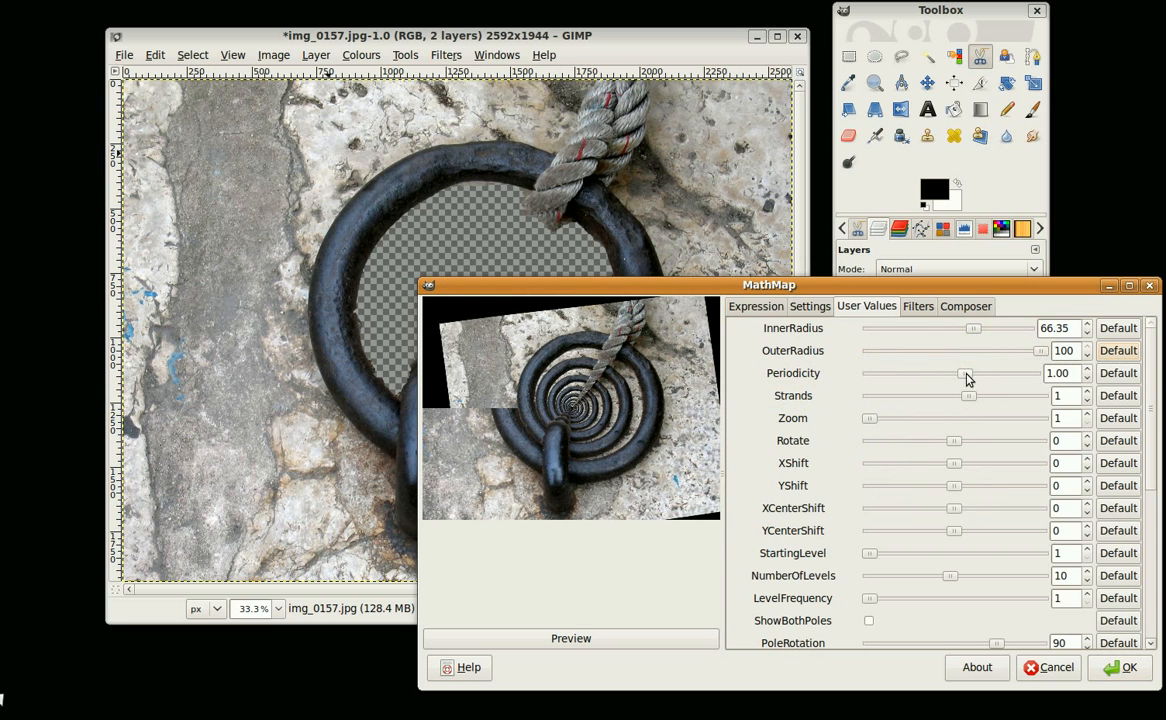
drag(968, 374, 964, 374)
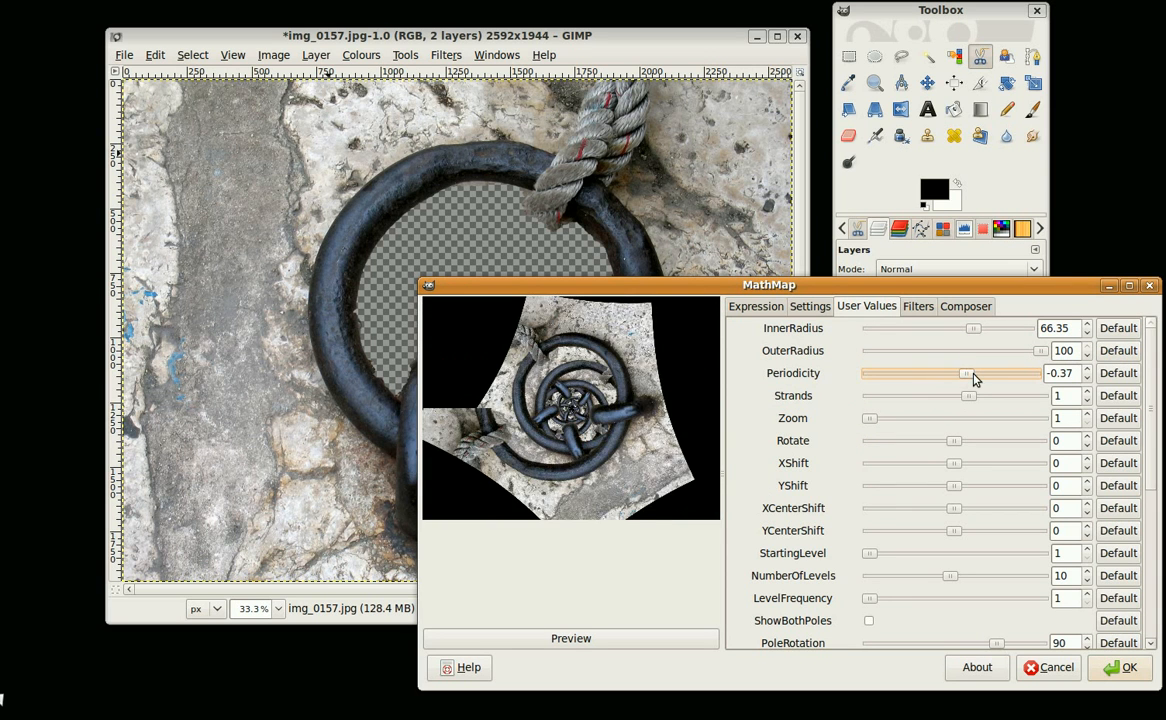
drag(968, 374, 1050, 374)
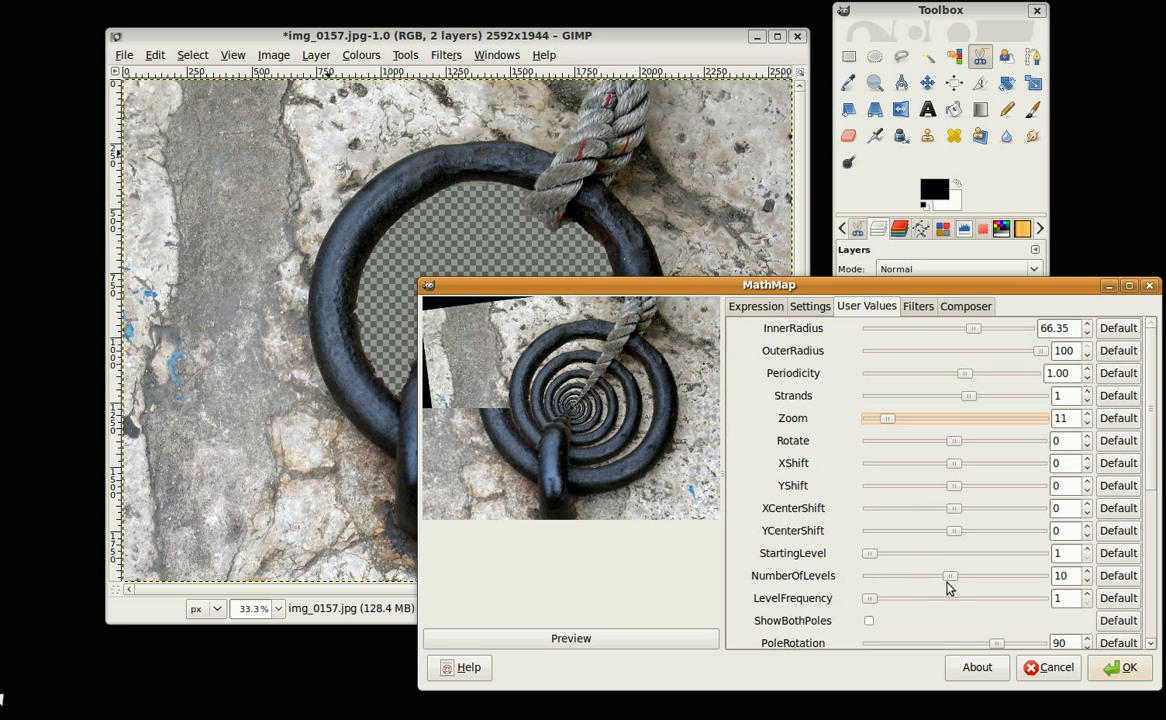
mouse_move(640, 414)
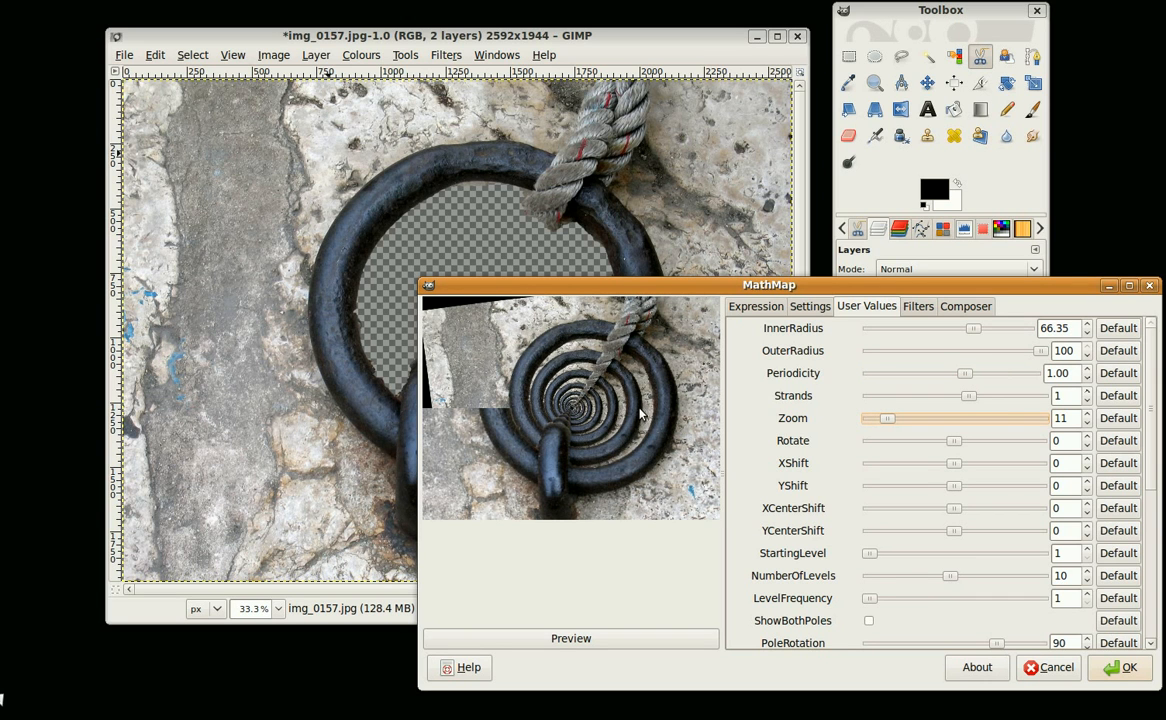
mouse_move(608, 406)
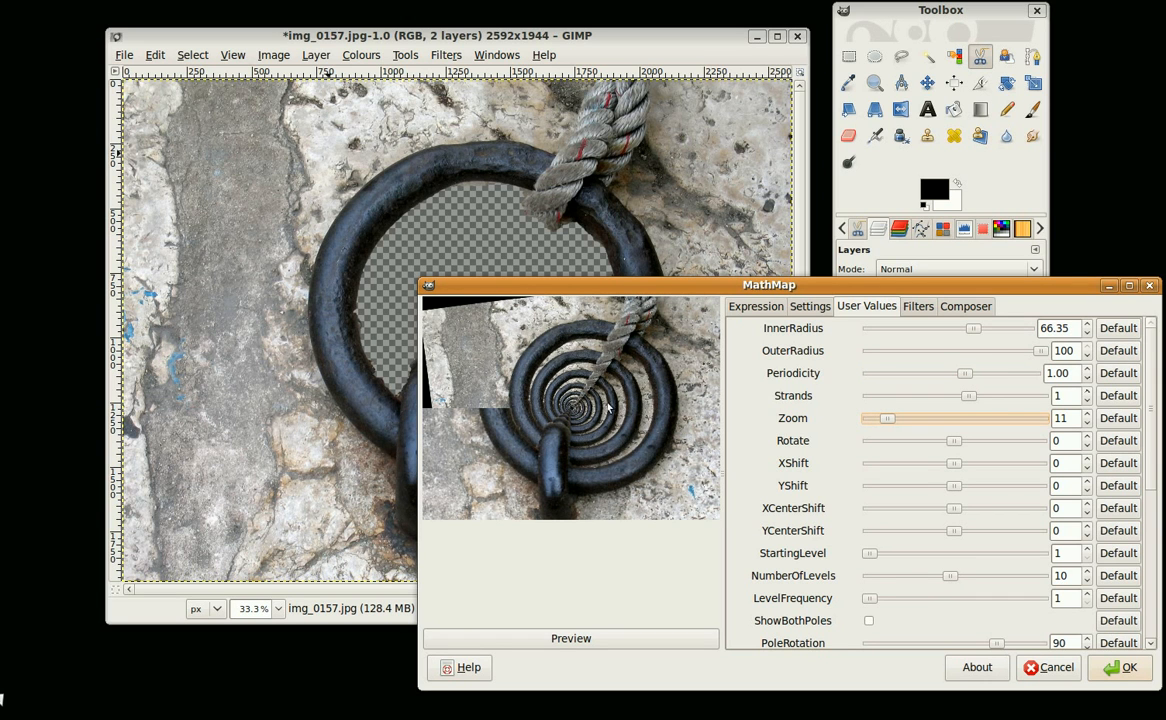
mouse_move(952, 582)
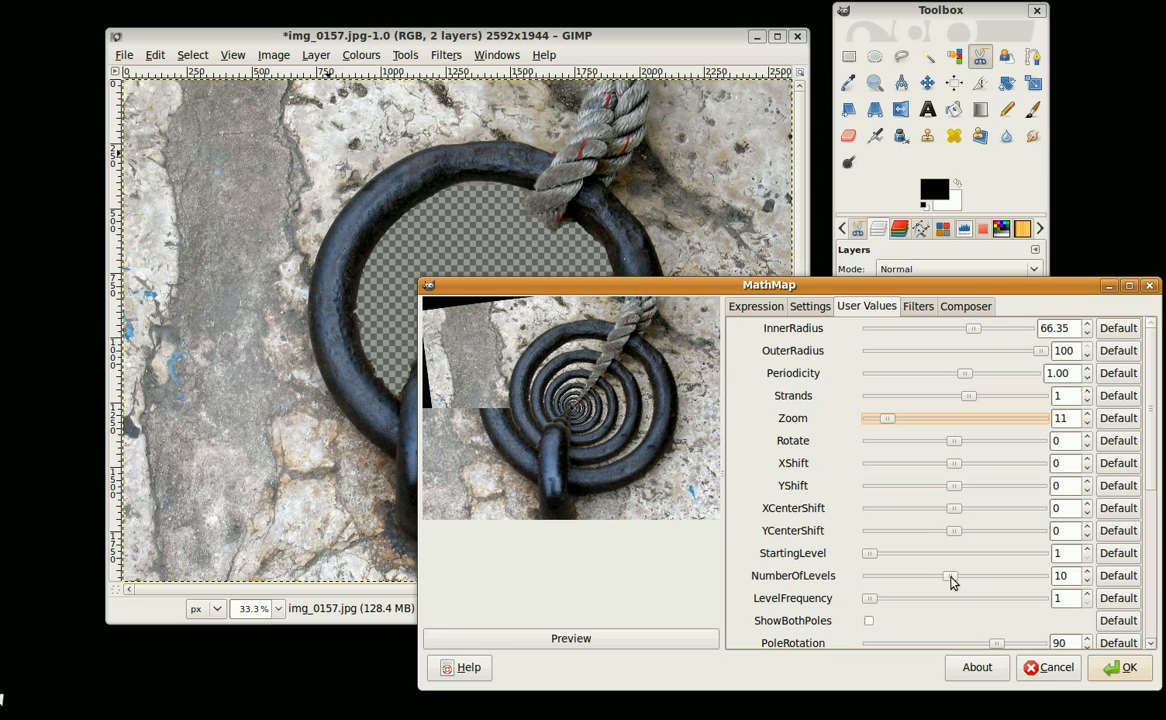
- Adjust the recursion to zoom 23, starting level 1 and 9 levels
drag(950, 576, 930, 576)
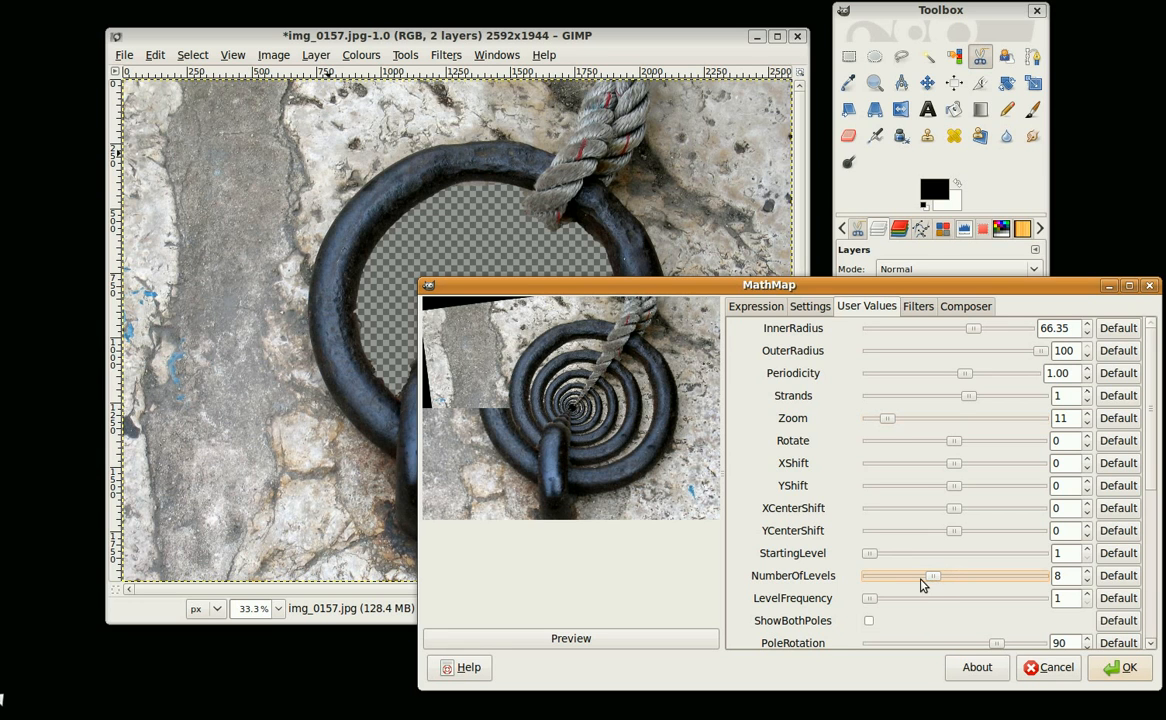
drag(932, 576, 956, 576)
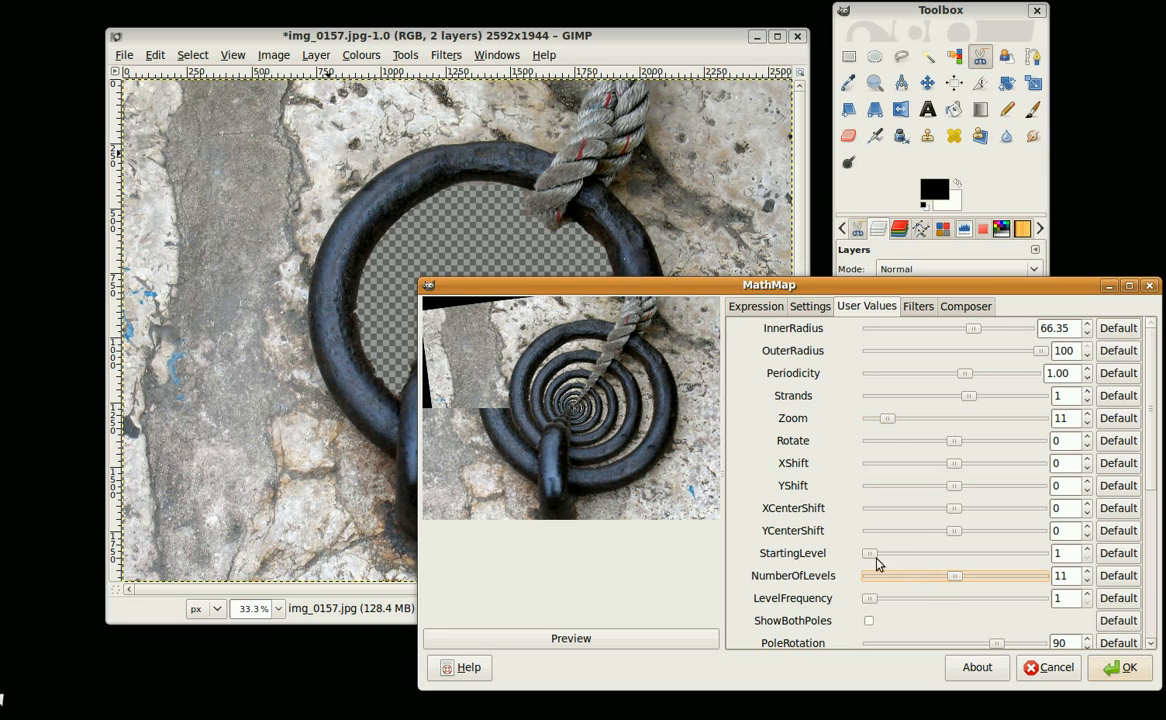
mouse_move(916, 576)
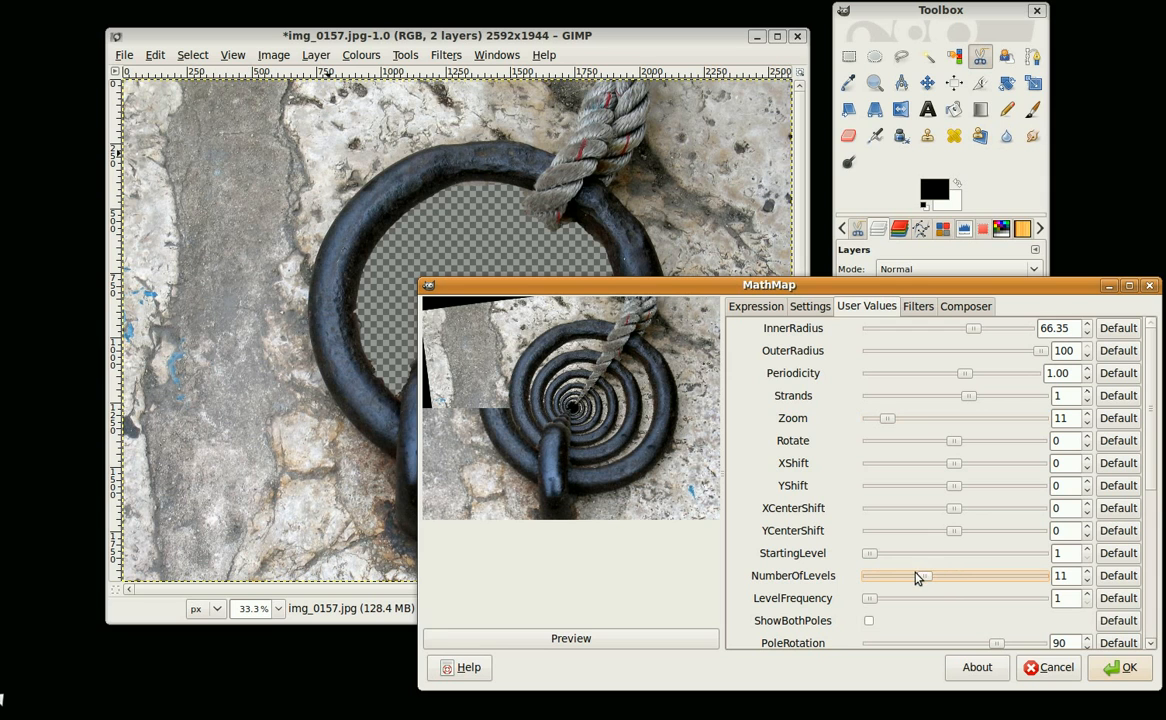
drag(918, 576, 878, 576)
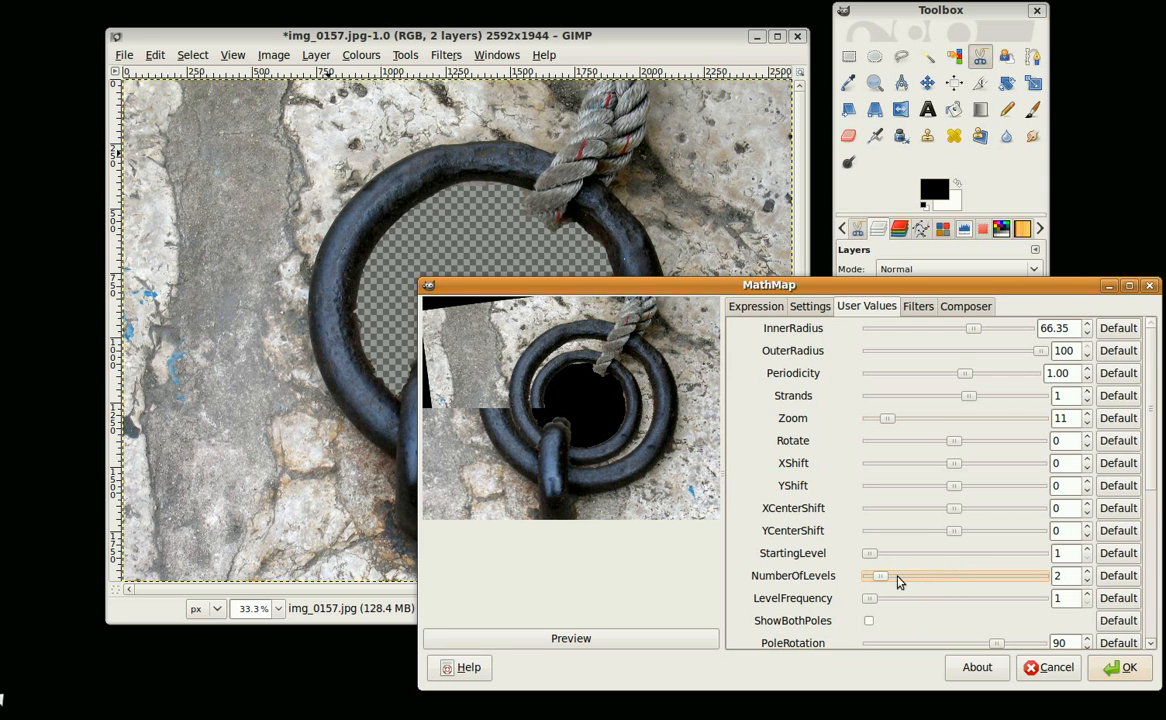
drag(880, 576, 920, 576)
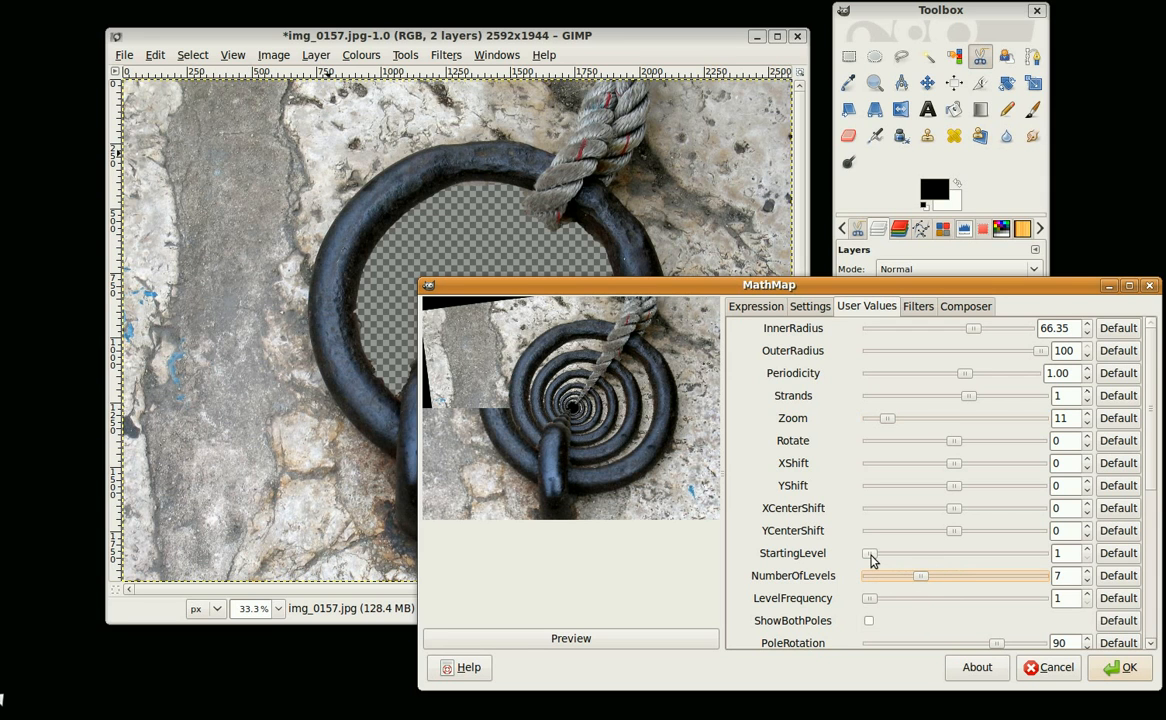
drag(868, 552, 878, 552)
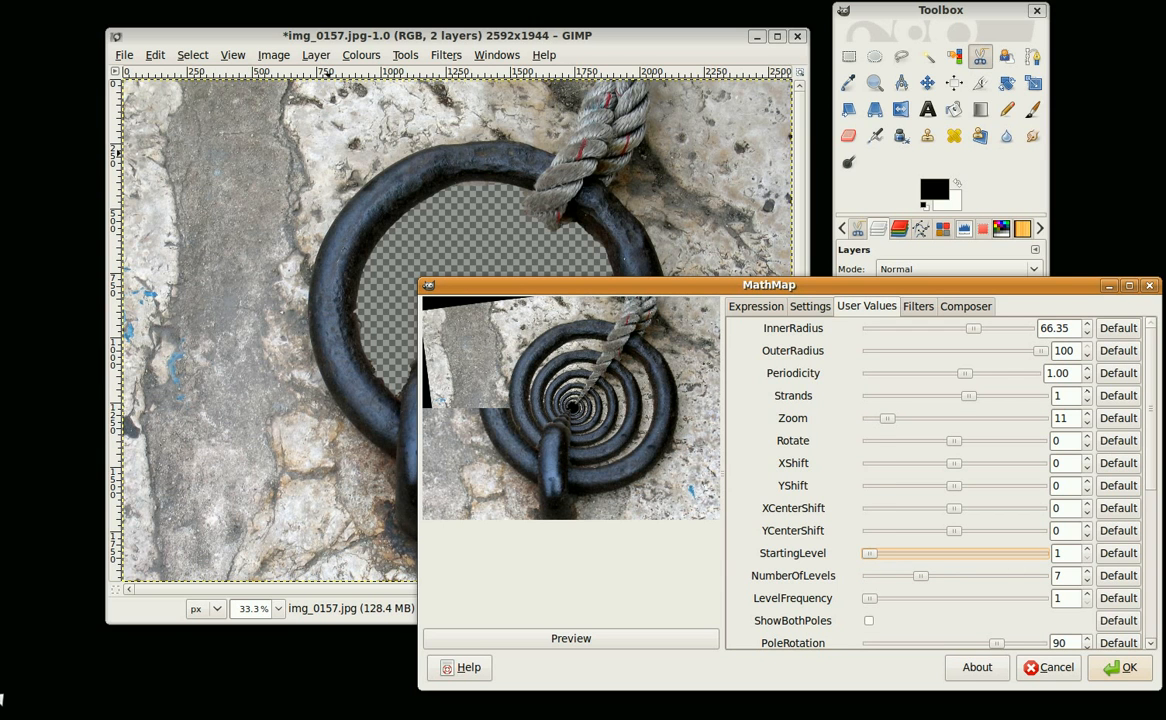
mouse_move(940, 440)
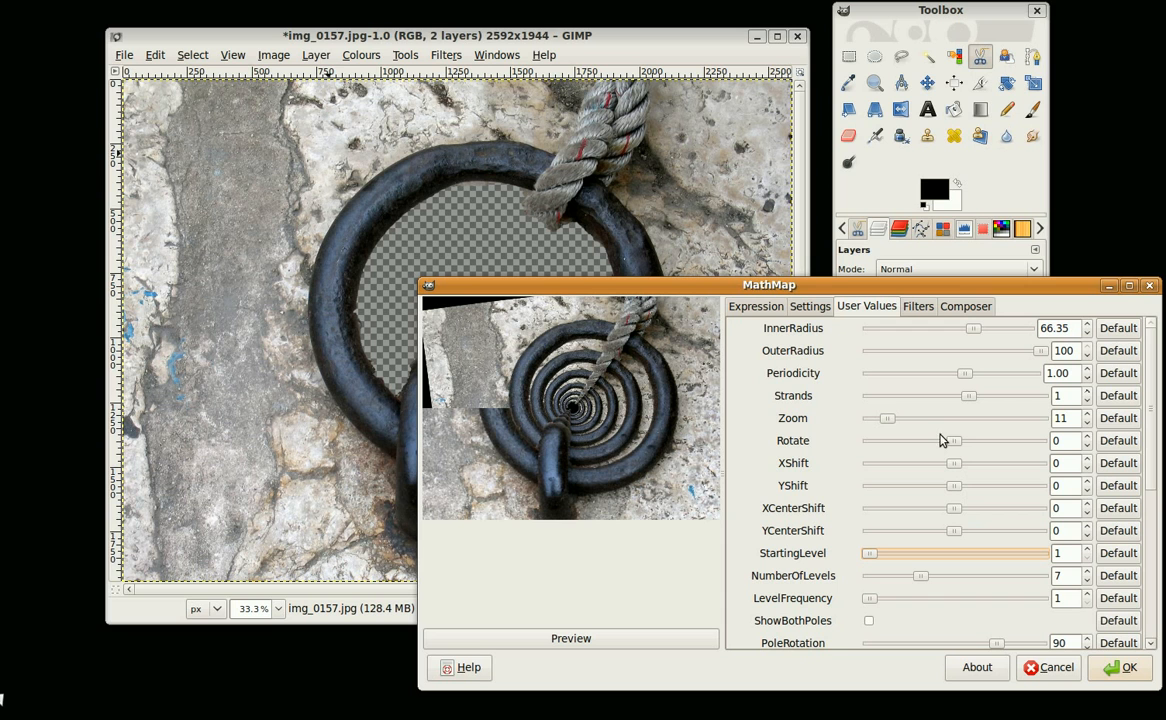
mouse_move(888, 420)
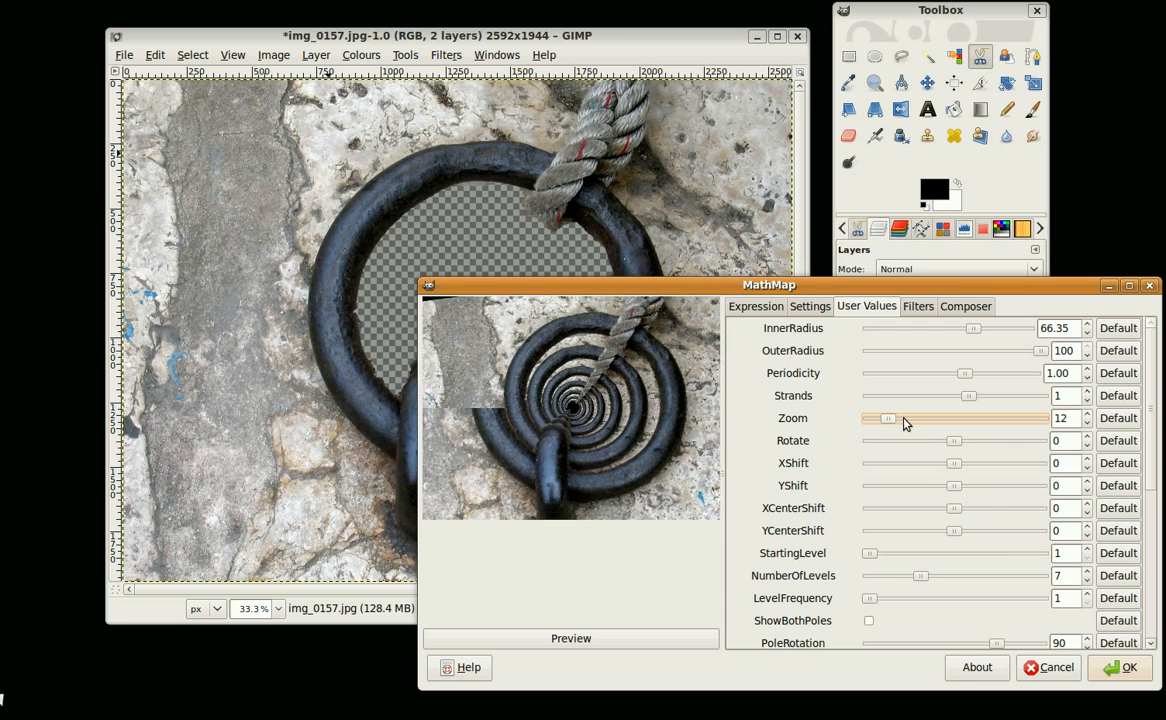
drag(888, 418, 908, 418)
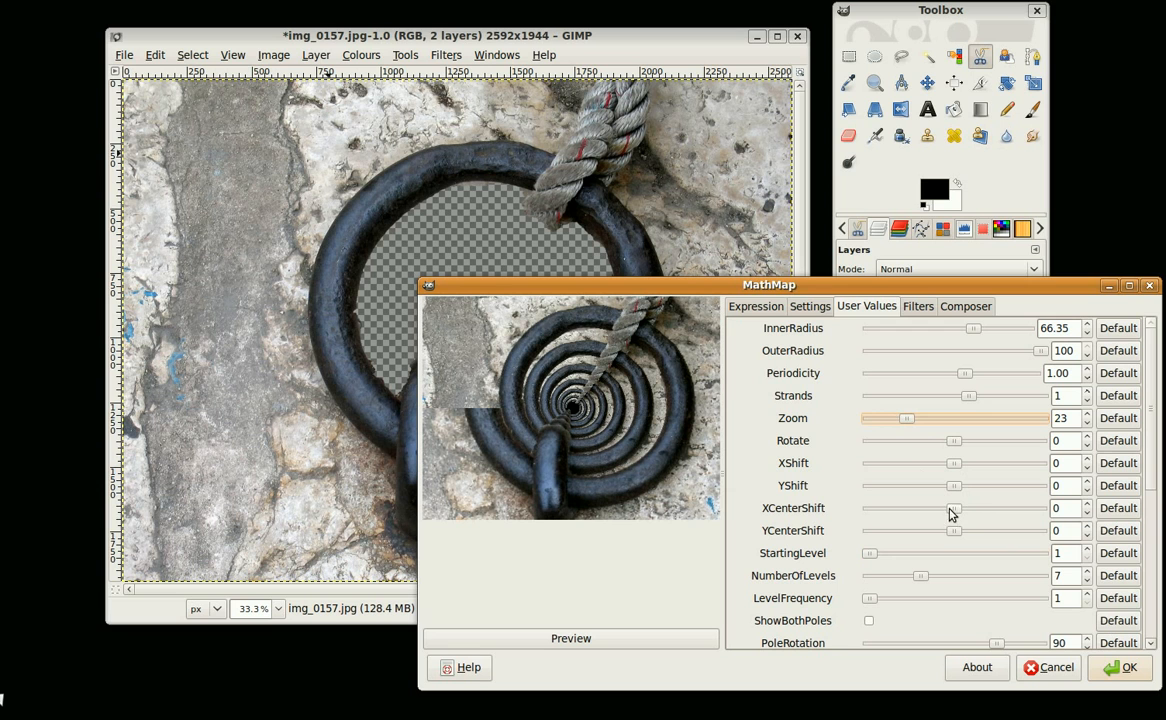
drag(870, 552, 876, 552)
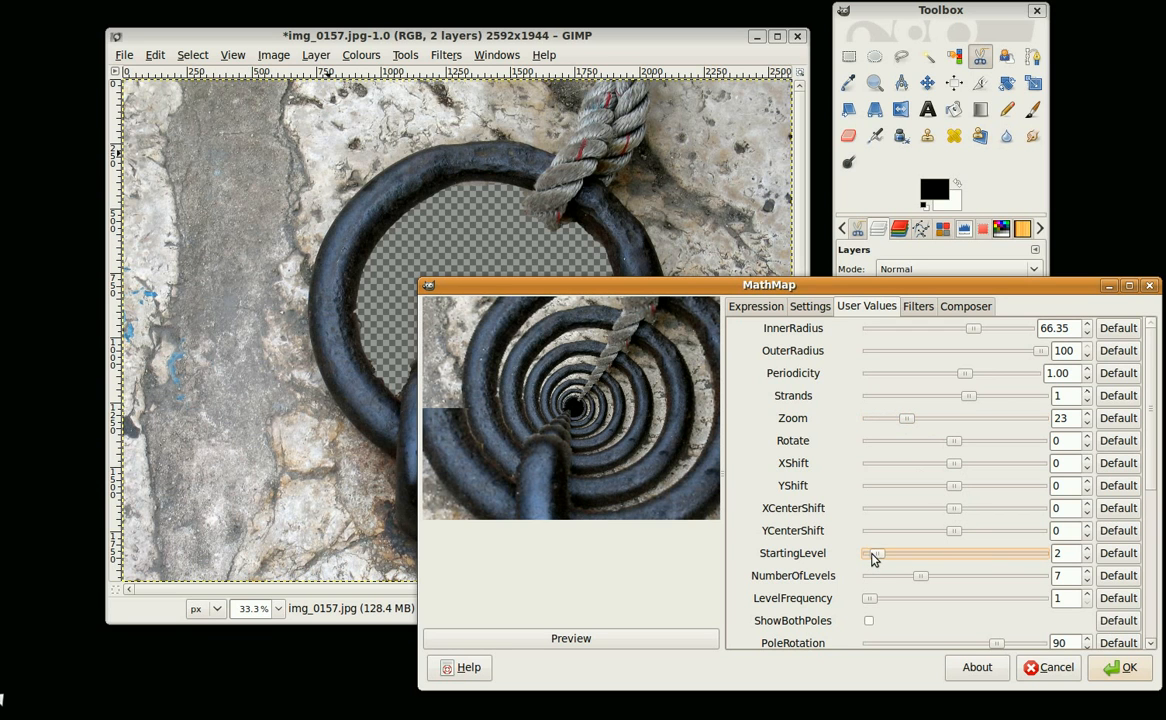
drag(920, 576, 930, 576)
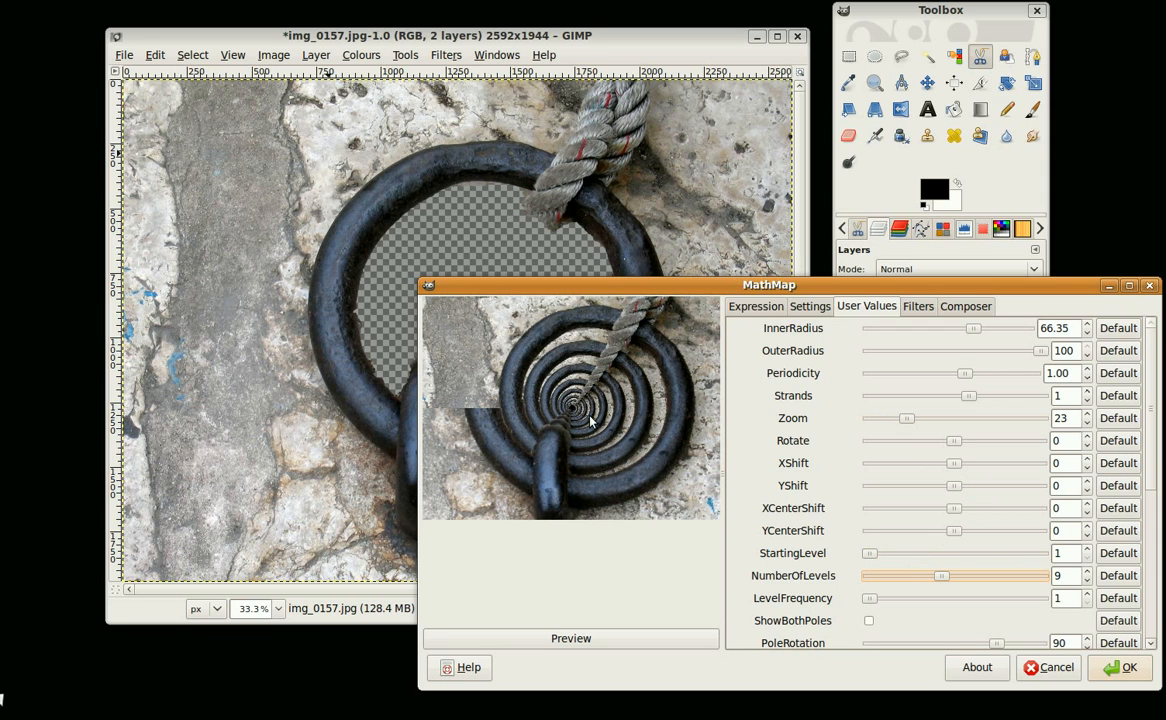
mouse_move(844, 456)
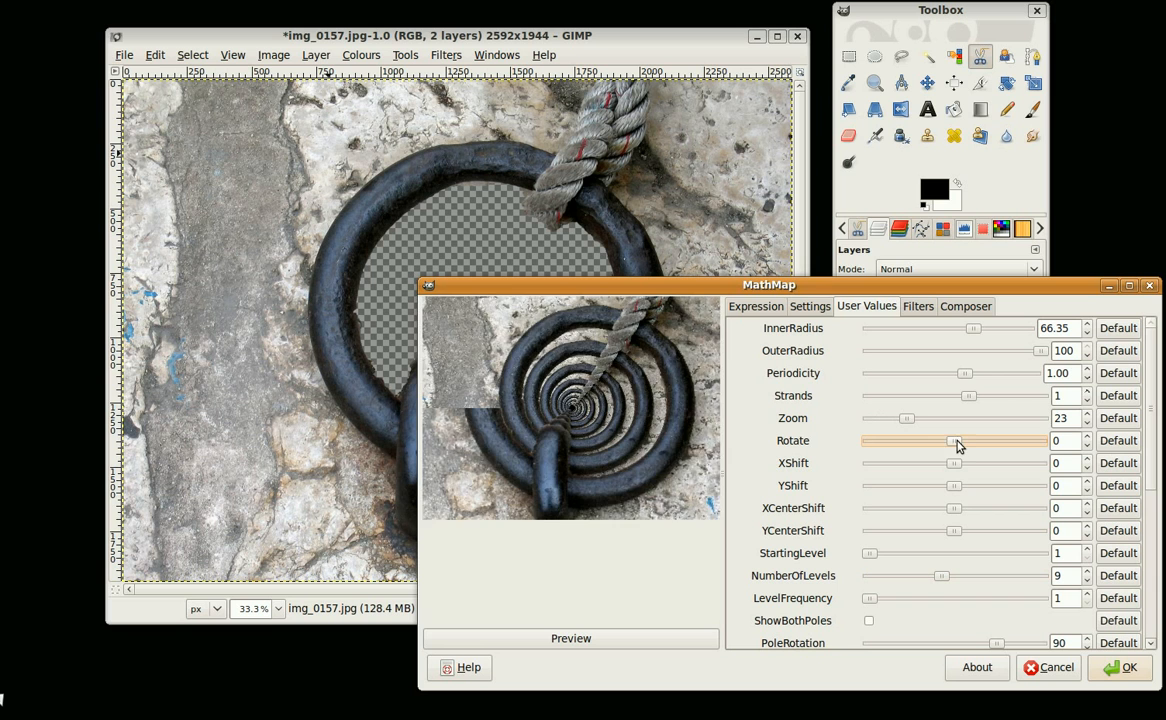
- Try positive and negative Rotate angles on the spiral, then reset rotation to default
drag(952, 440, 1036, 440)
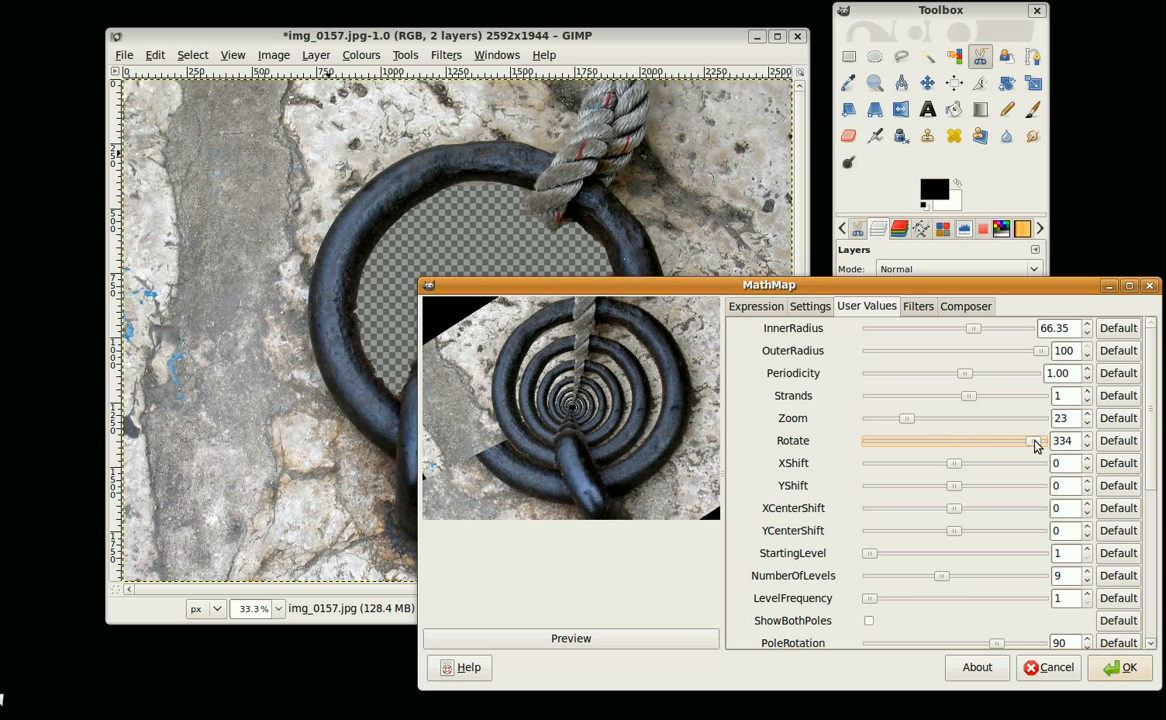
drag(1030, 440, 1044, 440)
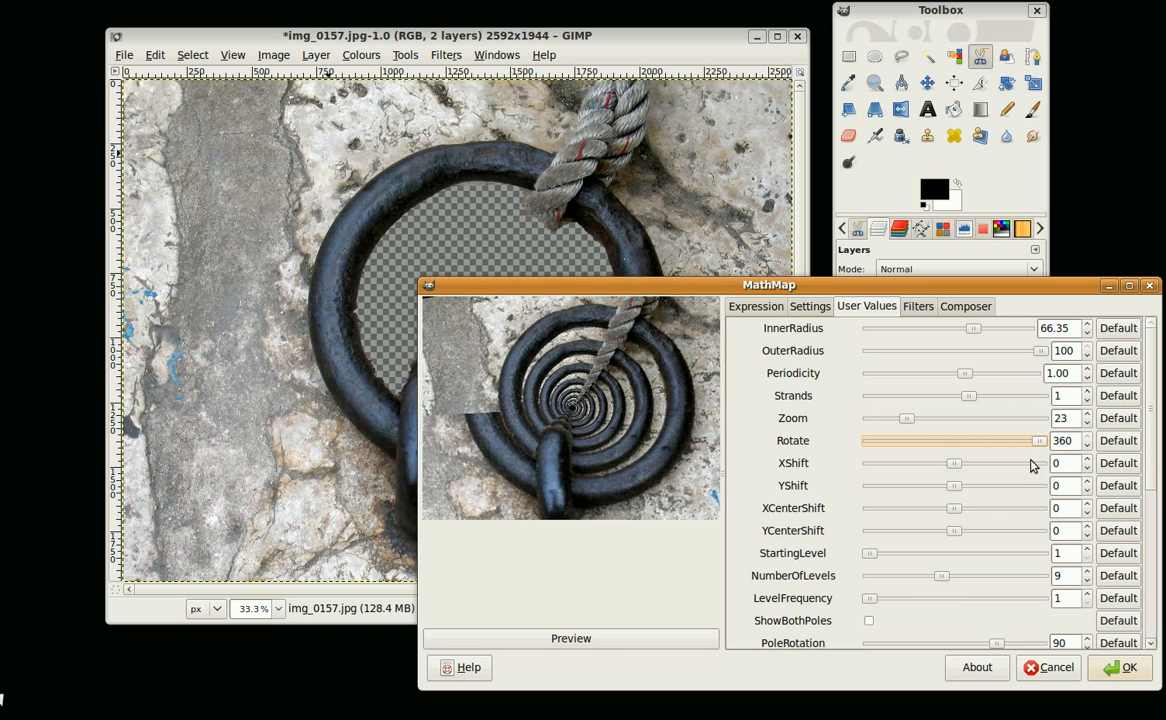
drag(1010, 440, 938, 440)
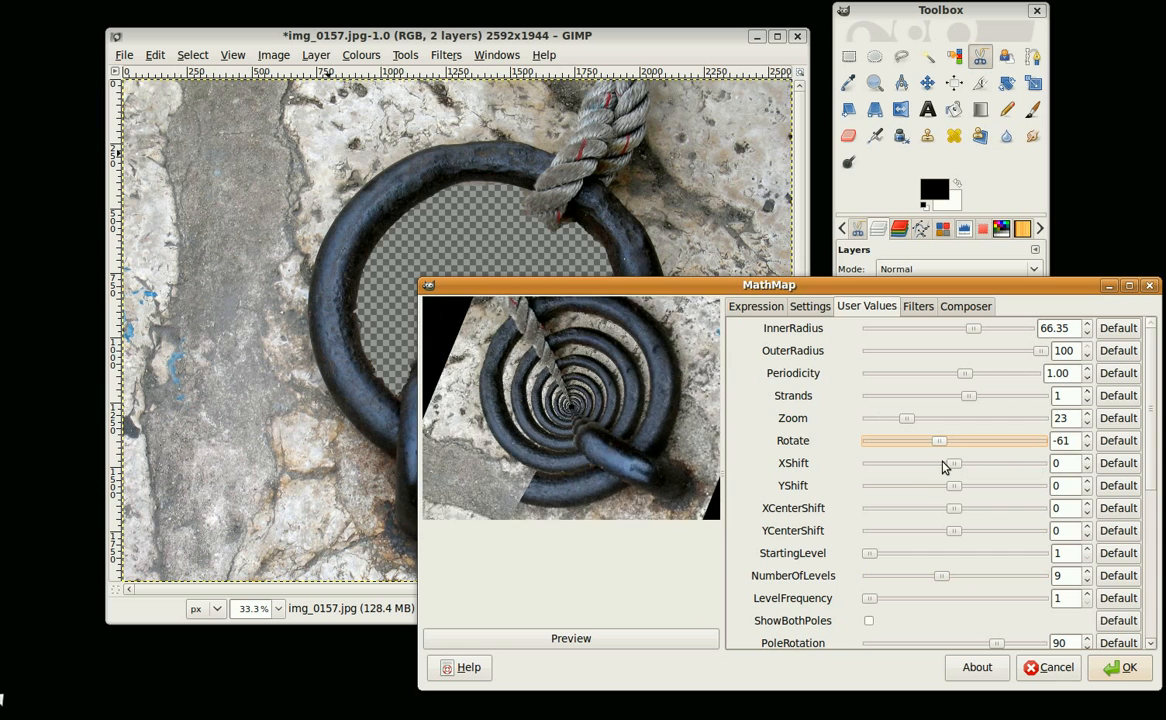
drag(938, 440, 924, 440)
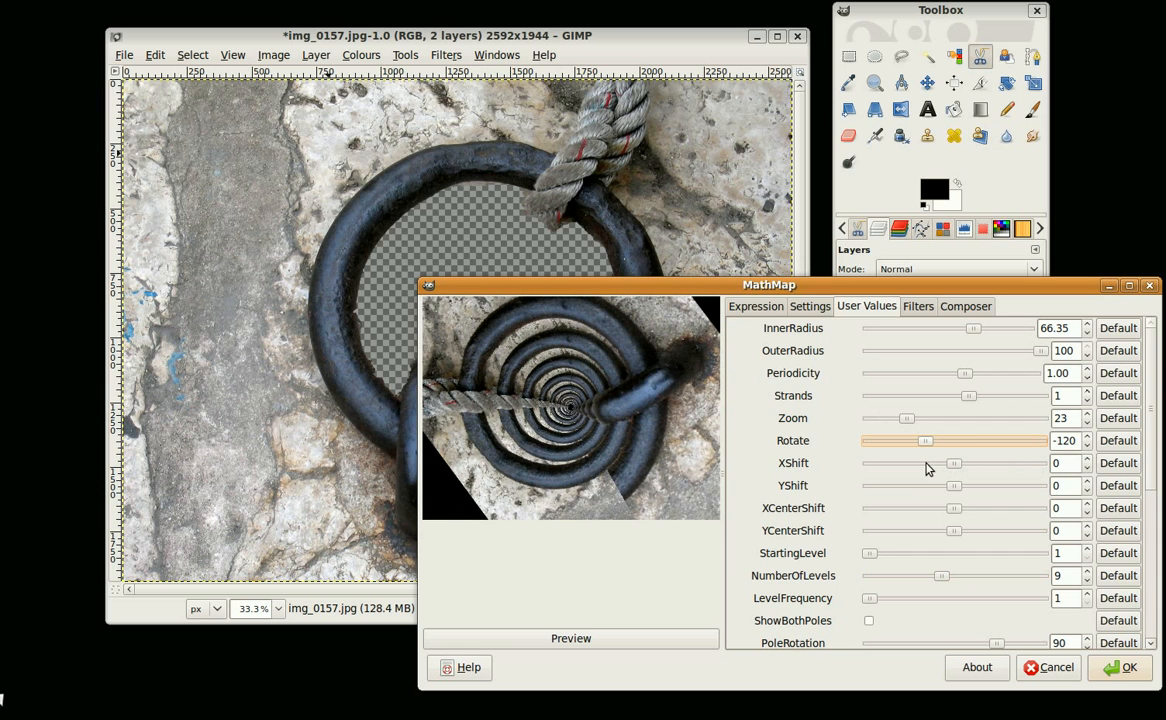
drag(924, 440, 944, 440)
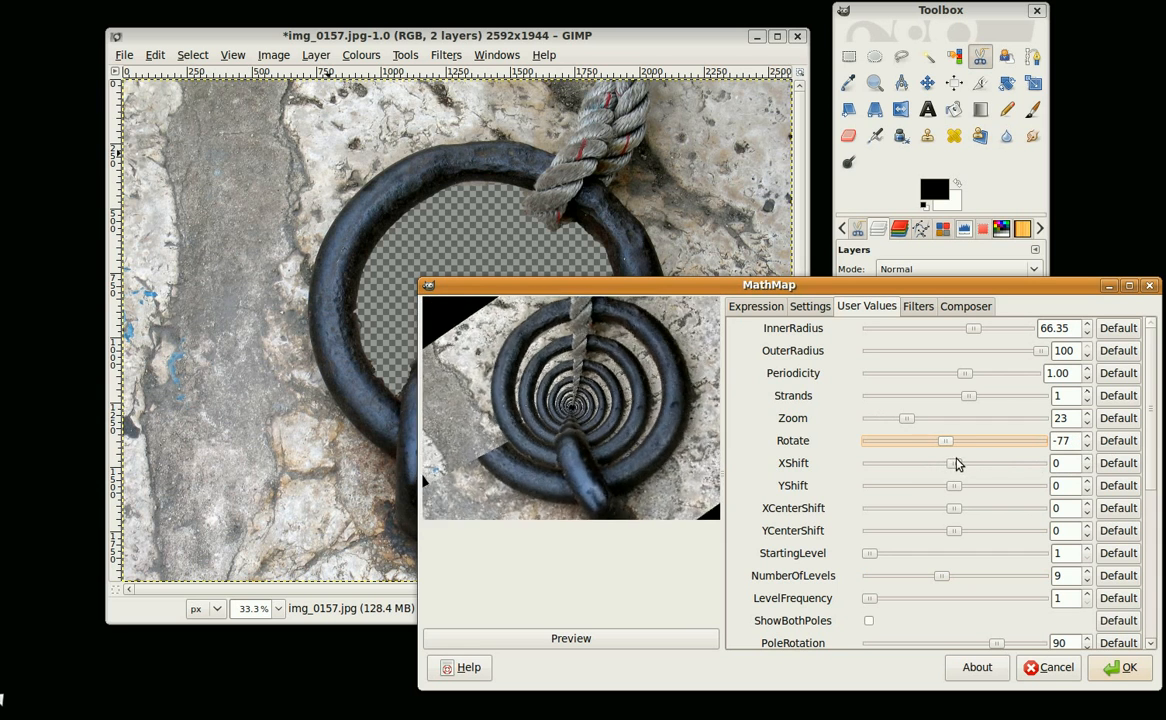
drag(944, 440, 960, 440)
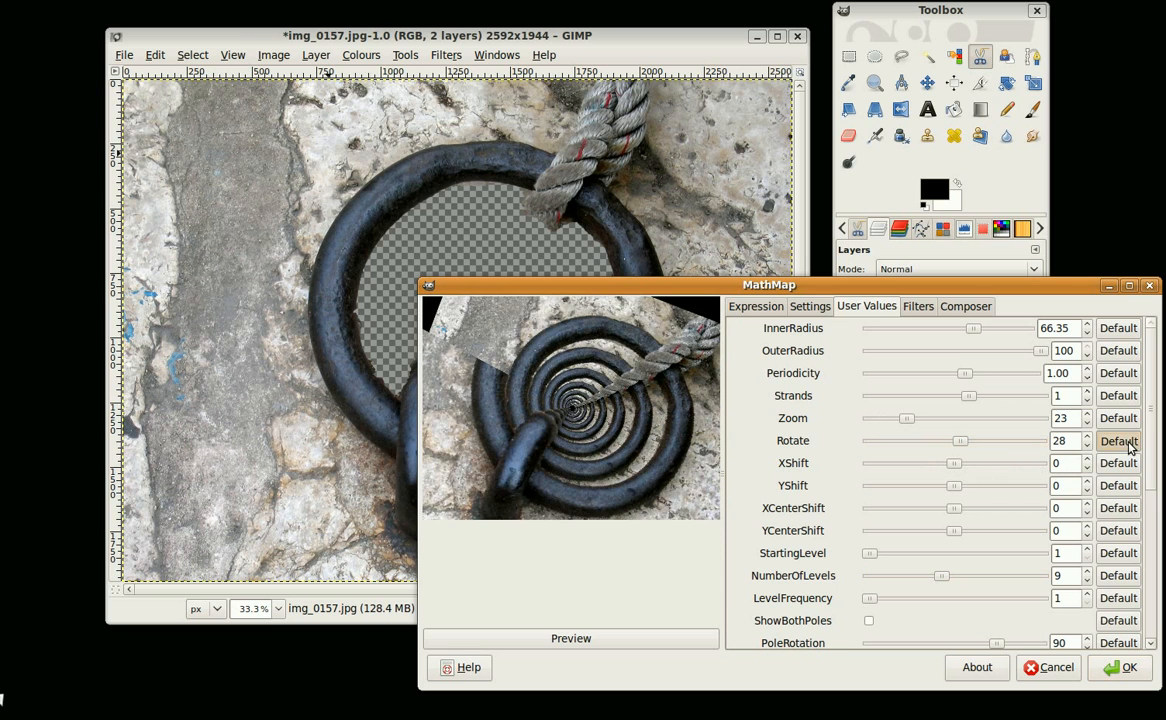
click(1124, 668)
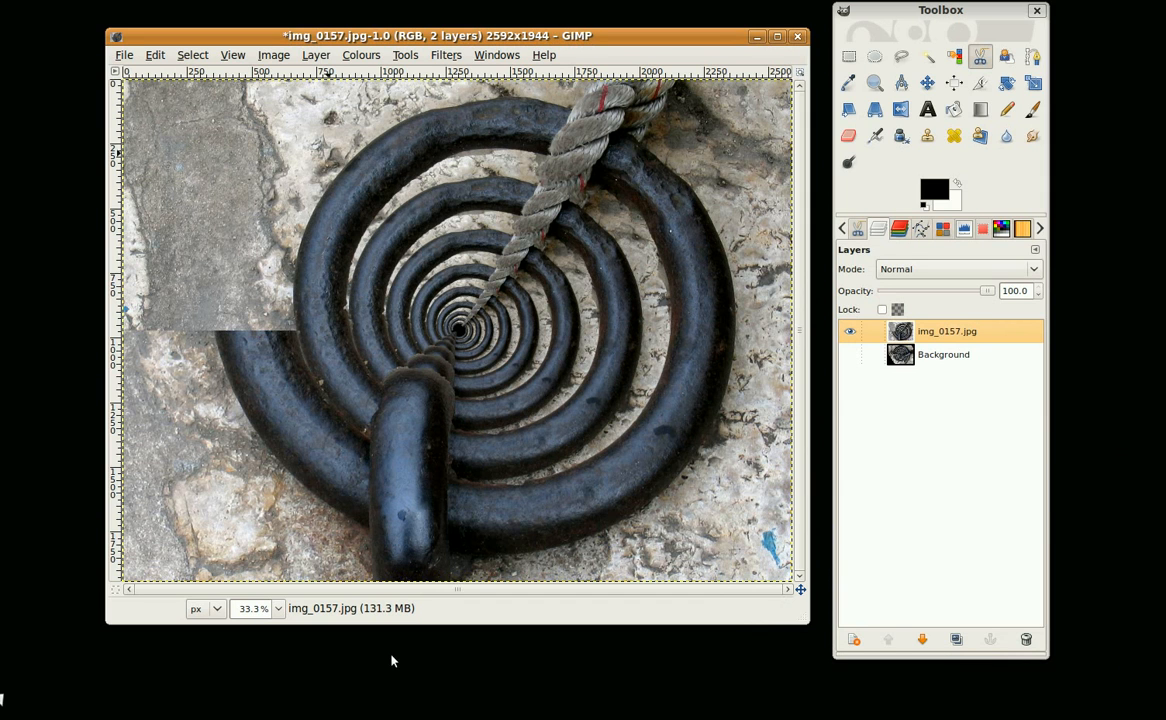
mouse_move(704, 668)
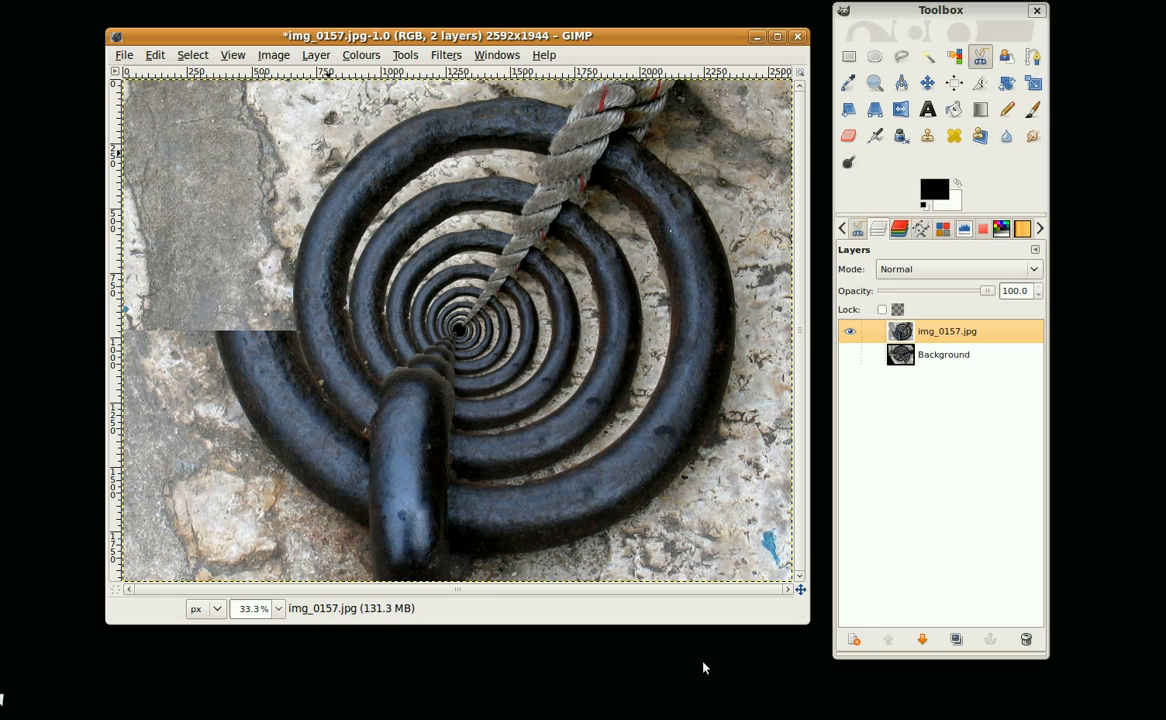
mouse_move(618, 216)
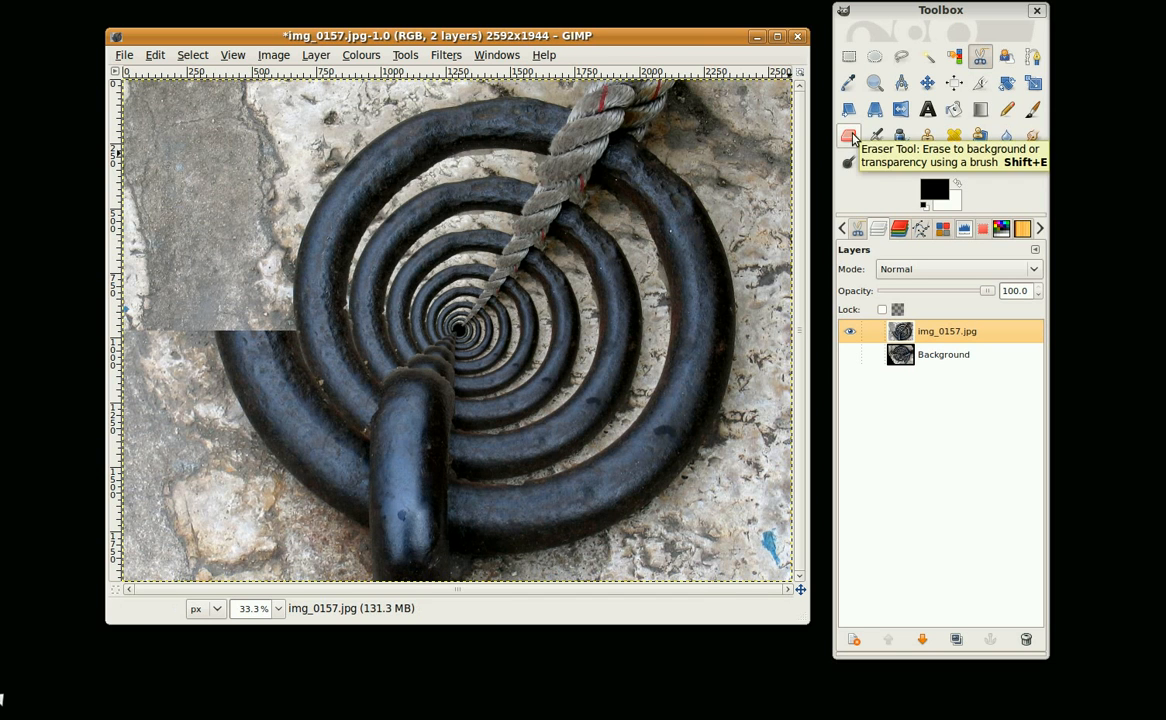
mouse_move(700, 42)
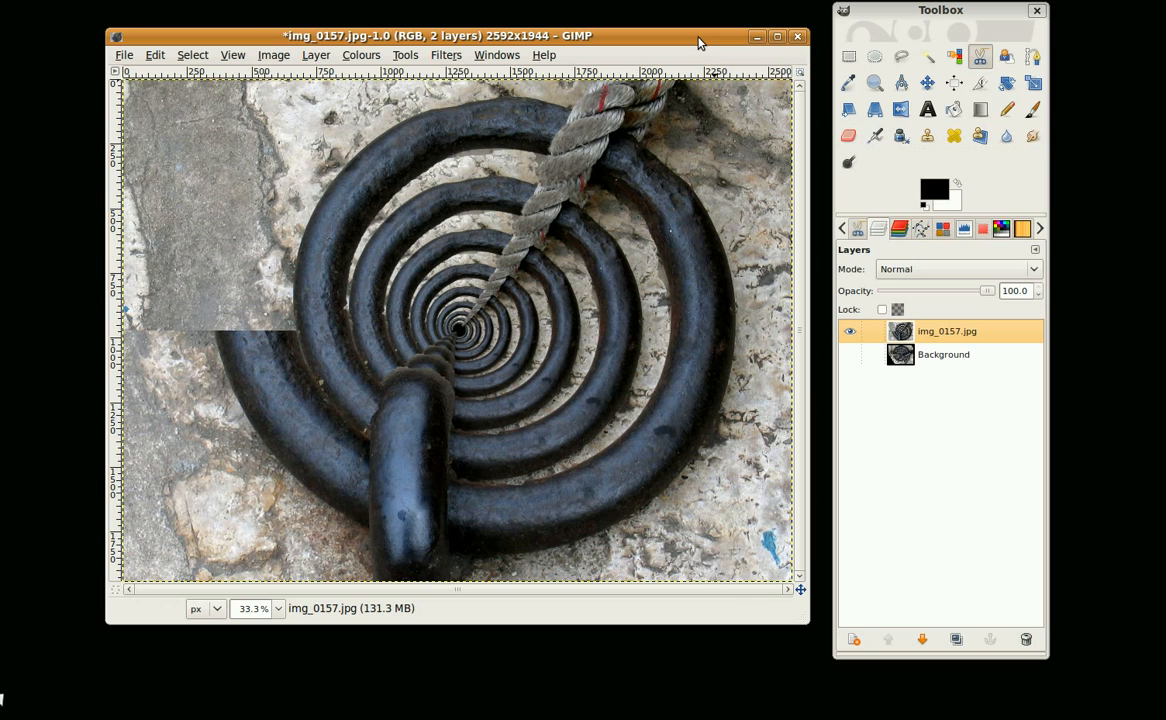